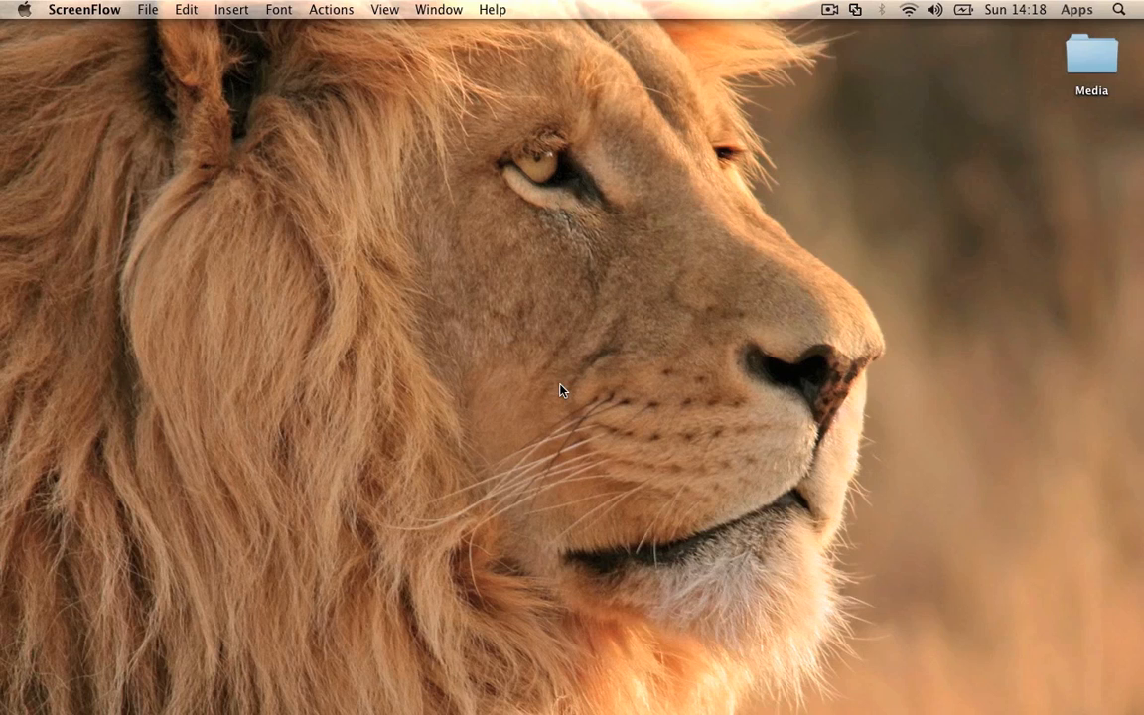
Step: Open the Media folder, preview the Bell image, then close the folder window
{"action": "left_click", "coordinate": [1090, 55]}
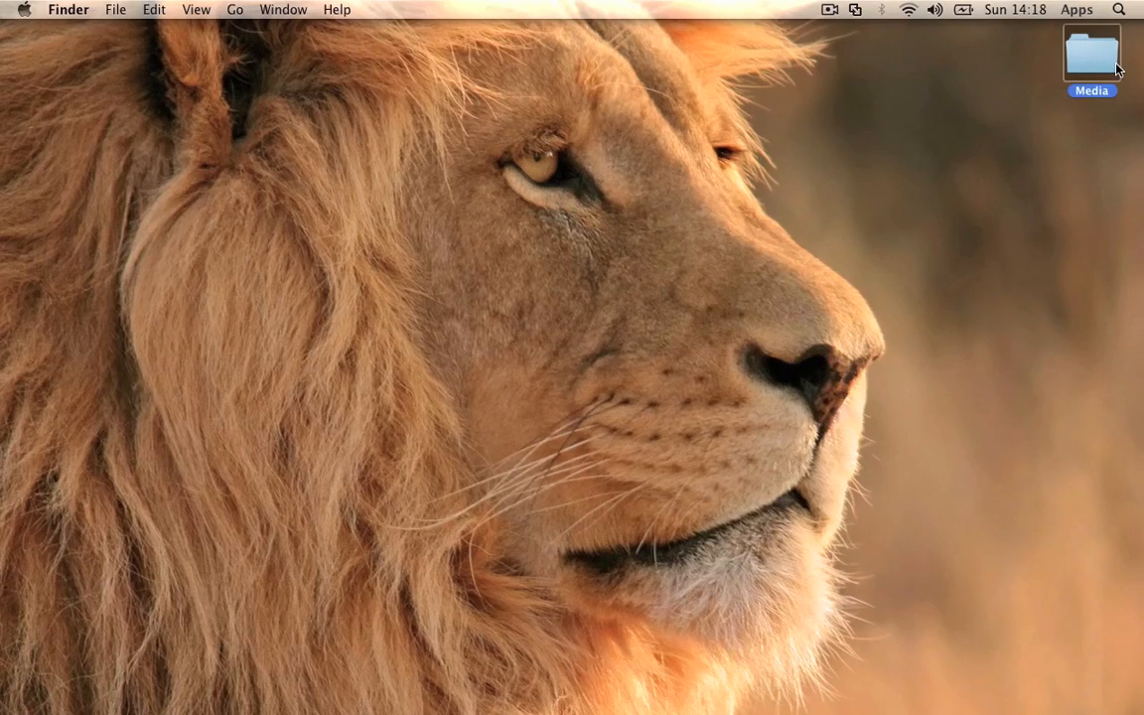
{"action": "double_click", "coordinate": [1091, 54]}
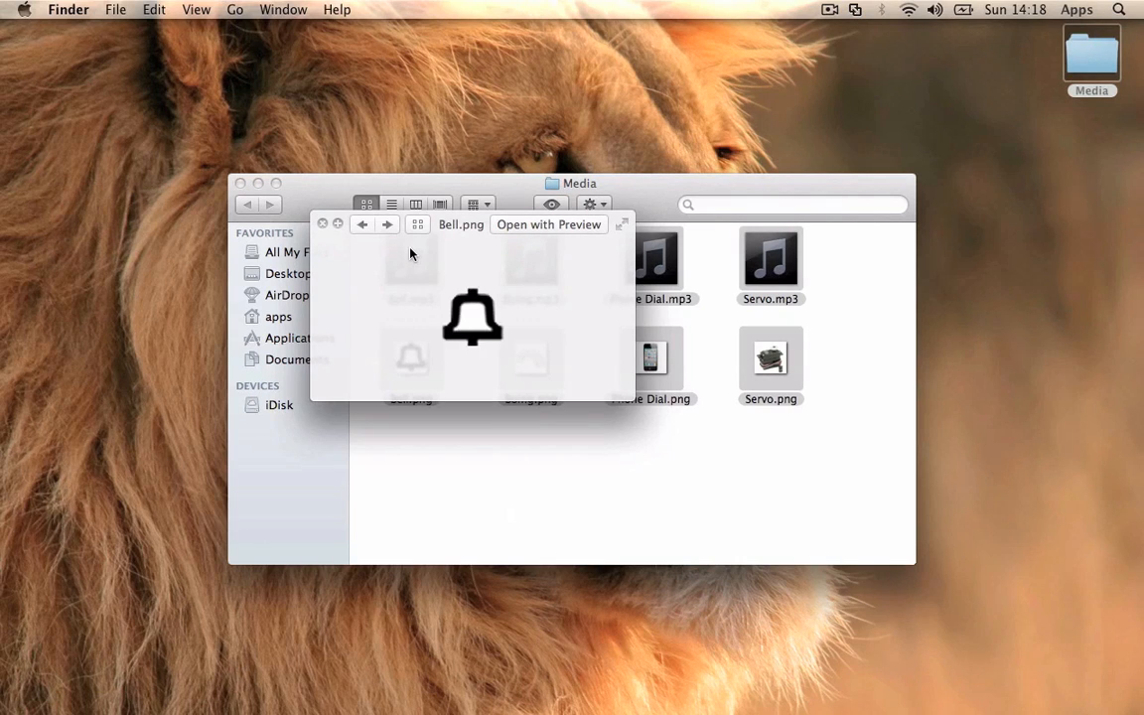
{"action": "left_click", "coordinate": [386, 223]}
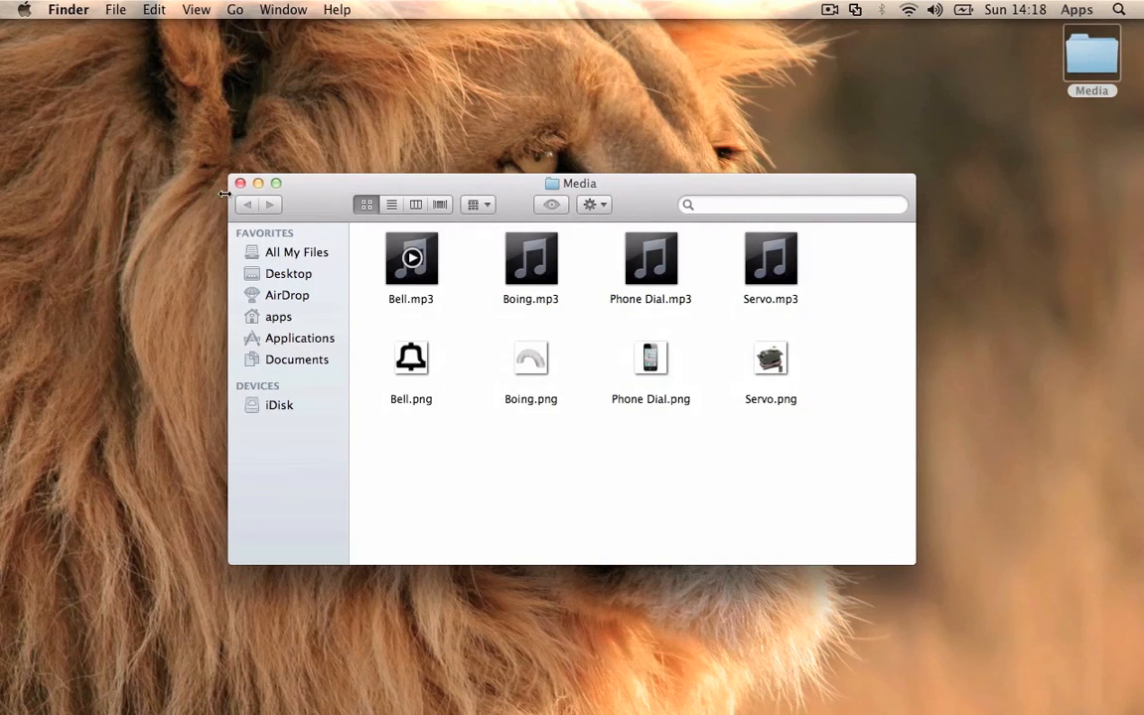
{"action": "left_click", "coordinate": [240, 183]}
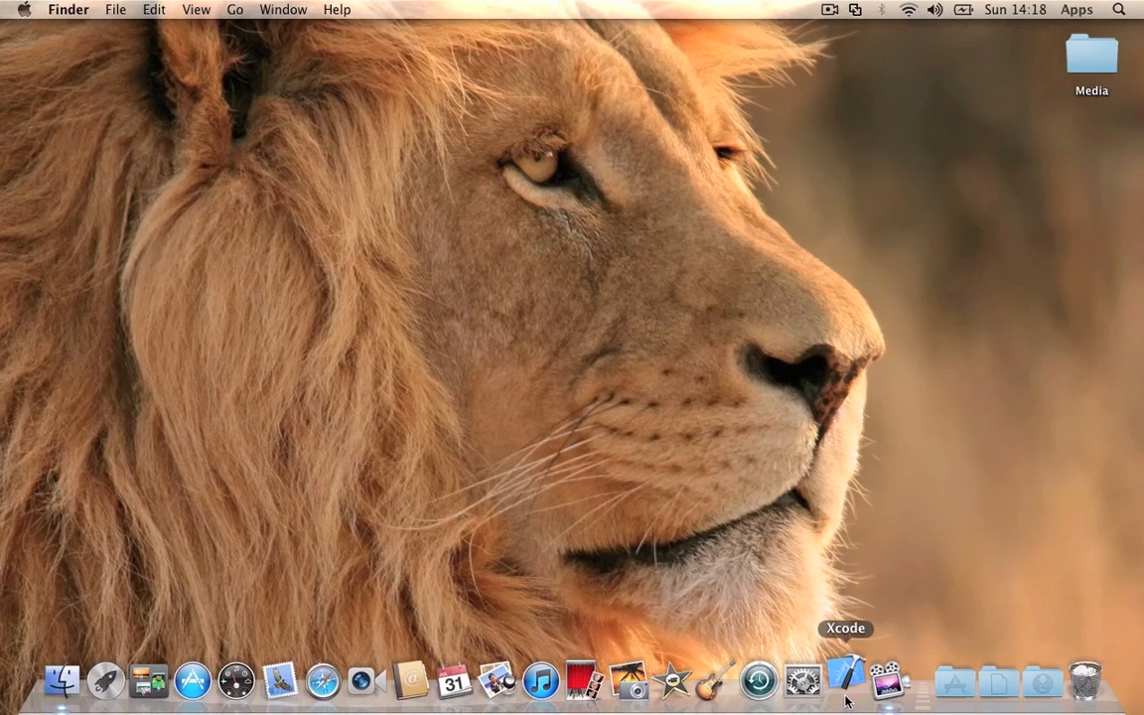
Step: Launch Xcode and start a new View-based Application project named Soundboard
{"action": "left_click", "coordinate": [845, 680]}
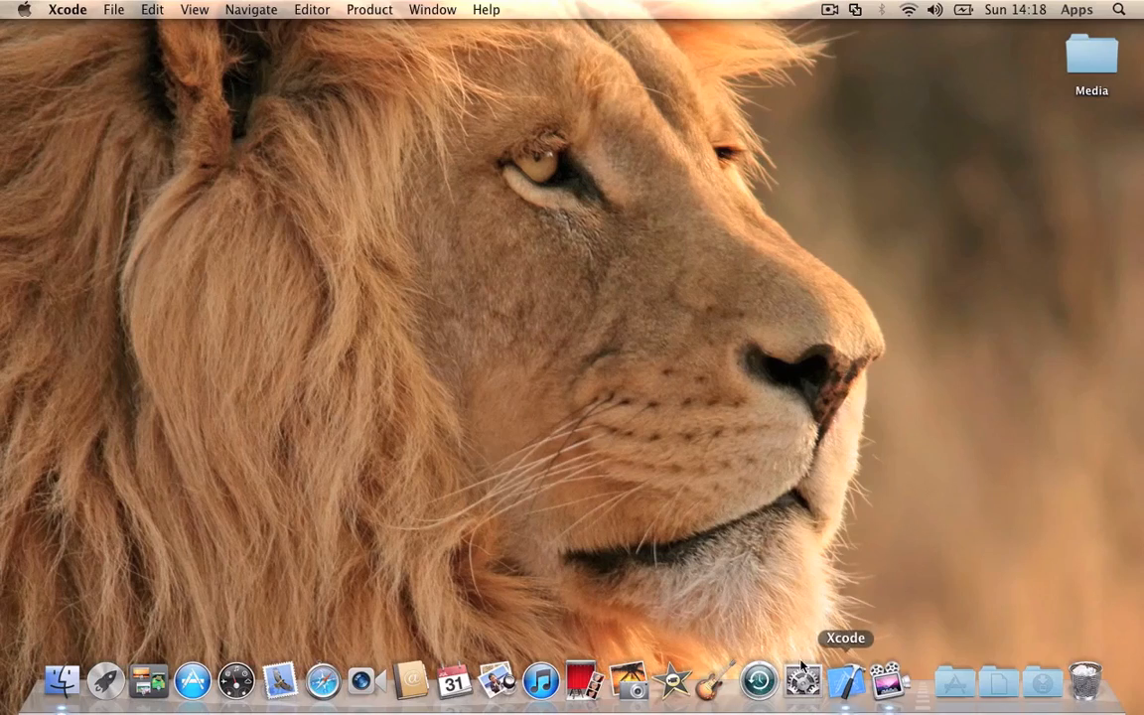
{"action": "left_click", "coordinate": [113, 9]}
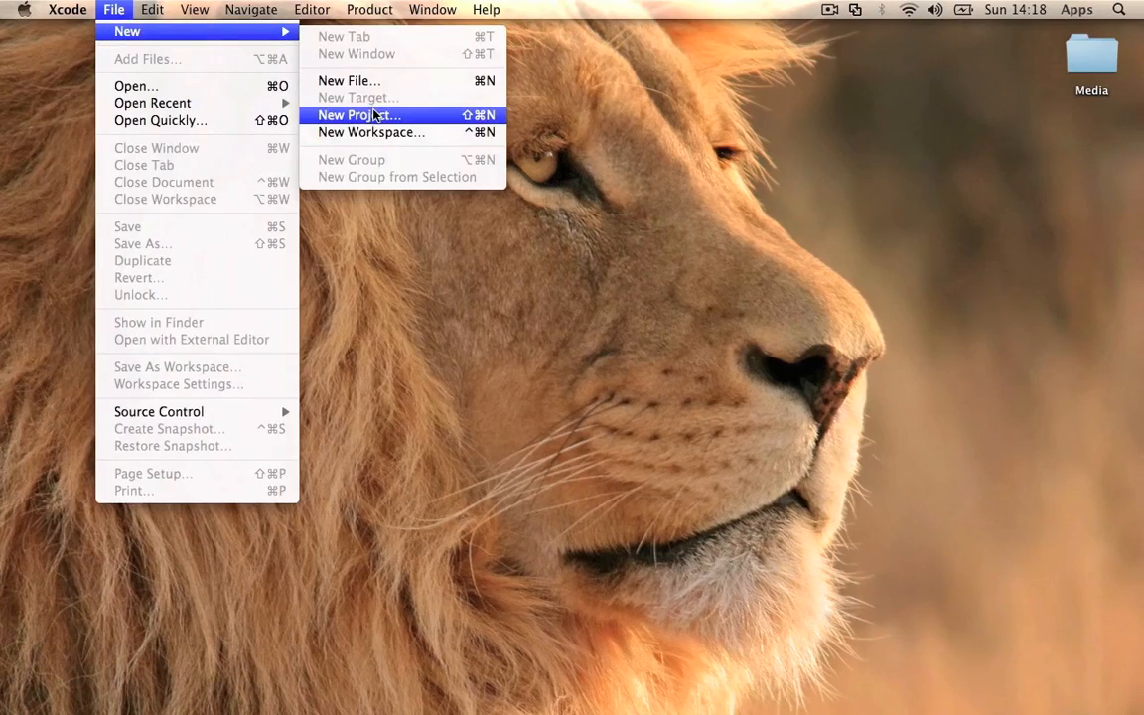
{"action": "left_click", "coordinate": [358, 114]}
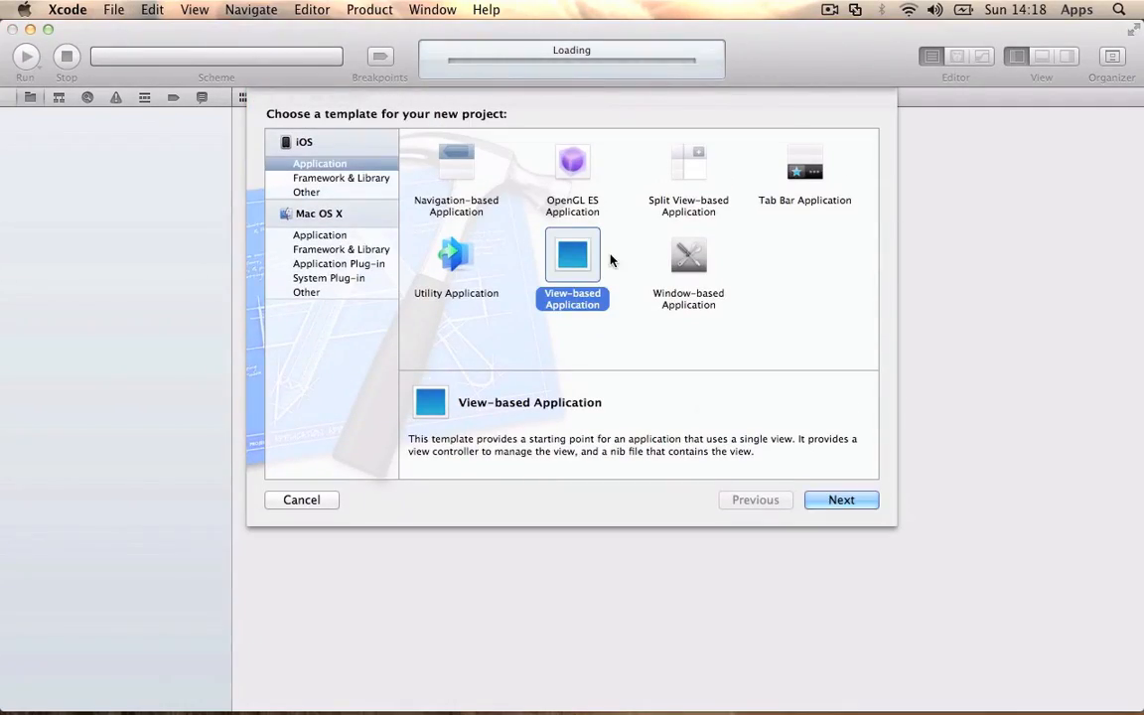
{"action": "left_click", "coordinate": [840, 500]}
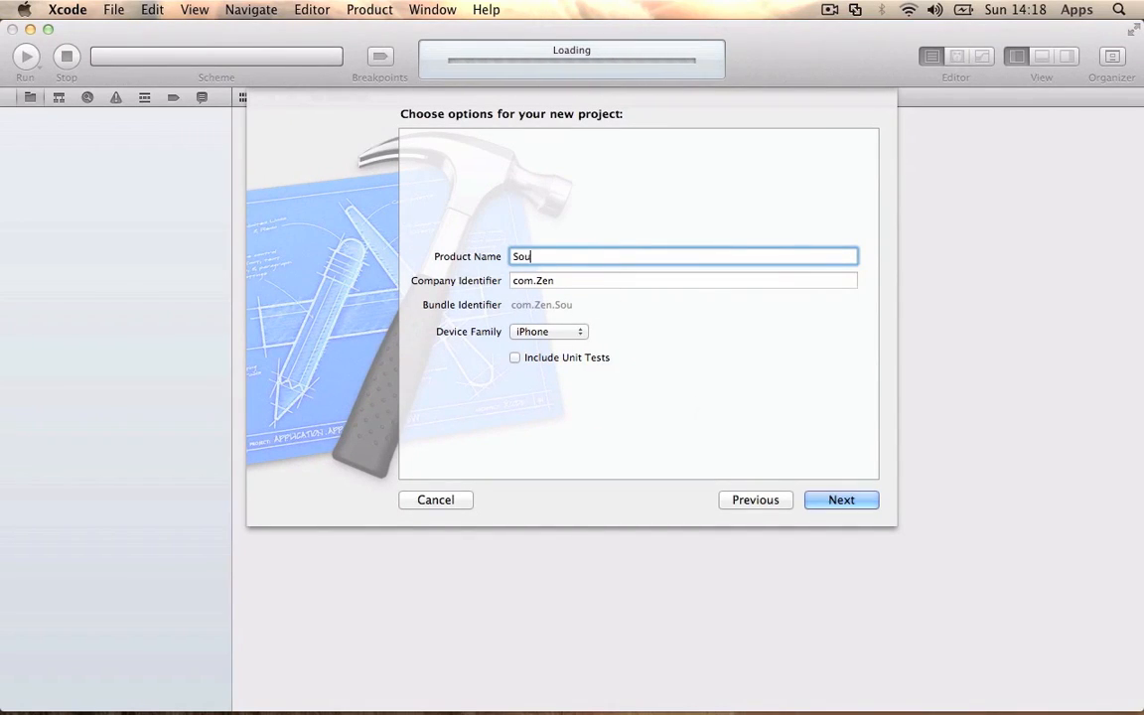
{"action": "type", "text": "ndboar"}
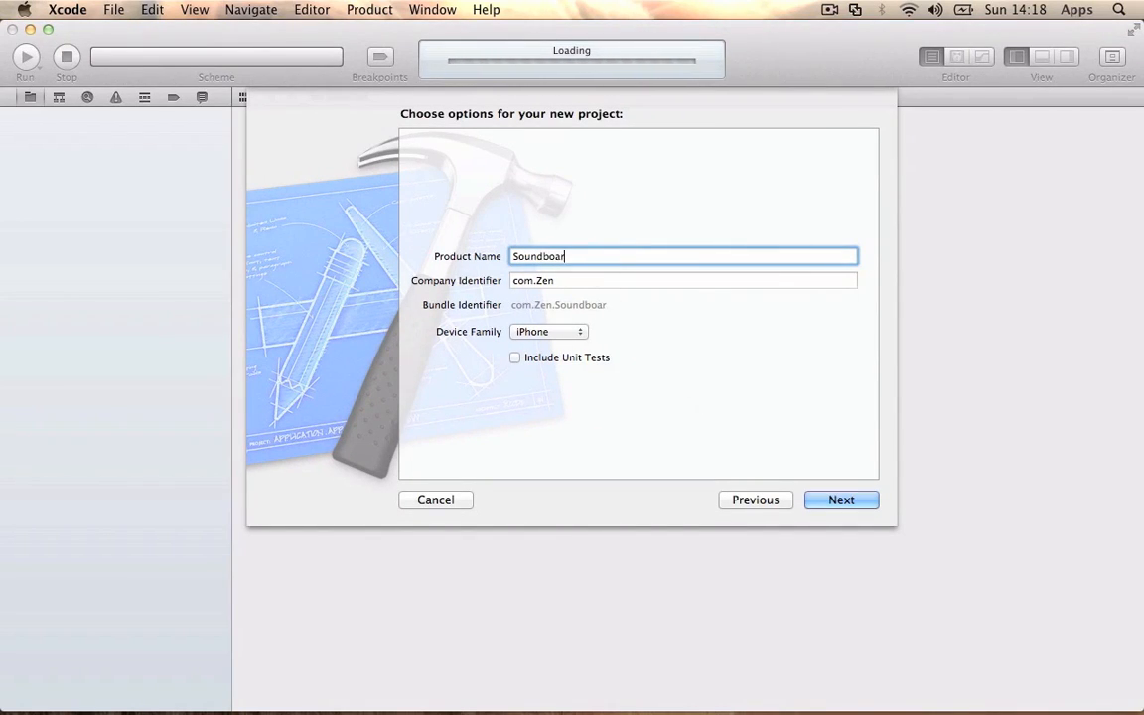
{"action": "type", "text": "d"}
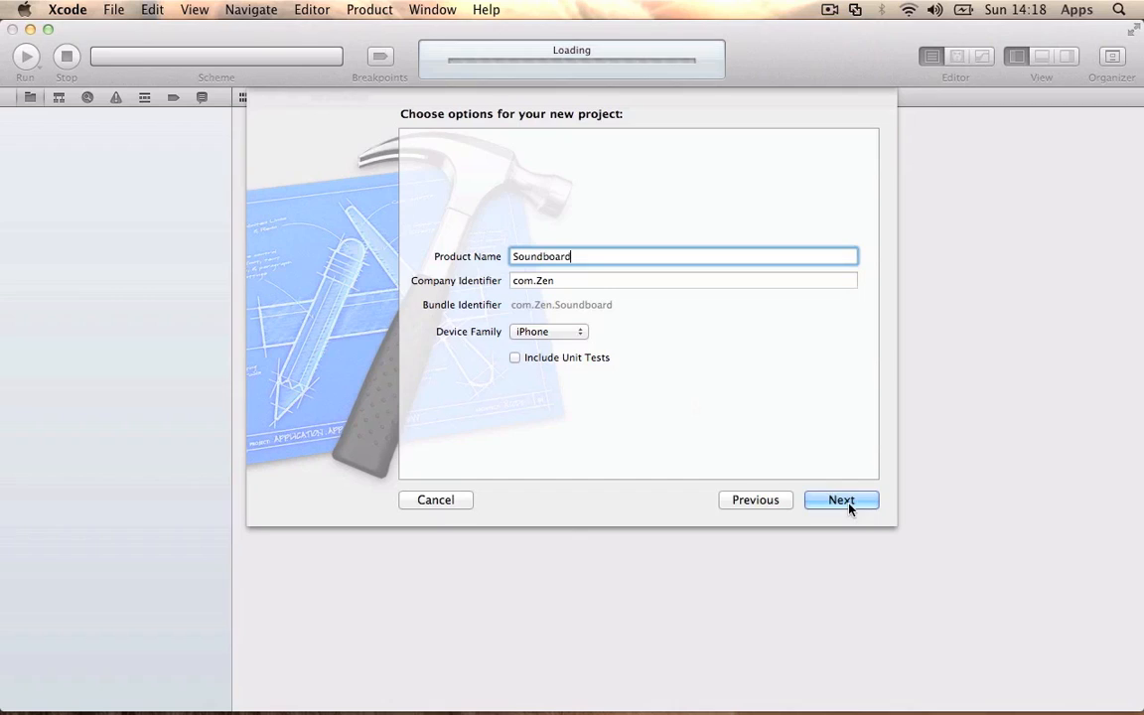
{"action": "left_click", "coordinate": [841, 500]}
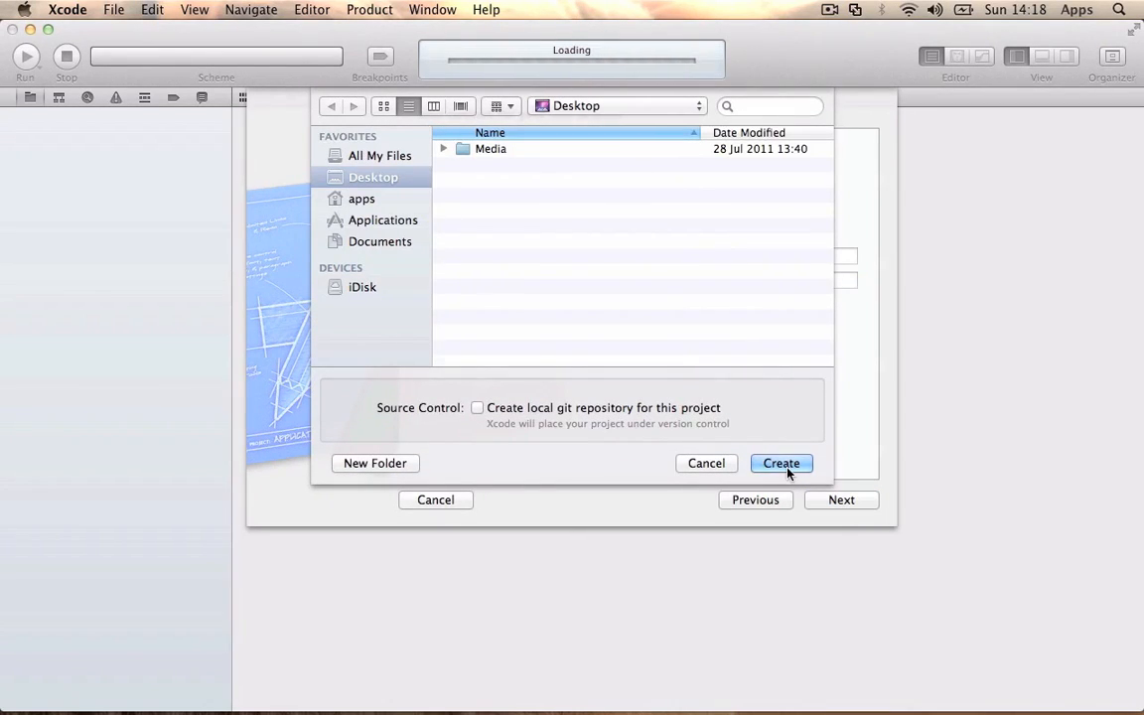
Step: Create the project on the Desktop and inspect the target's Link Binary With Libraries phase
{"action": "left_click", "coordinate": [780, 462]}
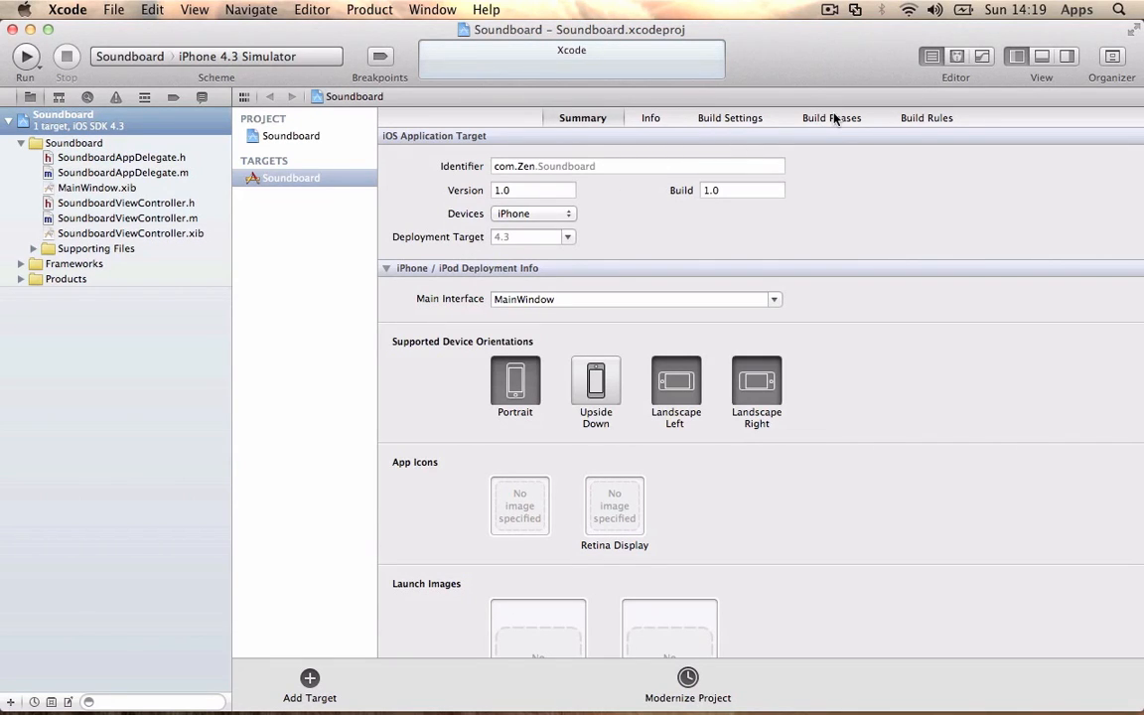
{"action": "left_click", "coordinate": [831, 117]}
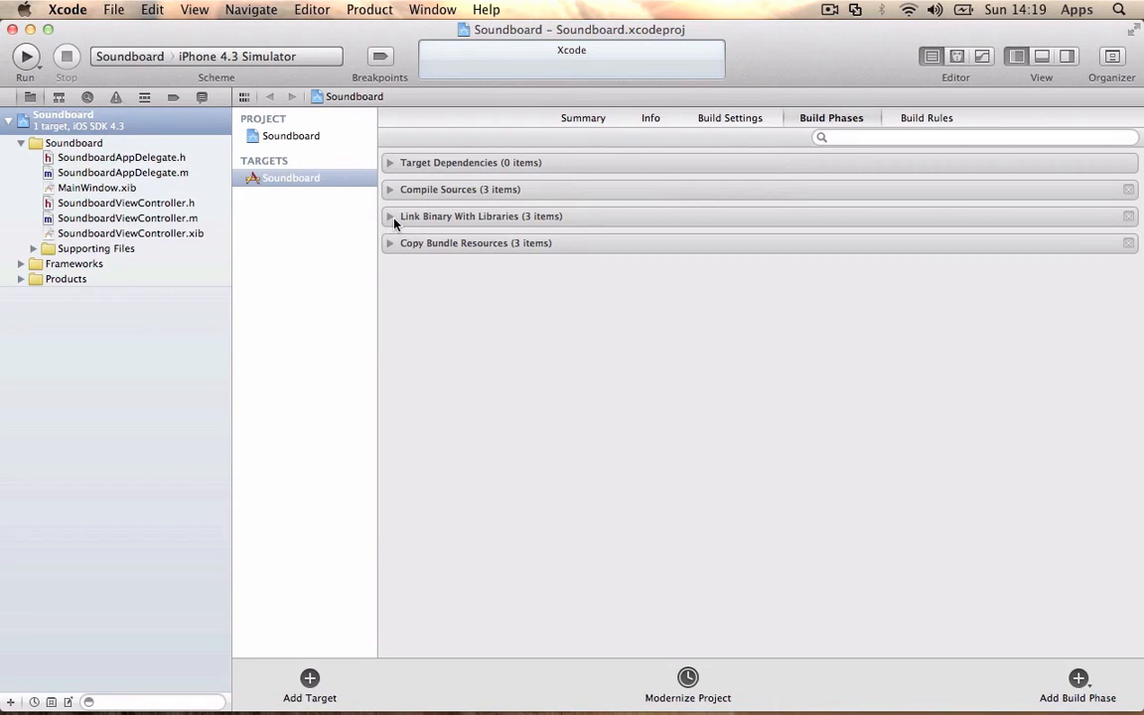
{"action": "left_click", "coordinate": [389, 215]}
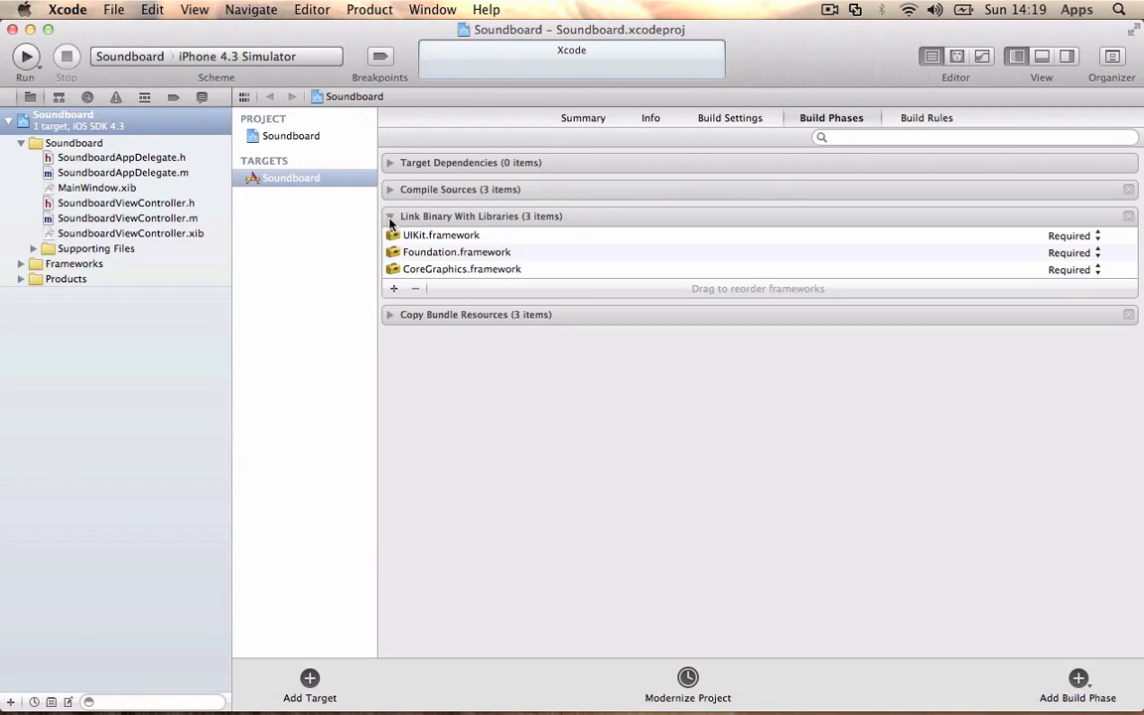
{"action": "left_click", "coordinate": [393, 288]}
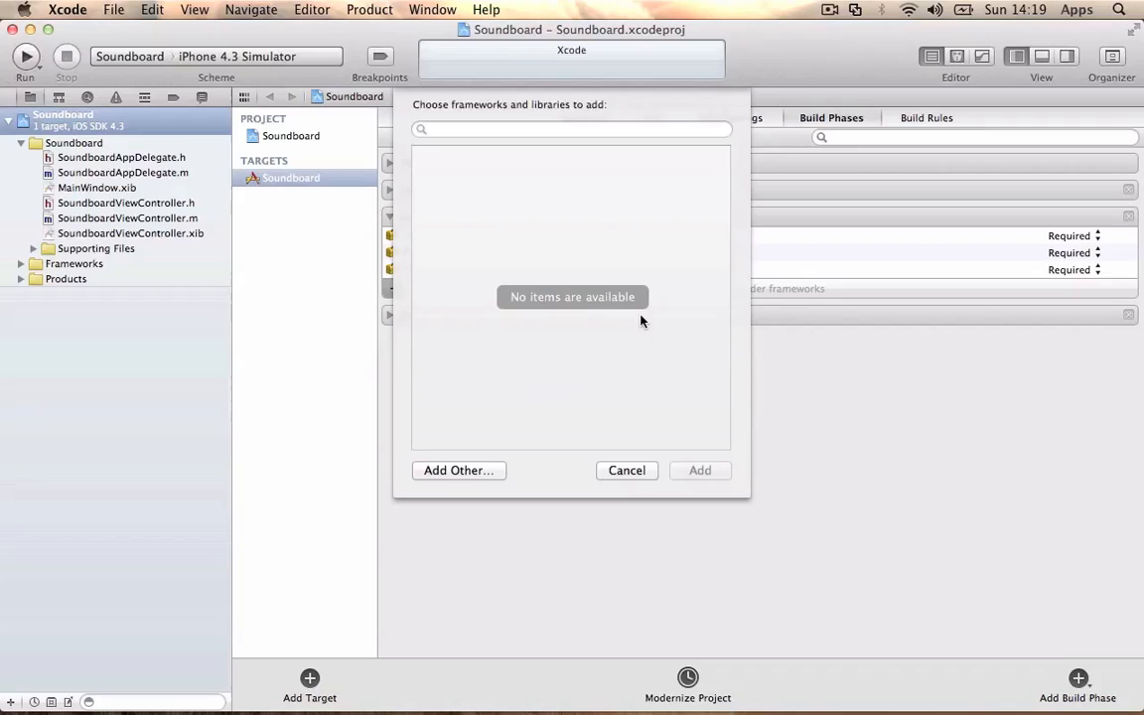
{"action": "left_click", "coordinate": [516, 290]}
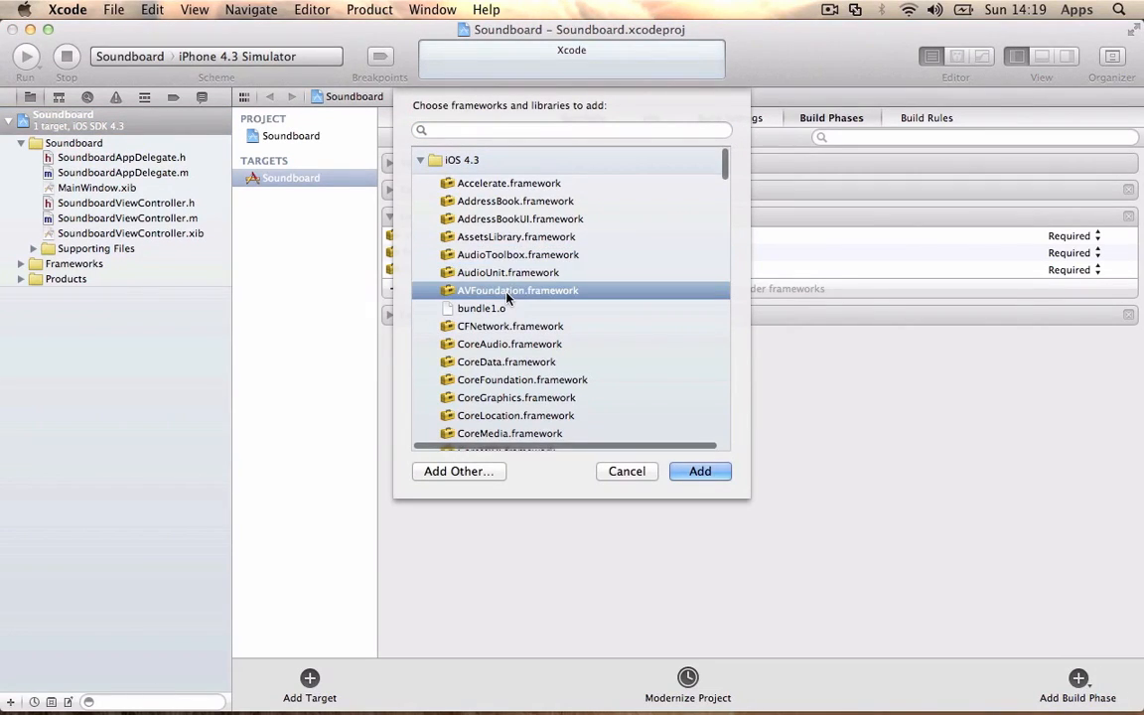
{"action": "left_click", "coordinate": [699, 470]}
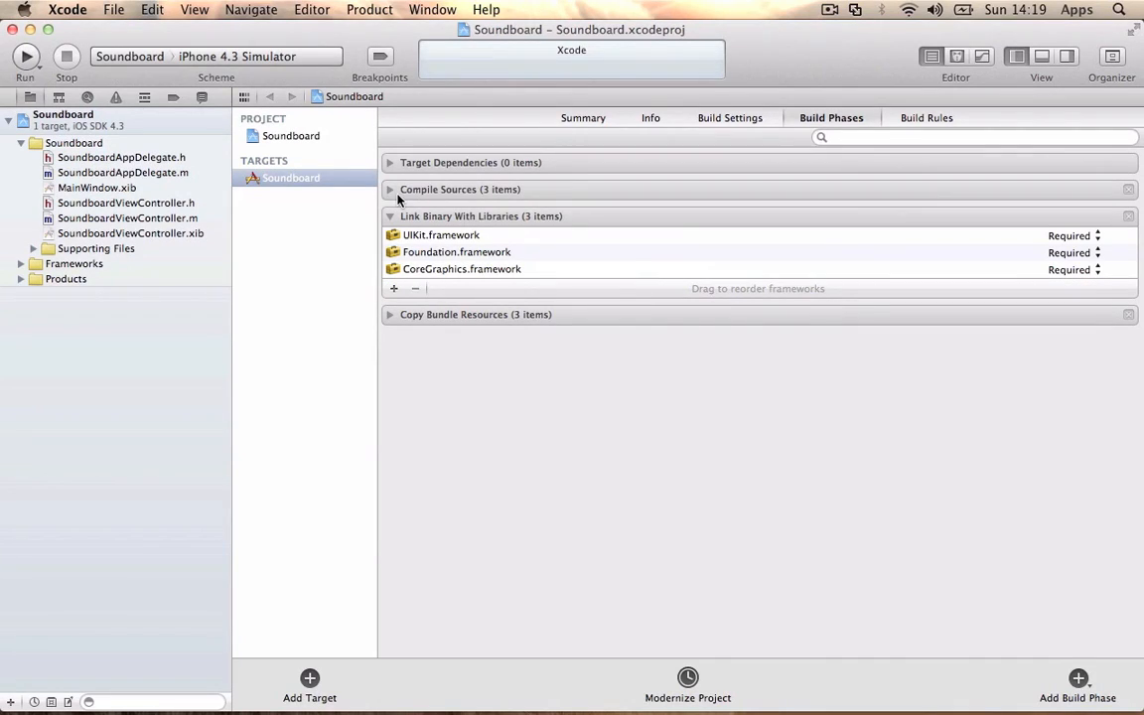
{"action": "mouse_move", "coordinate": [62, 680]}
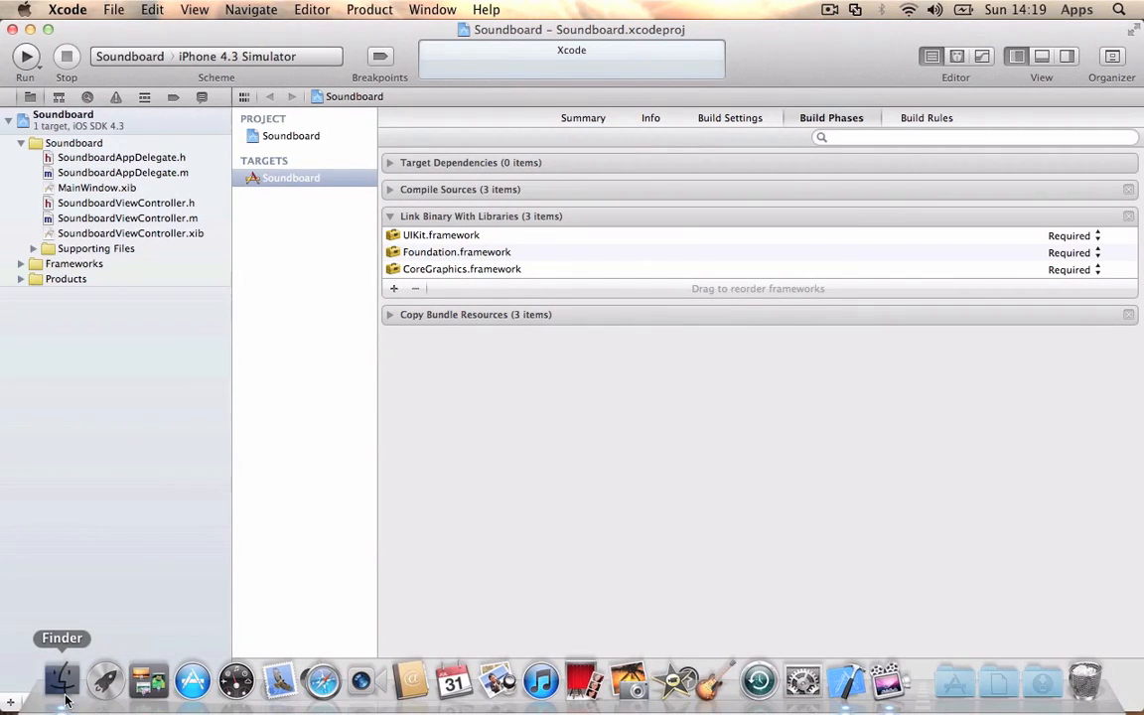
Step: Browse to iPhoneSimulator4.3.sdk/System/Library/Frameworks and drag AVFoundation.framework into the Frameworks group
{"action": "left_click", "coordinate": [236, 9]}
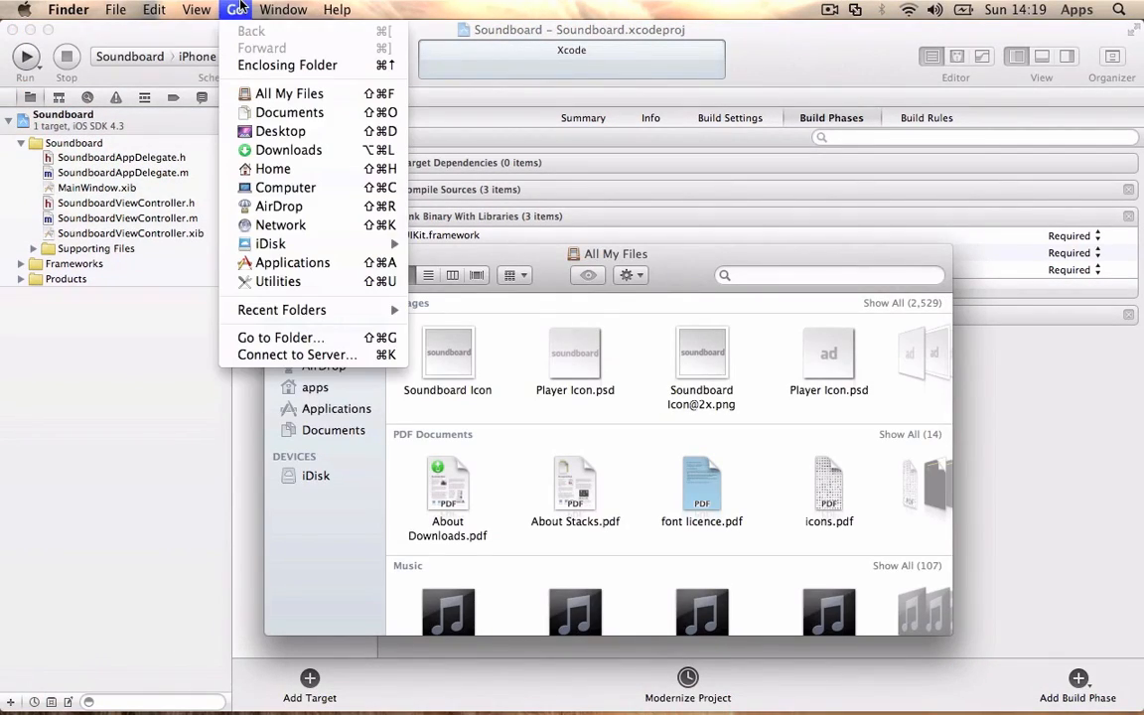
{"action": "left_click", "coordinate": [286, 188]}
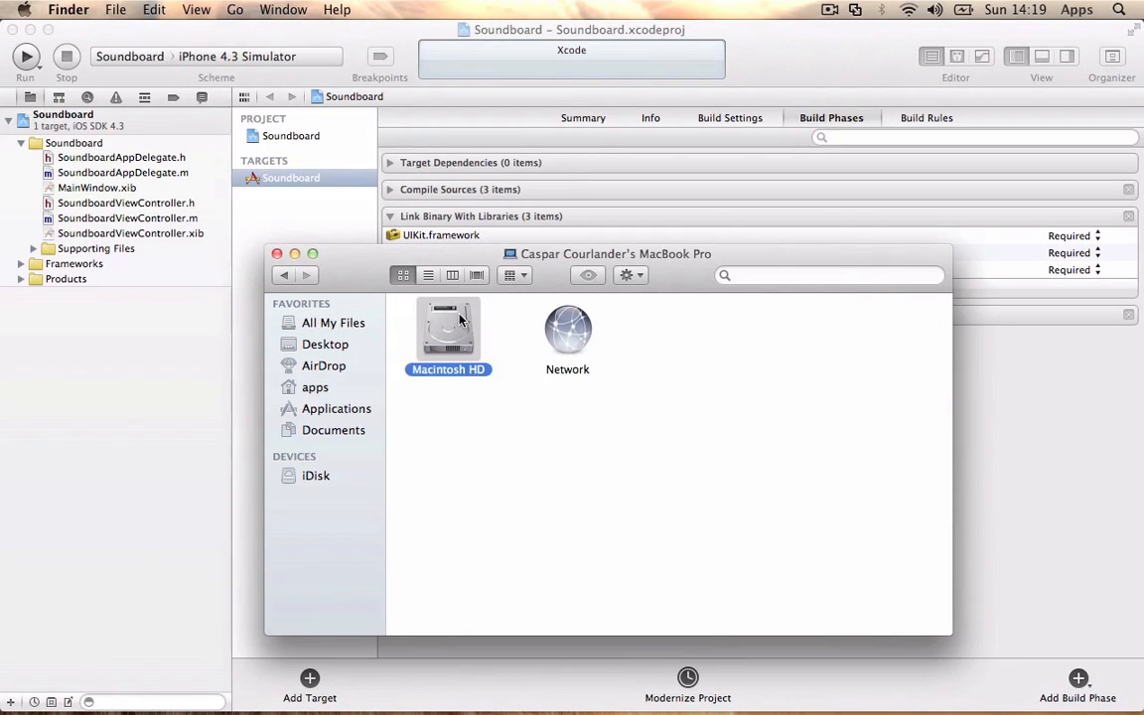
{"action": "double_click", "coordinate": [448, 327]}
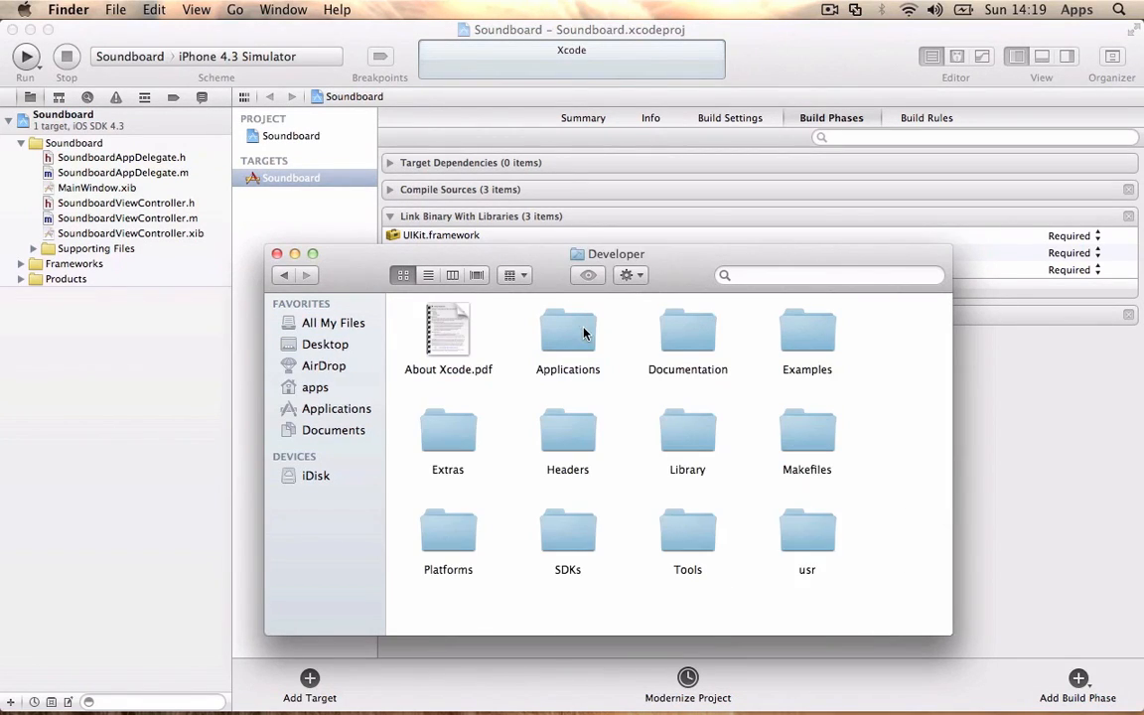
{"action": "double_click", "coordinate": [447, 530]}
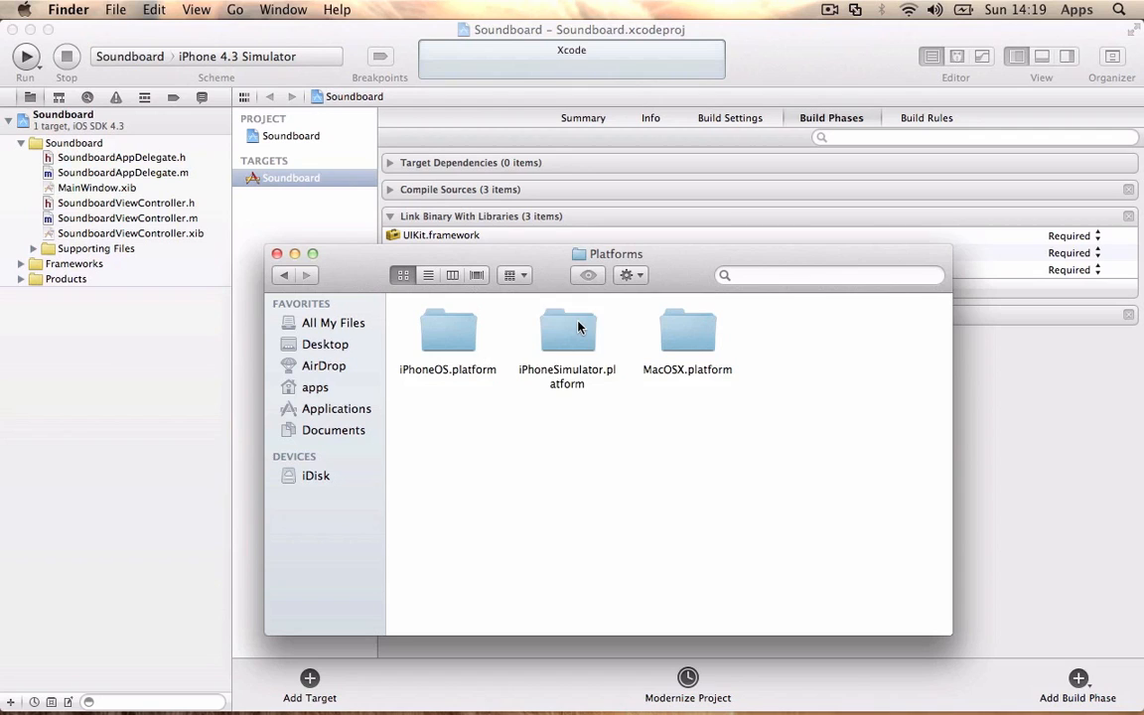
{"action": "double_click", "coordinate": [567, 331]}
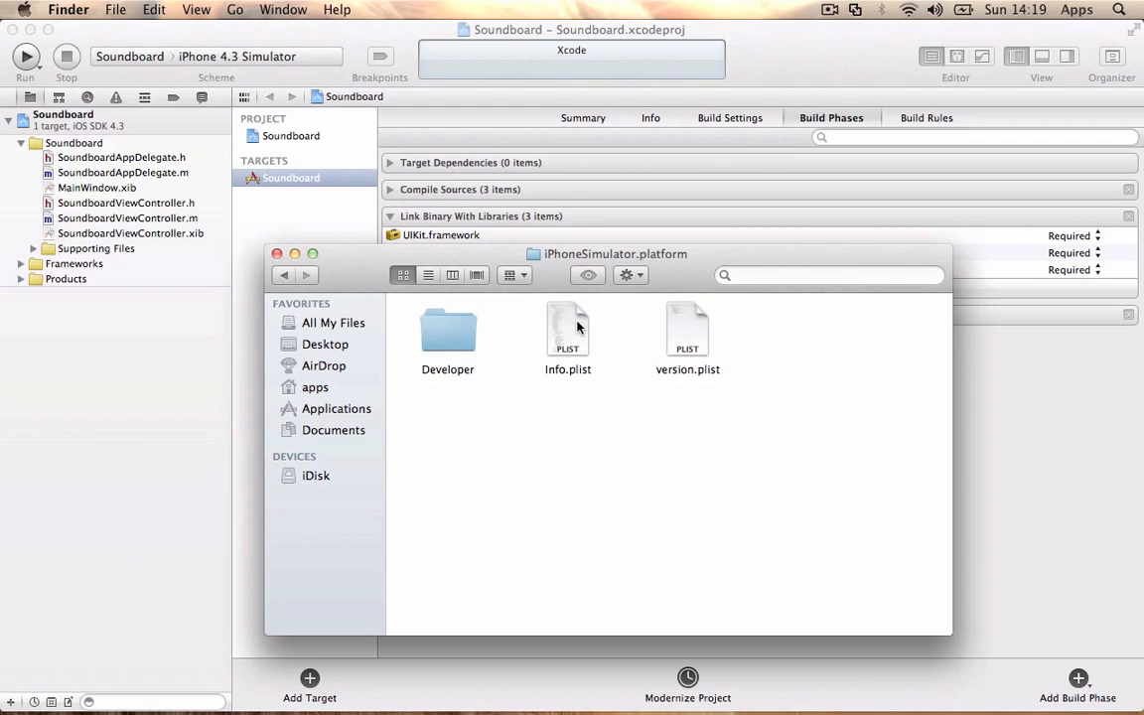
{"action": "double_click", "coordinate": [447, 333]}
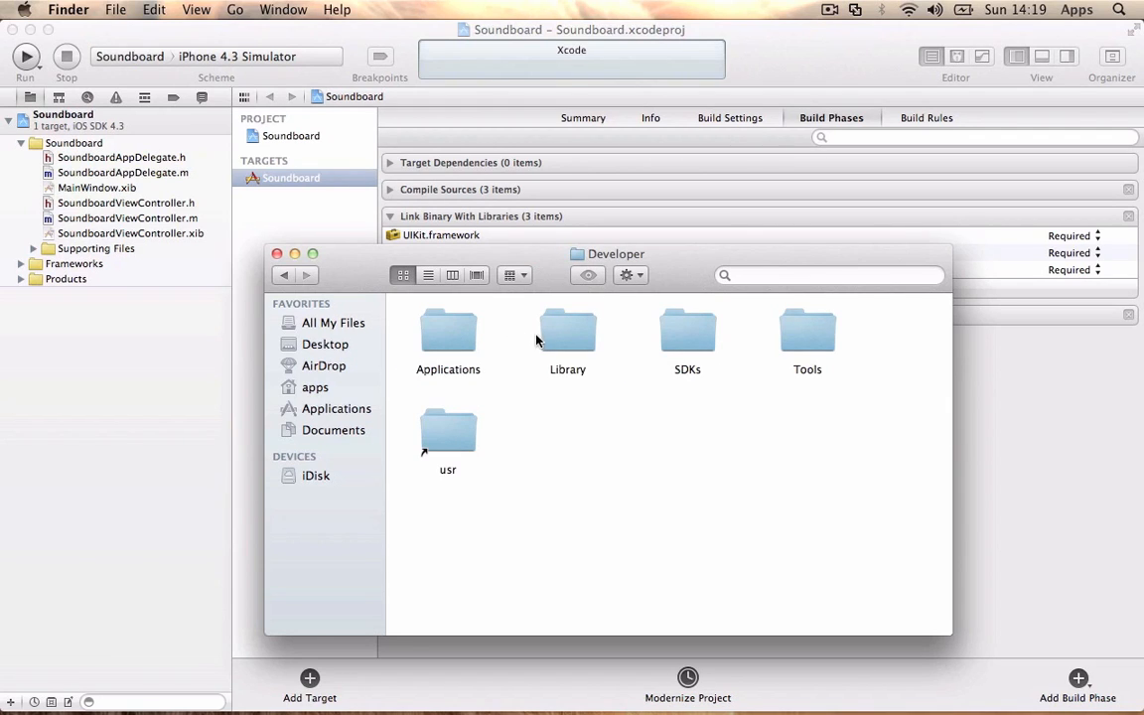
{"action": "double_click", "coordinate": [566, 329]}
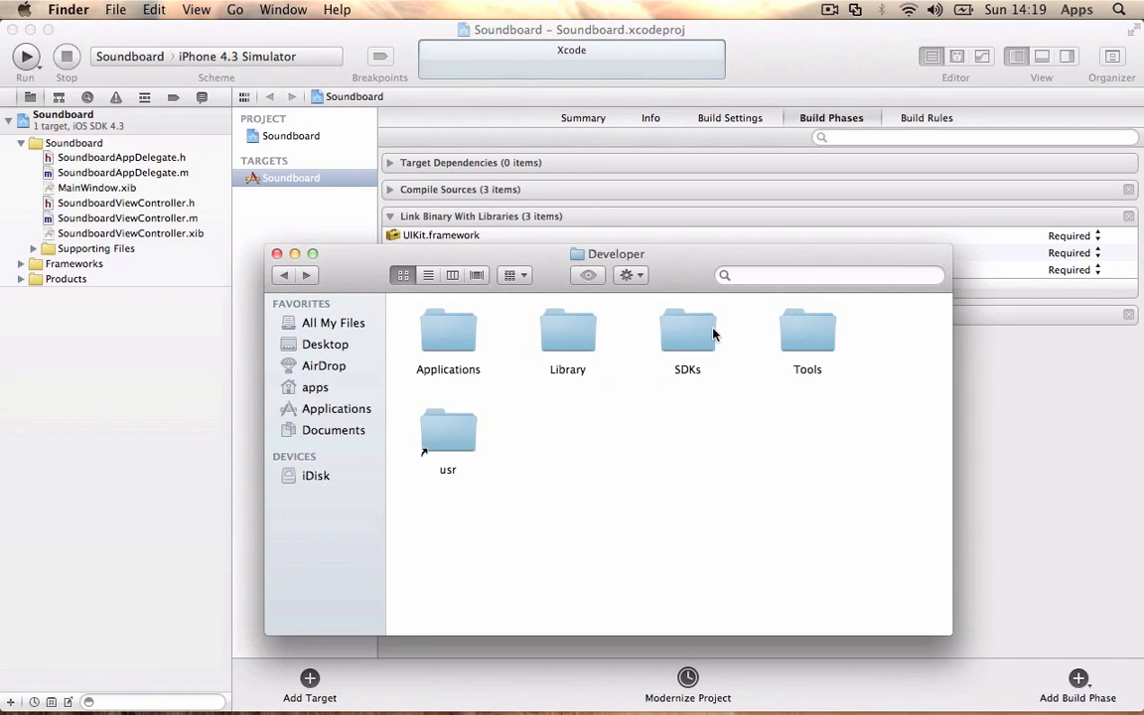
{"action": "double_click", "coordinate": [687, 330]}
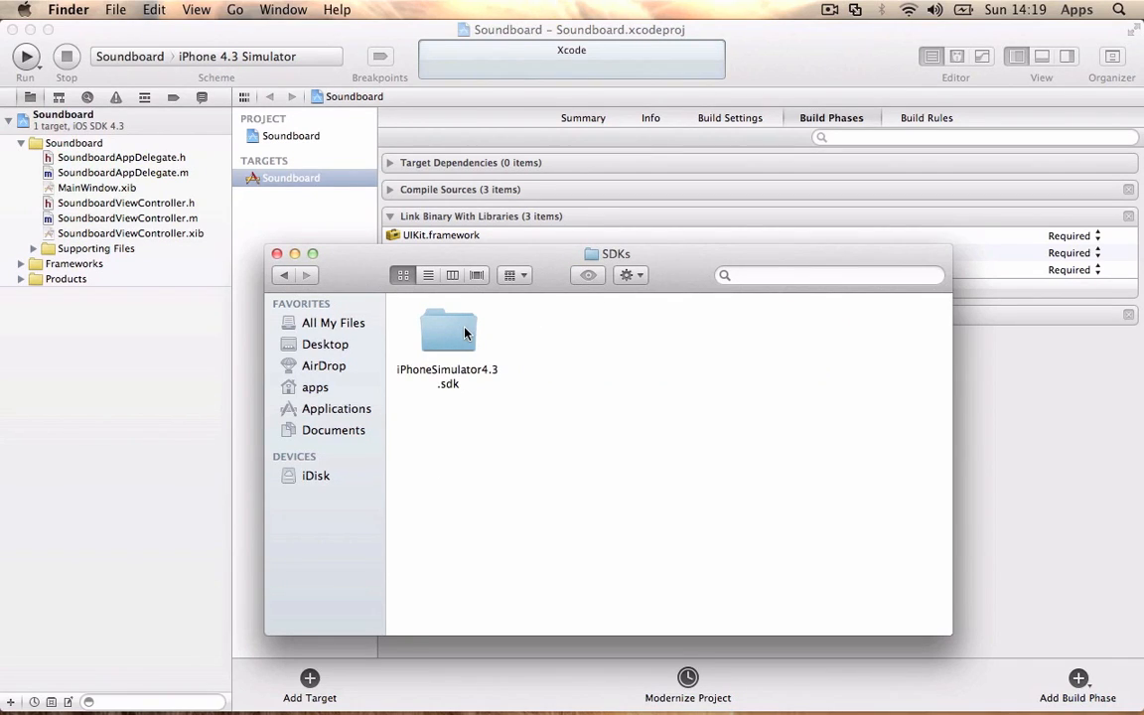
{"action": "double_click", "coordinate": [448, 332]}
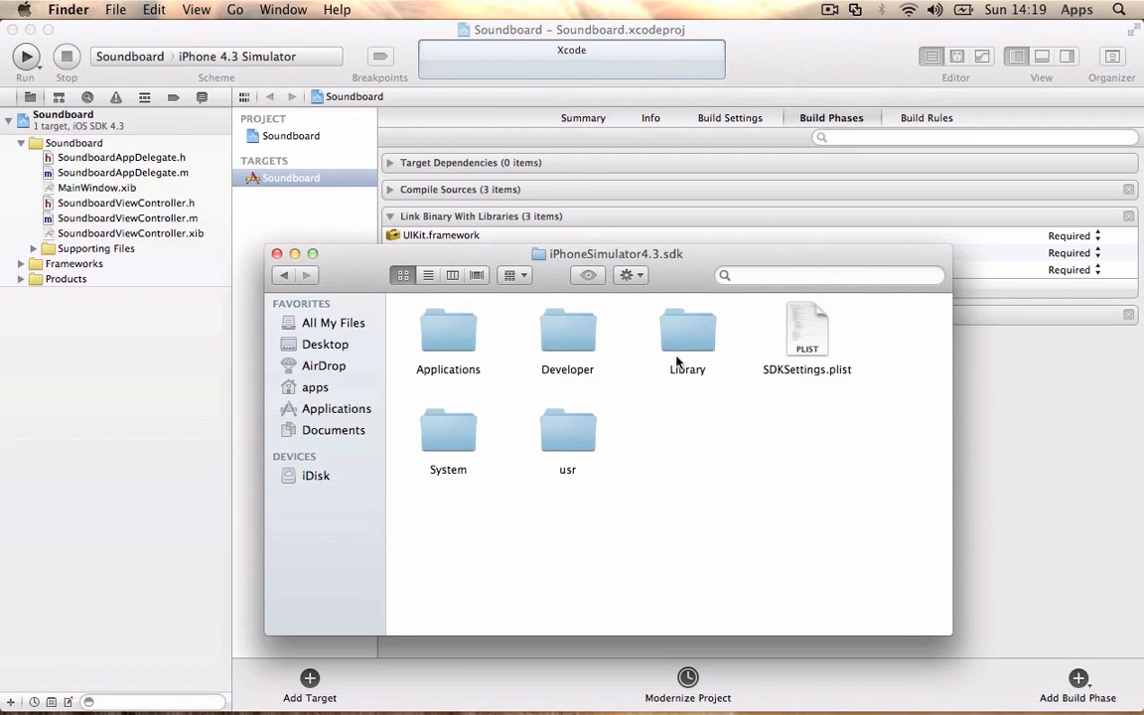
{"action": "double_click", "coordinate": [447, 429]}
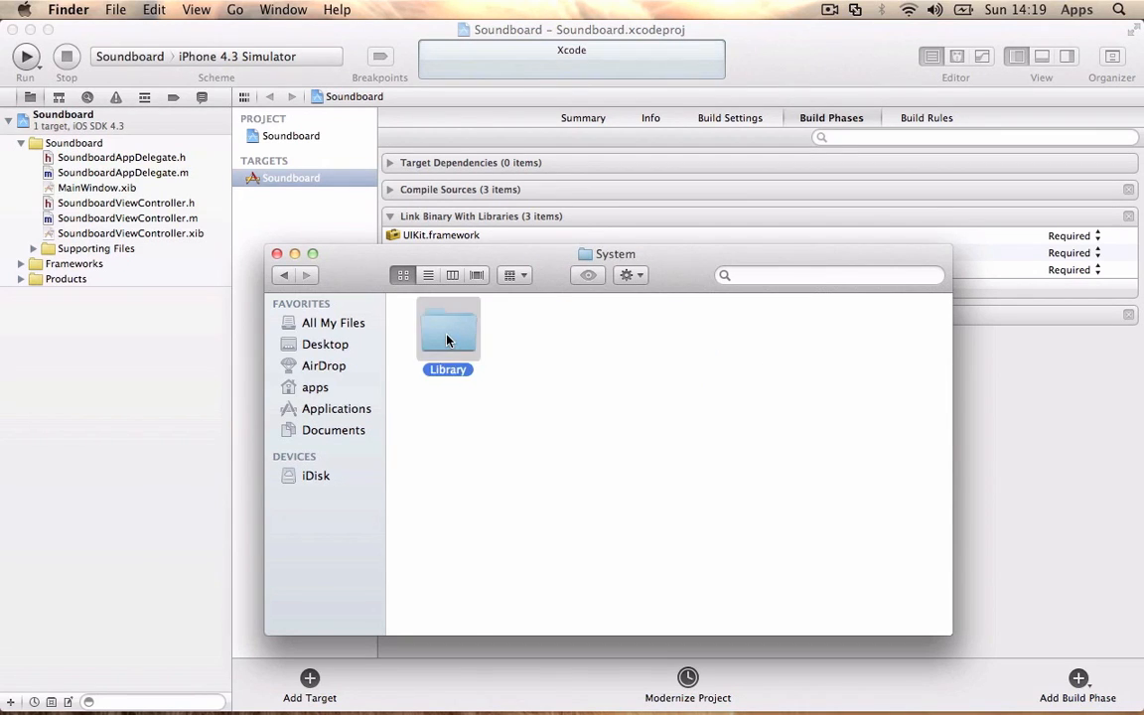
{"action": "double_click", "coordinate": [446, 328]}
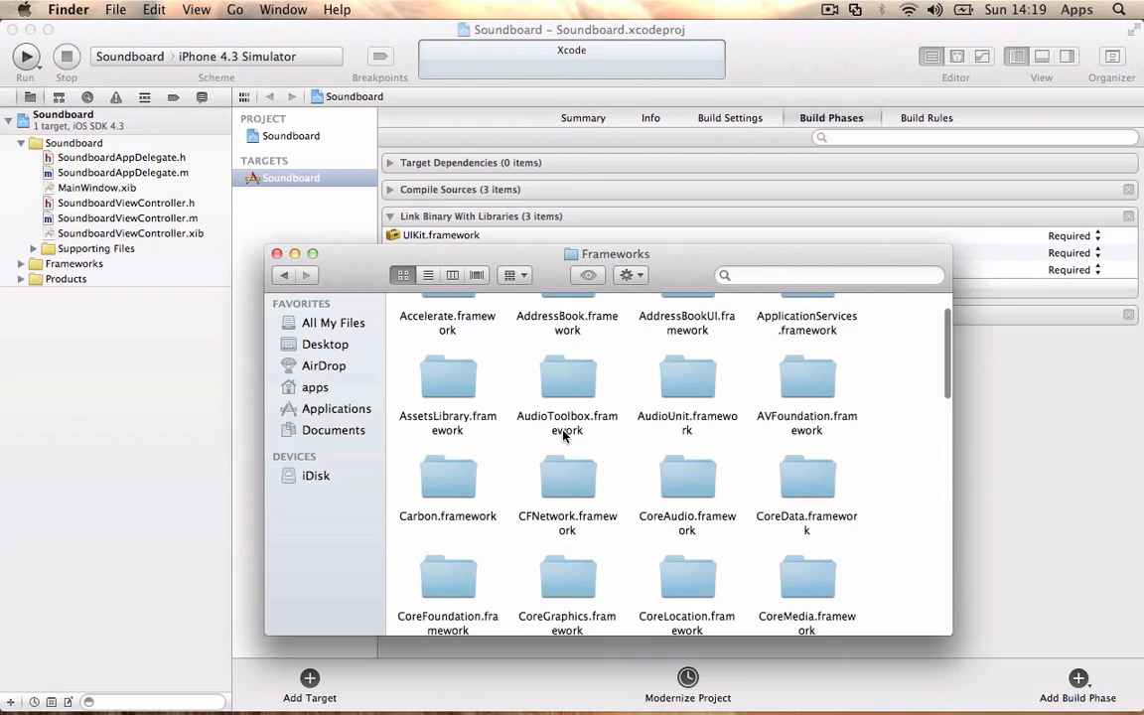
{"action": "left_click_drag", "start_coordinate": [806, 378], "coordinate": [687, 377]}
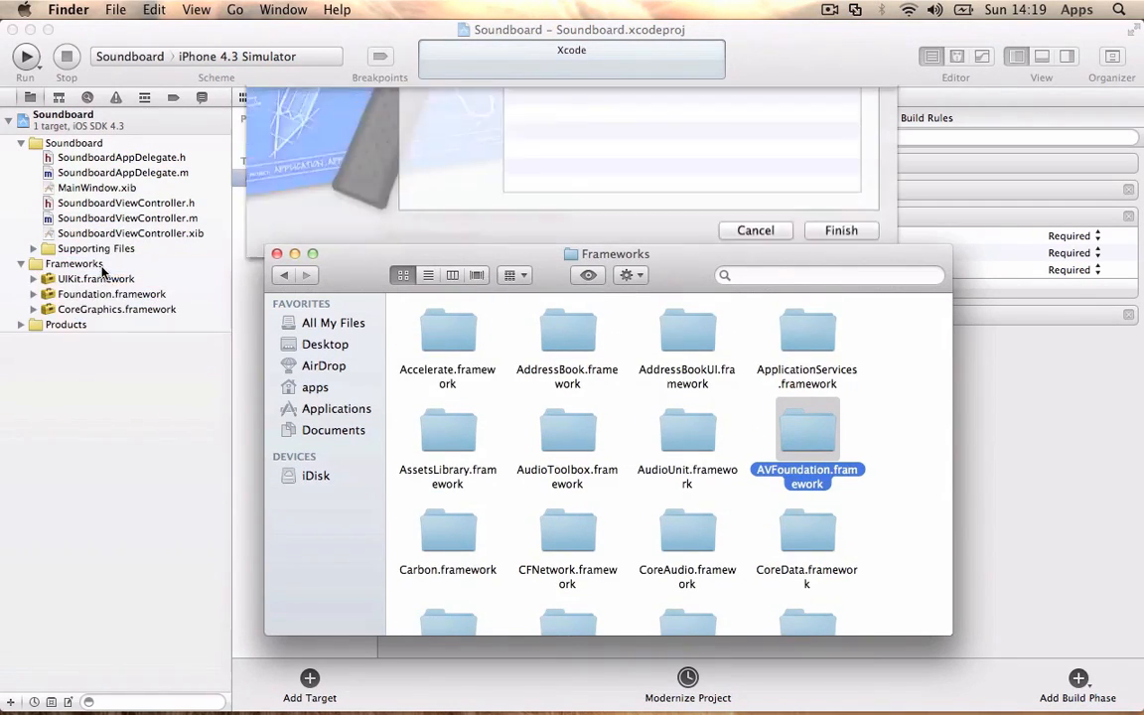
Step: Confirm adding AVFoundation.framework and the Media folder to the Soundboard project
{"action": "left_click", "coordinate": [840, 229]}
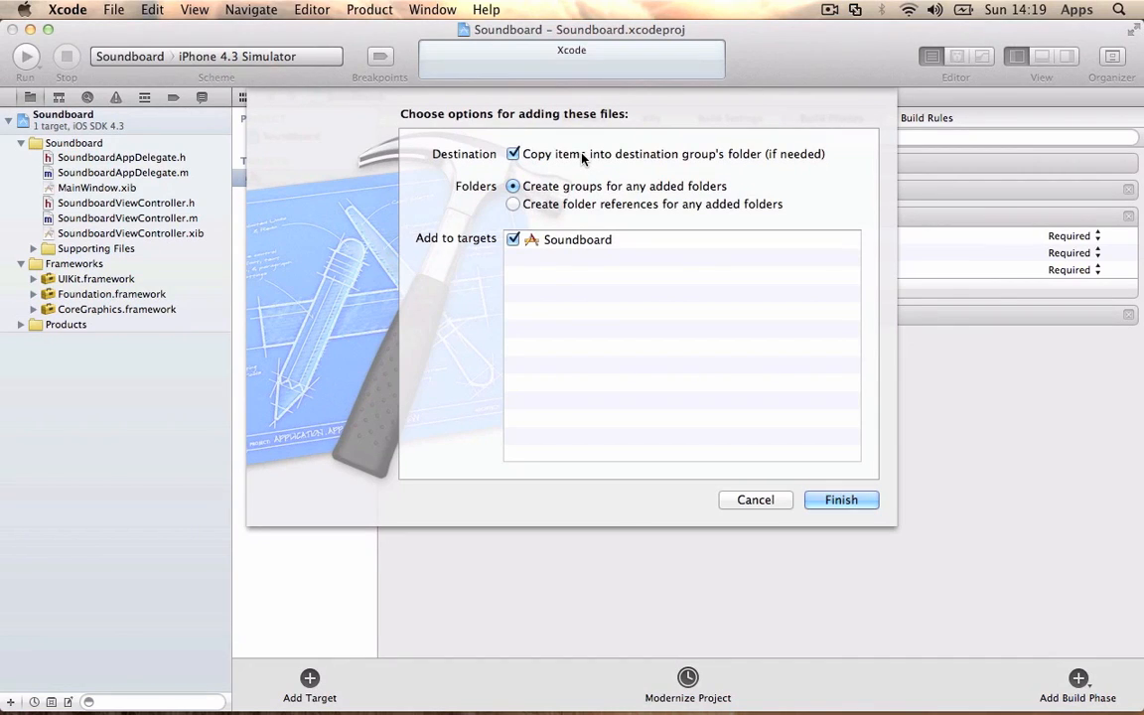
{"action": "mouse_move", "coordinate": [814, 447]}
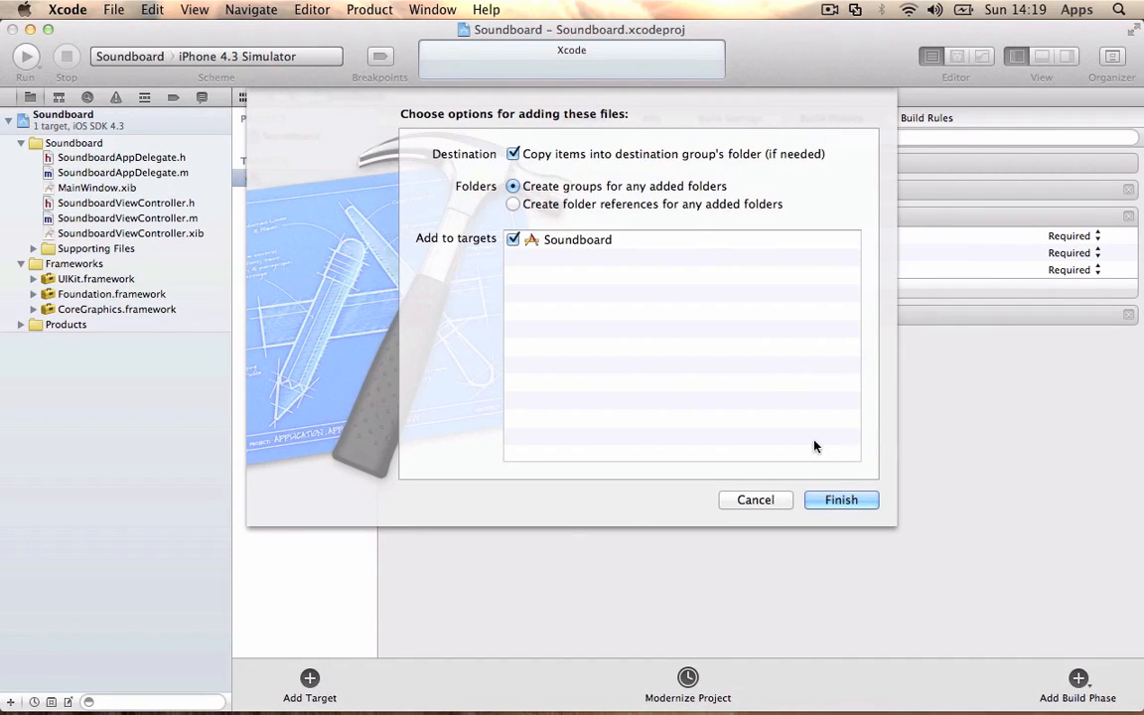
{"action": "left_click", "coordinate": [840, 499]}
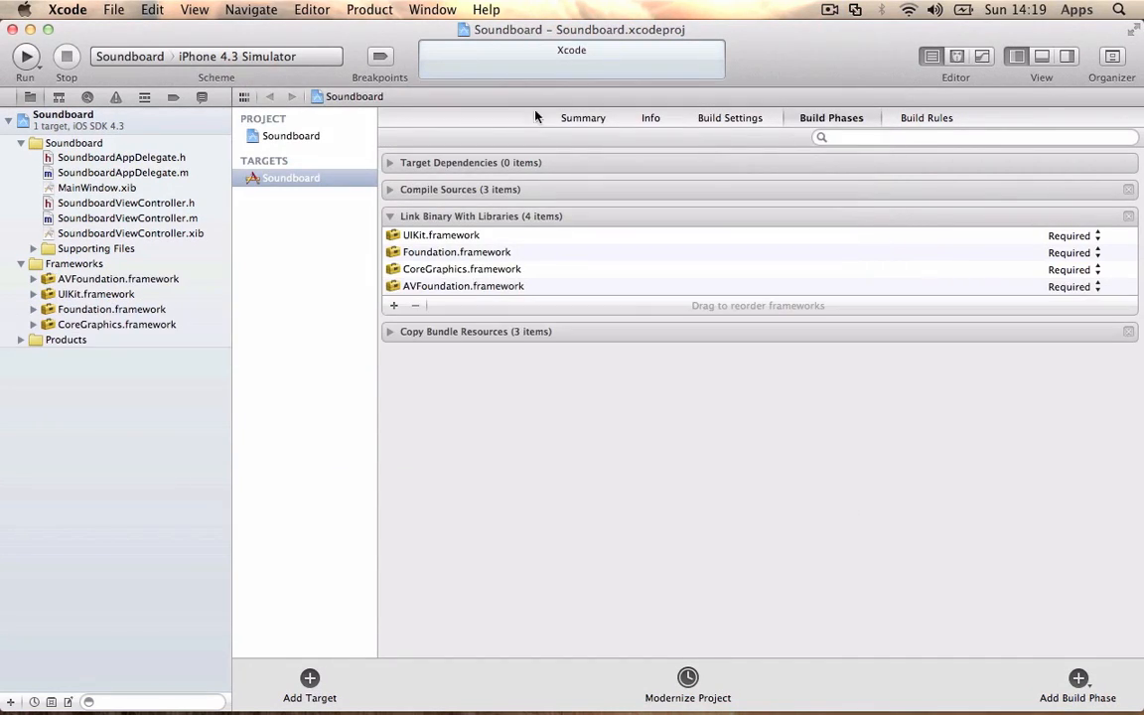
{"action": "mouse_move", "coordinate": [280, 6]}
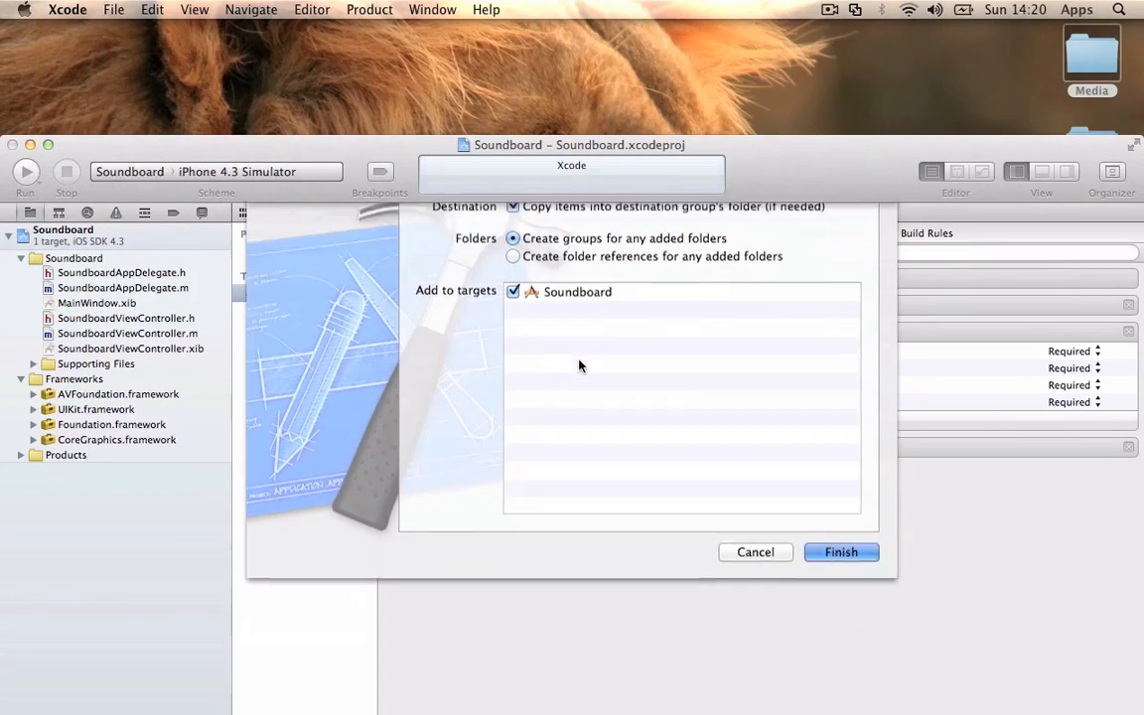
{"action": "left_click", "coordinate": [840, 552]}
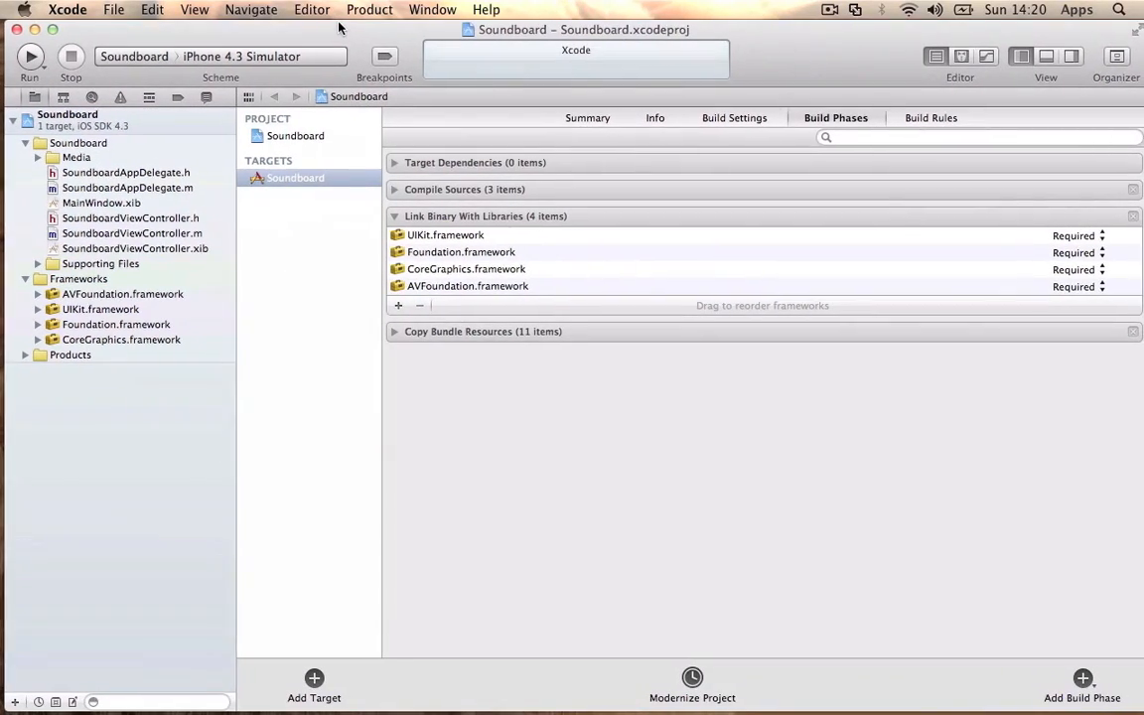
Step: In SoundboardViewController.h, import AVAudioPlayer and adopt <AVAudioPlayerDelegate>
{"action": "left_click", "coordinate": [130, 217]}
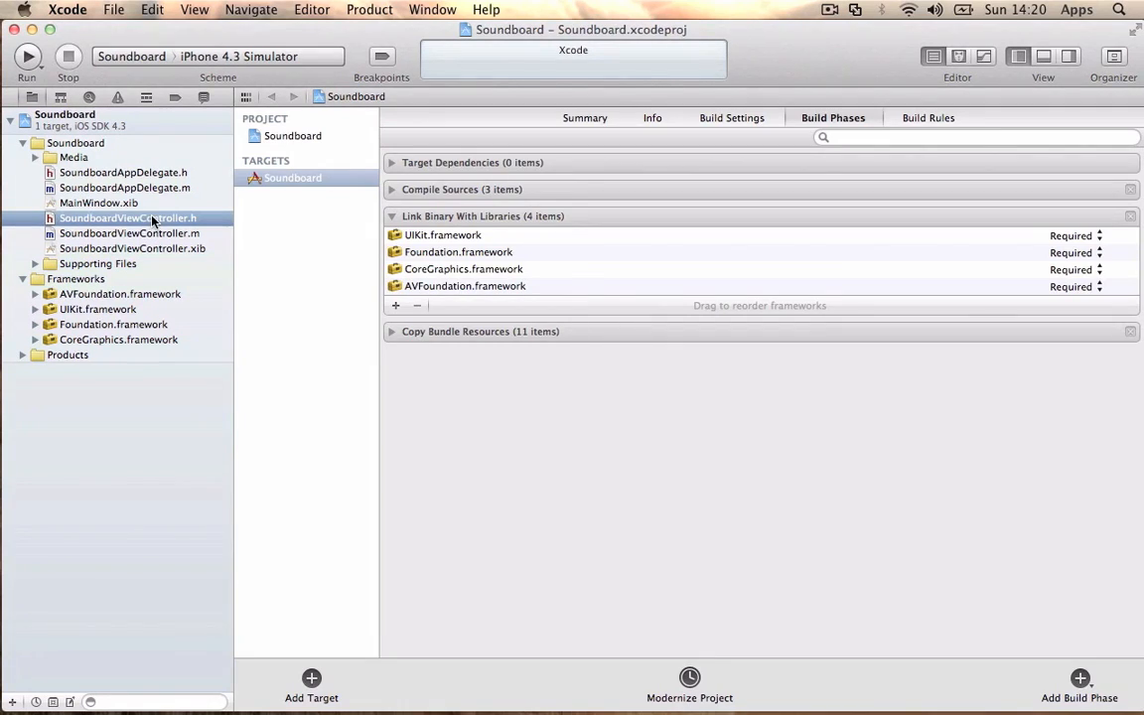
{"action": "left_click", "coordinate": [127, 217]}
{"action": "type", "text": "#import <AVFoundation/AV"}
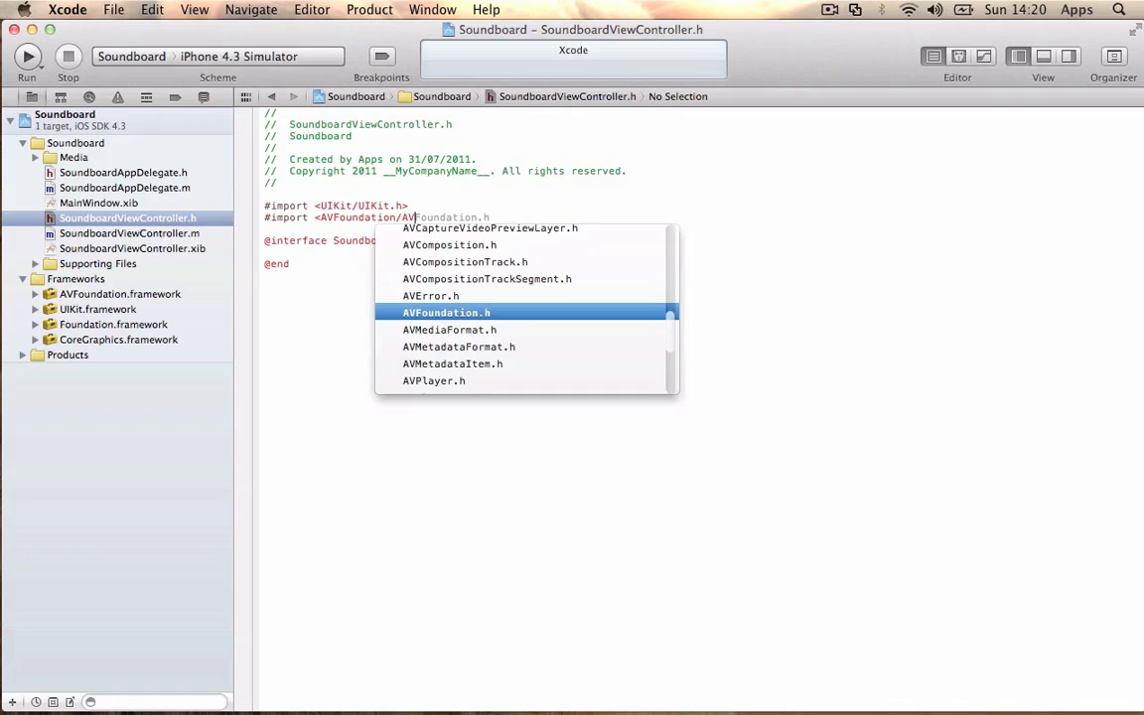
{"action": "type", "text": "AudioPlayer.h>"}
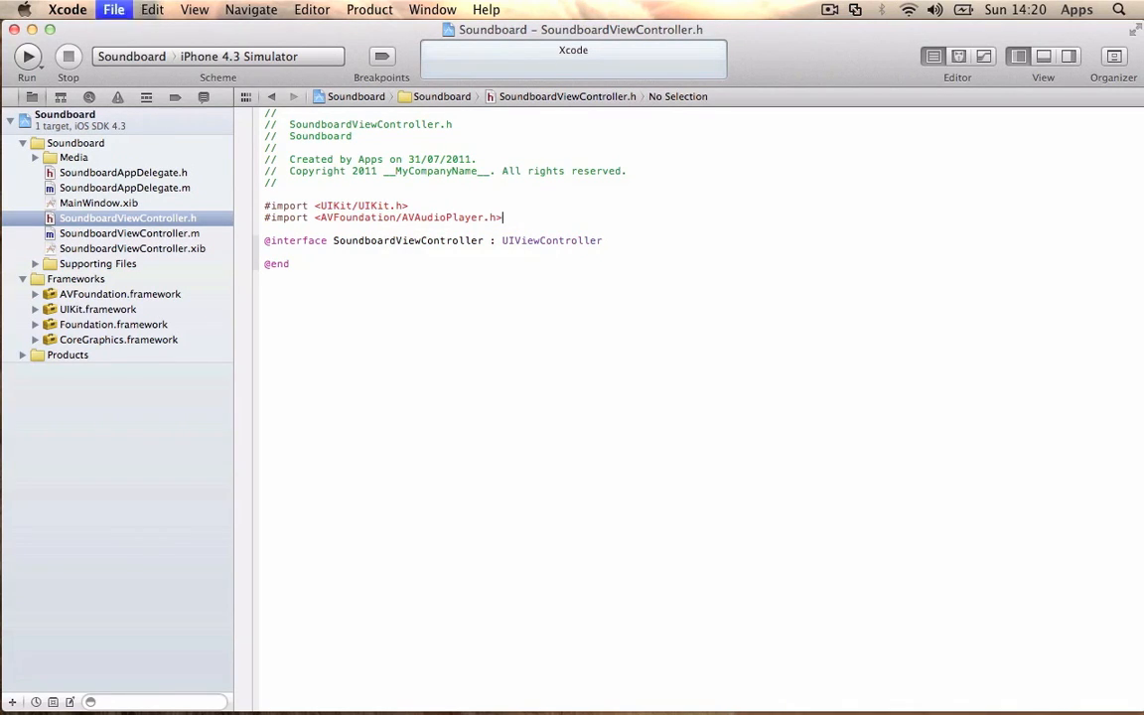
{"action": "left_click", "coordinate": [602, 240]}
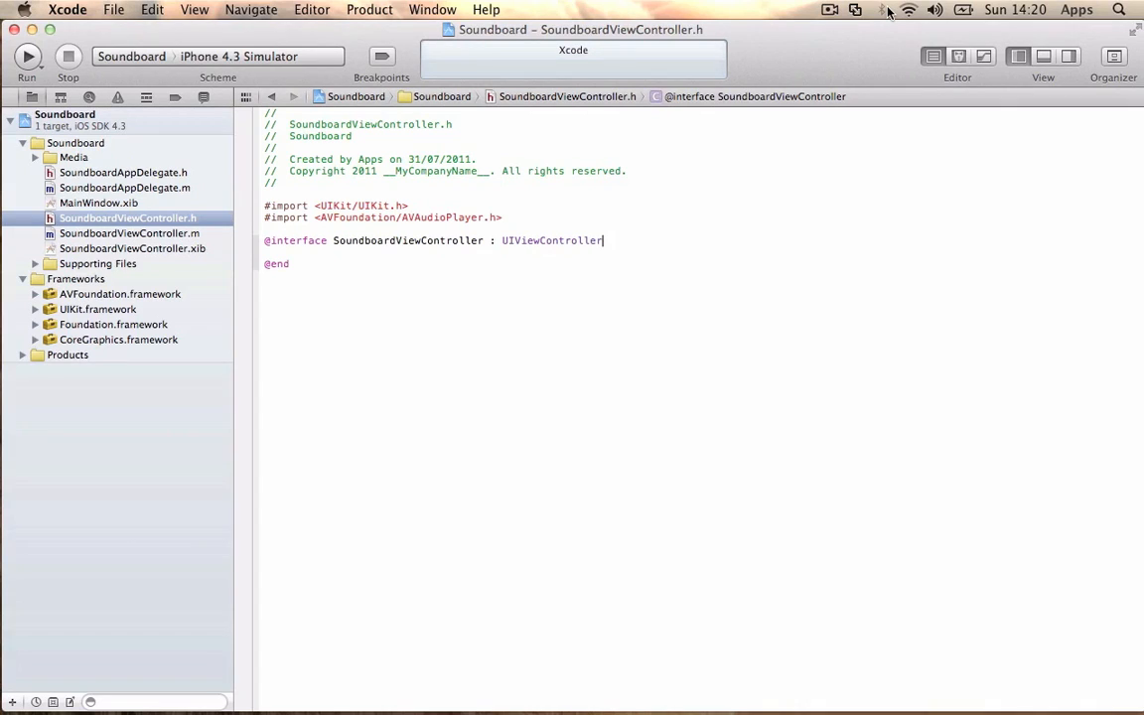
{"action": "type", "text": "<"}
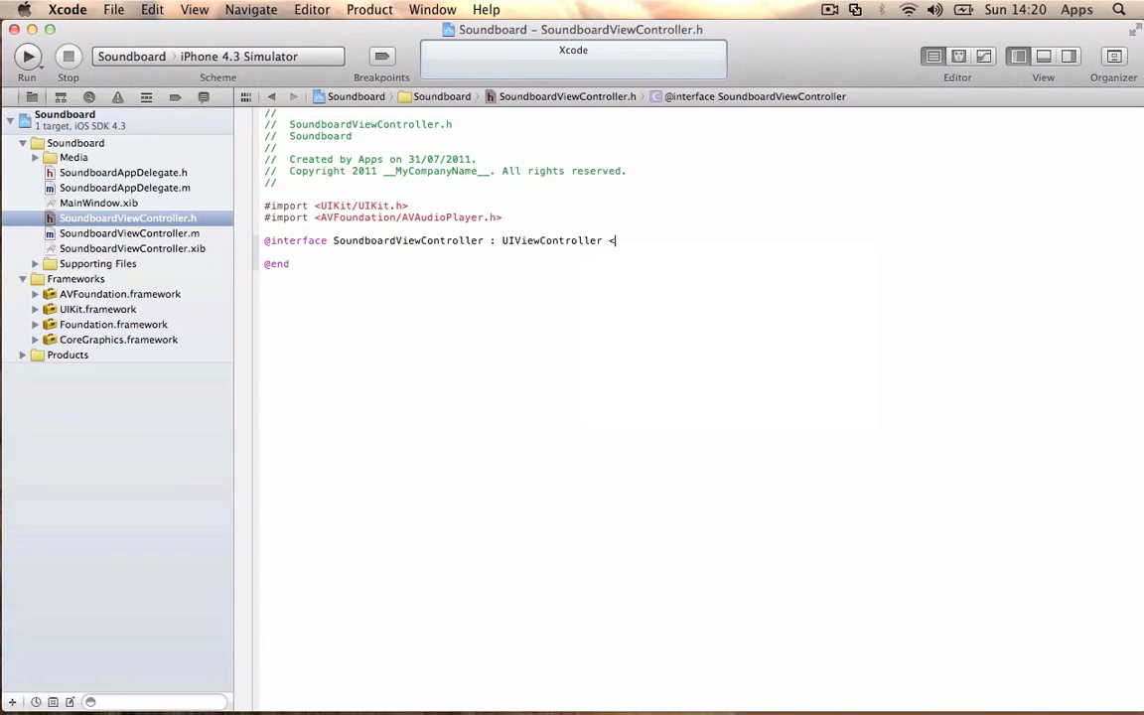
{"action": "type", "text": "AVAudioPlayerDelegate>"}
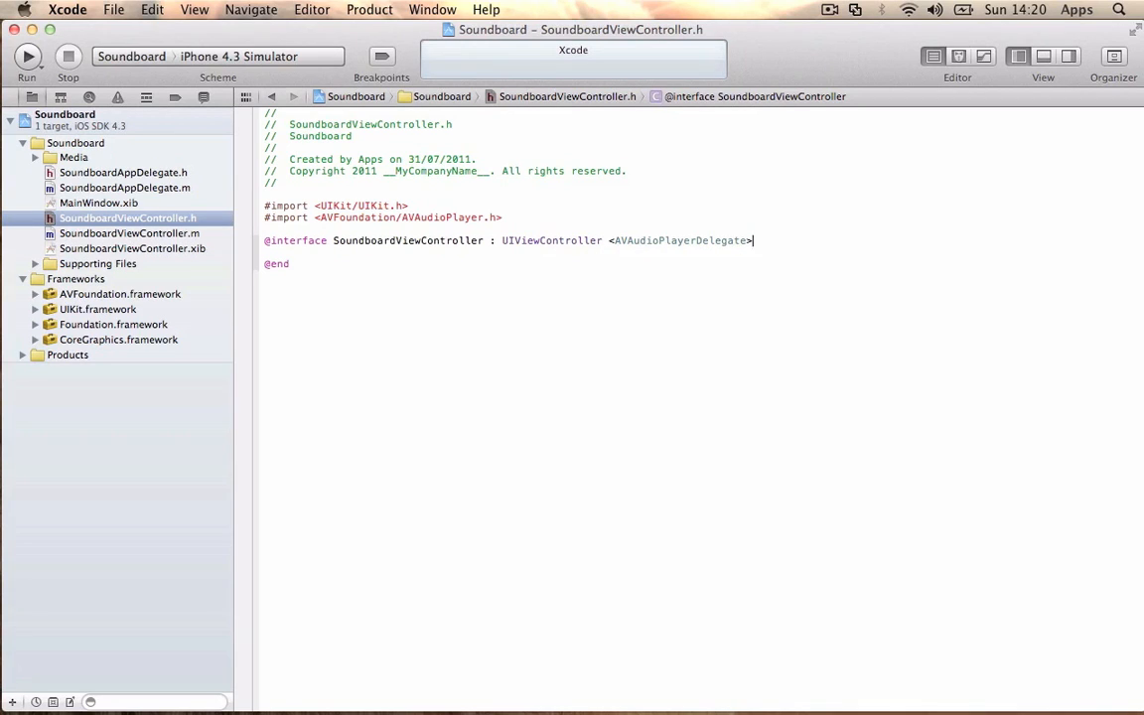
{"action": "type", "text": "{"}
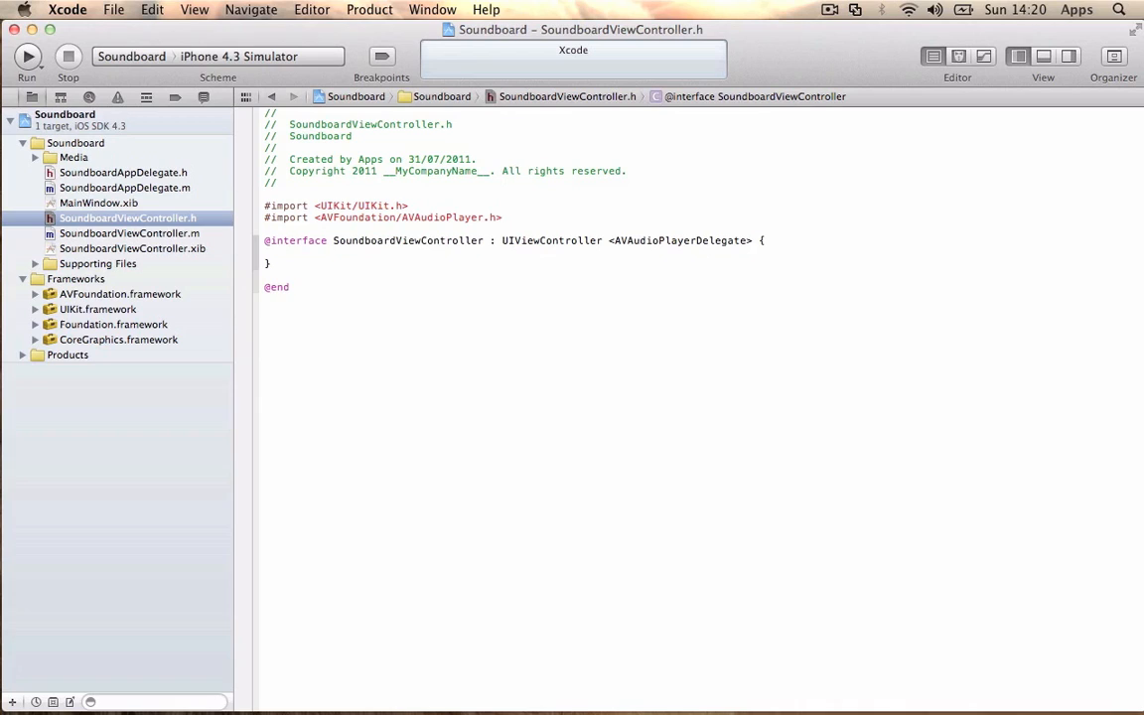
{"action": "key", "text": "Return"}
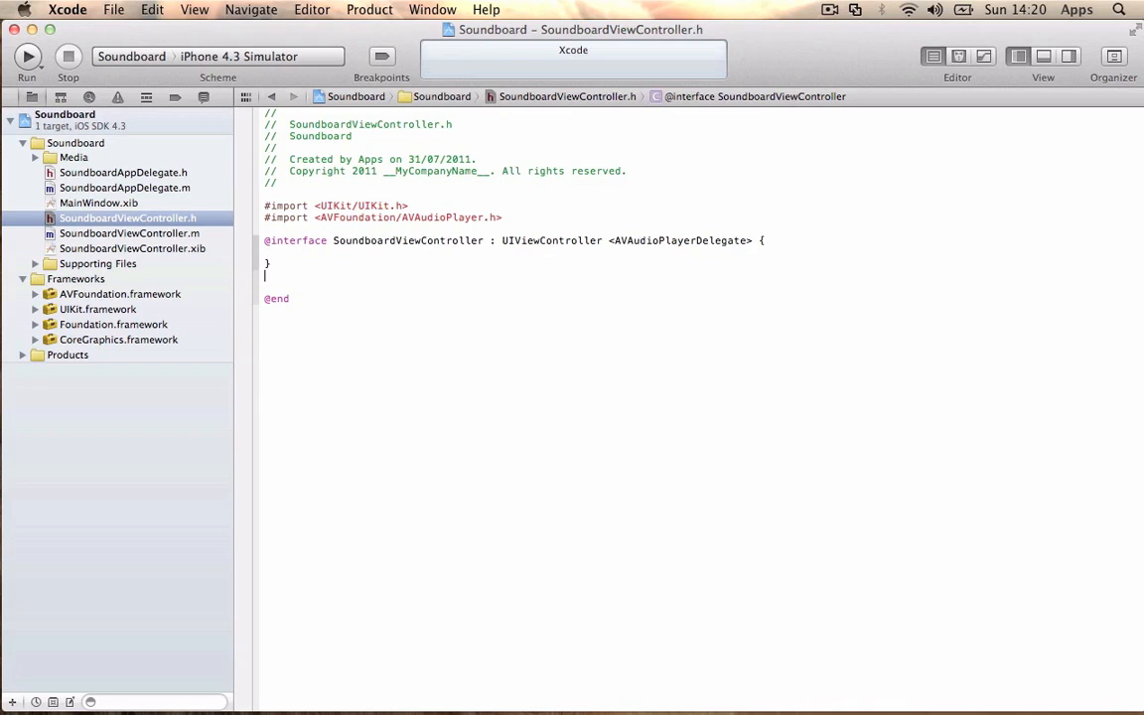
Step: Declare the IBAction methods playSound1 through playSound4
{"action": "type", "text": "-(IBActio"}
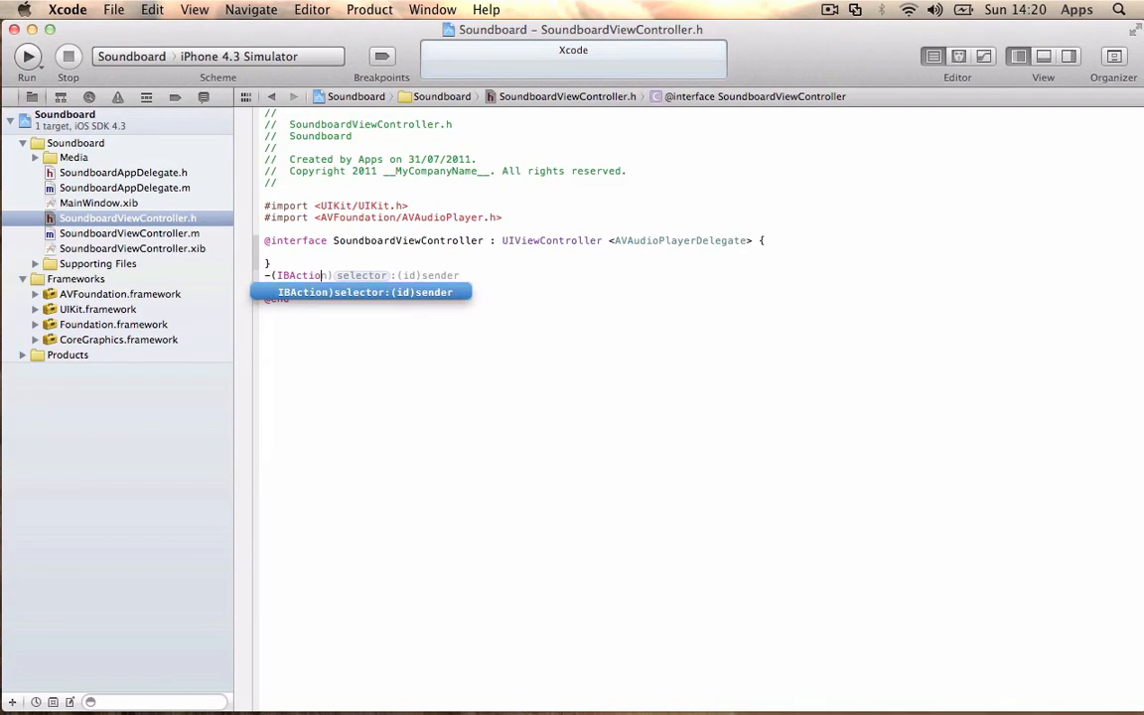
{"action": "type", "text": "playS"}
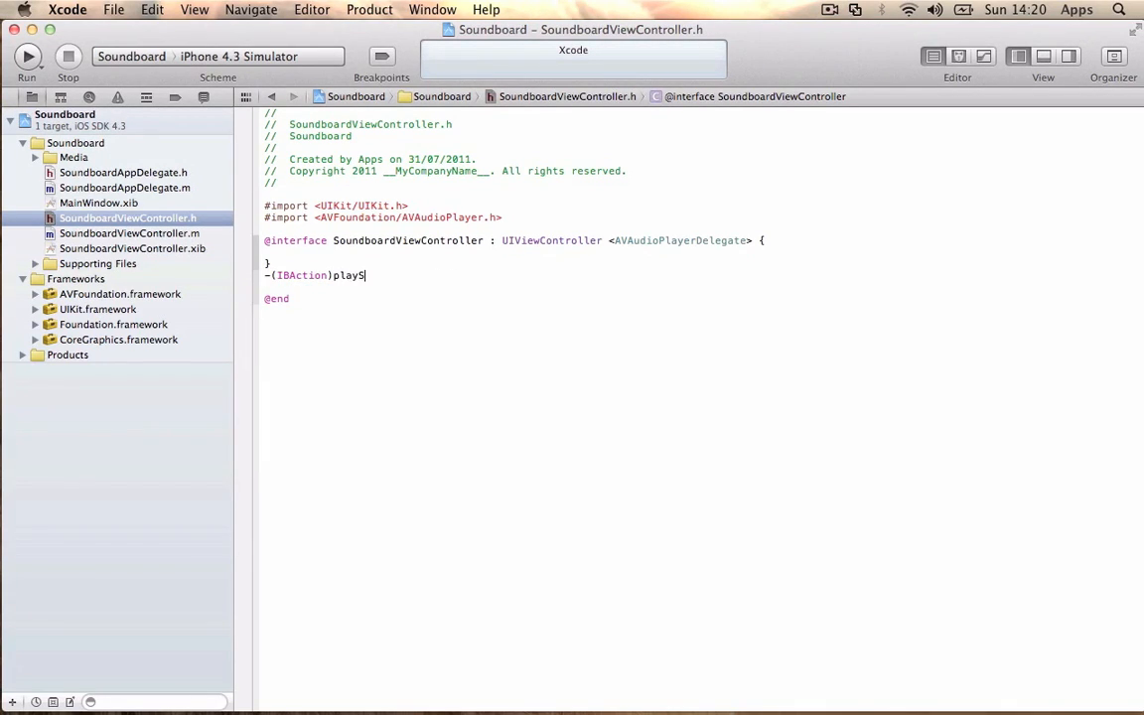
{"action": "type", "text": "ound1"}
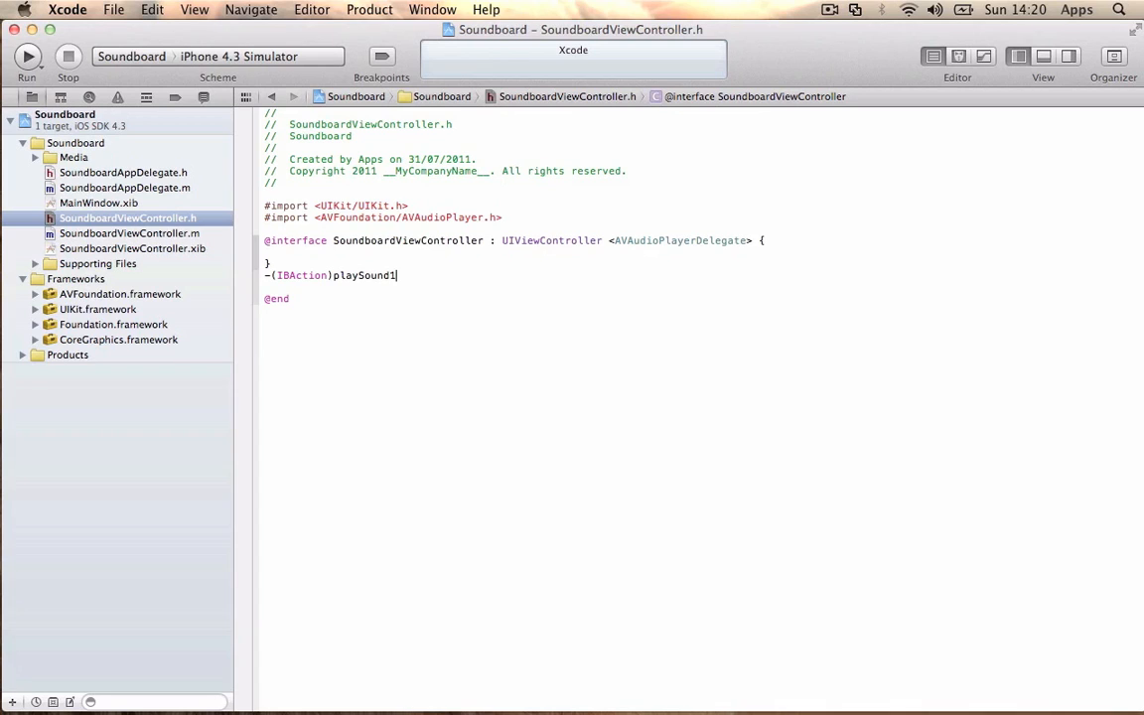
{"action": "type", "text": ";"}
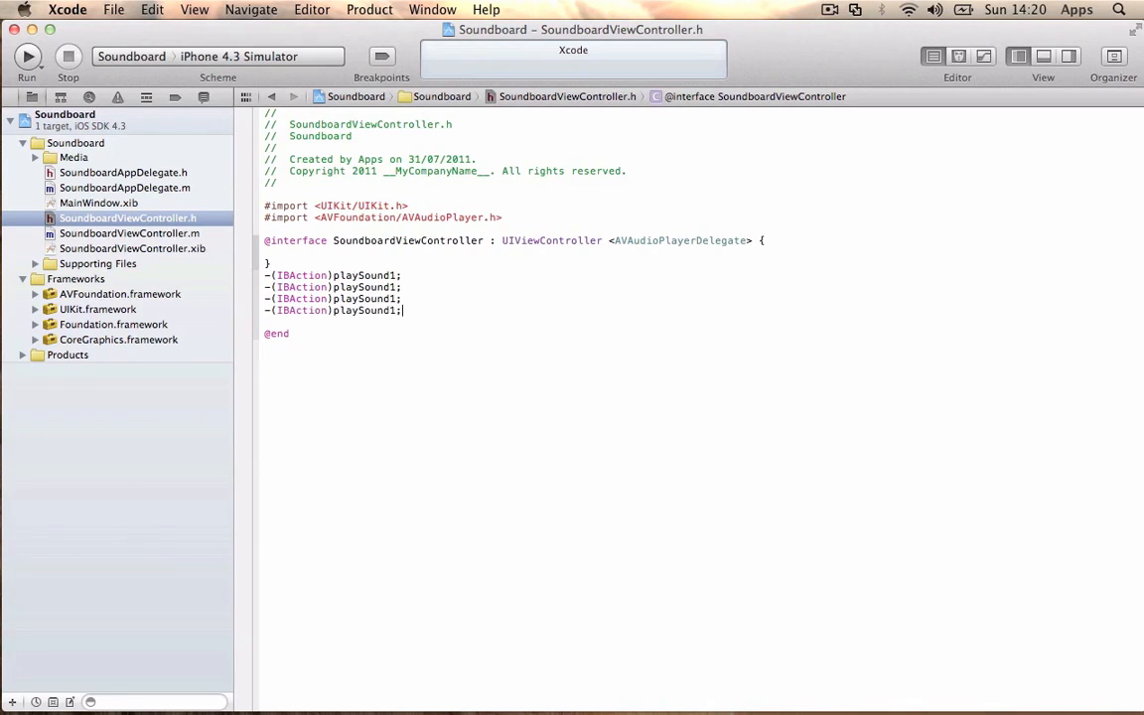
{"action": "left_click", "coordinate": [367, 287]}
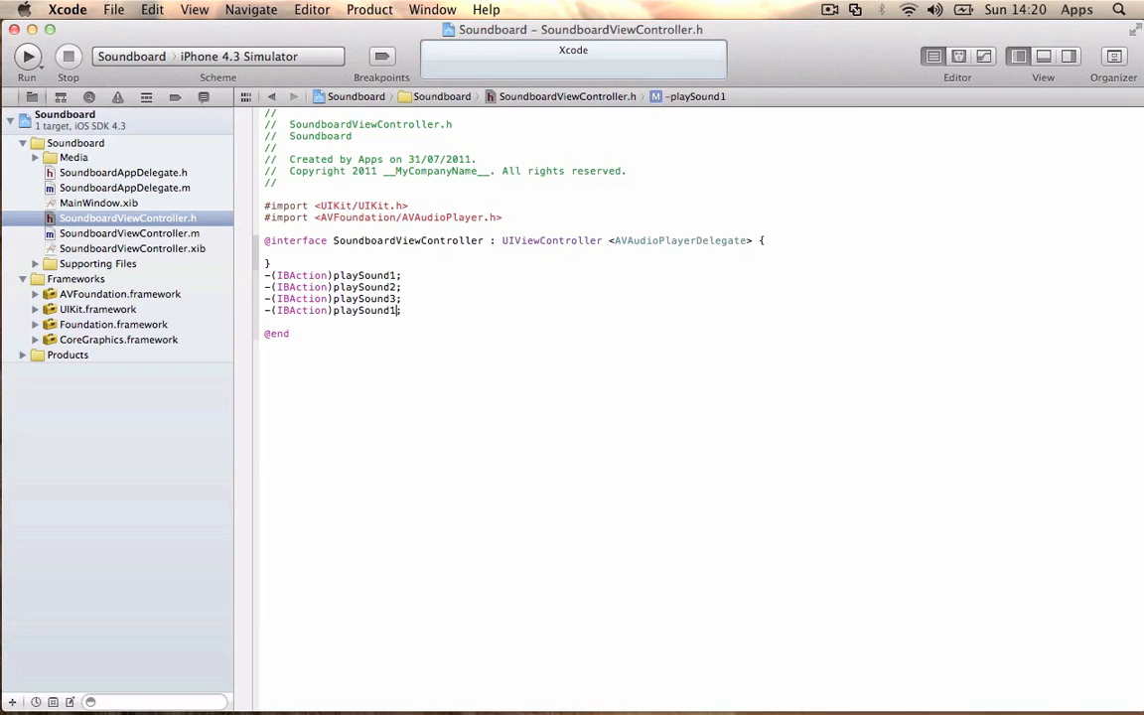
{"action": "type", "text": "4"}
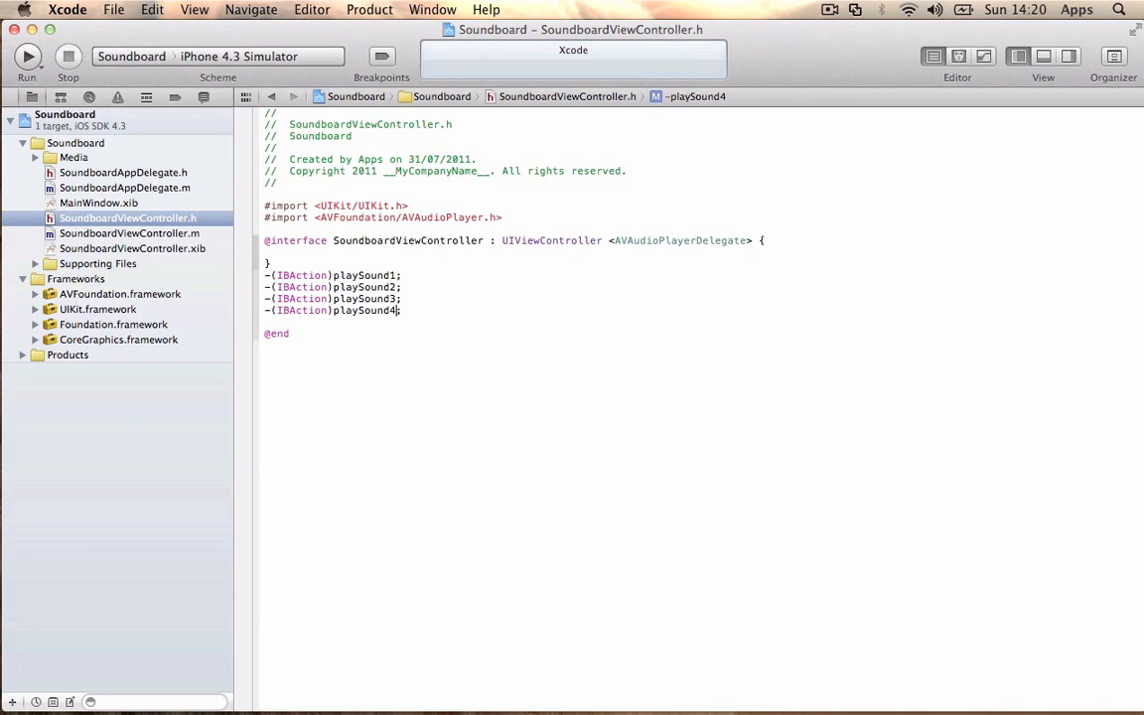
{"action": "mouse_move", "coordinate": [182, 249]}
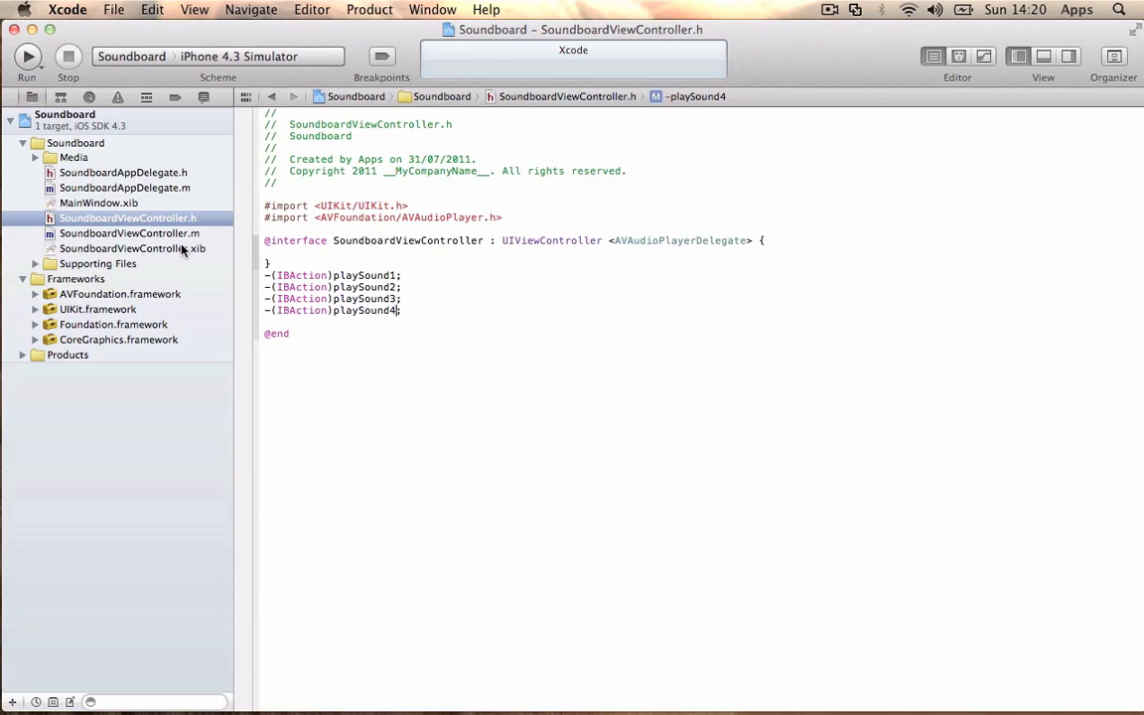
Step: In SoundboardViewController.m, write the -(IBAction)playSound1 method opening and begin an NSString line
{"action": "left_click", "coordinate": [129, 232]}
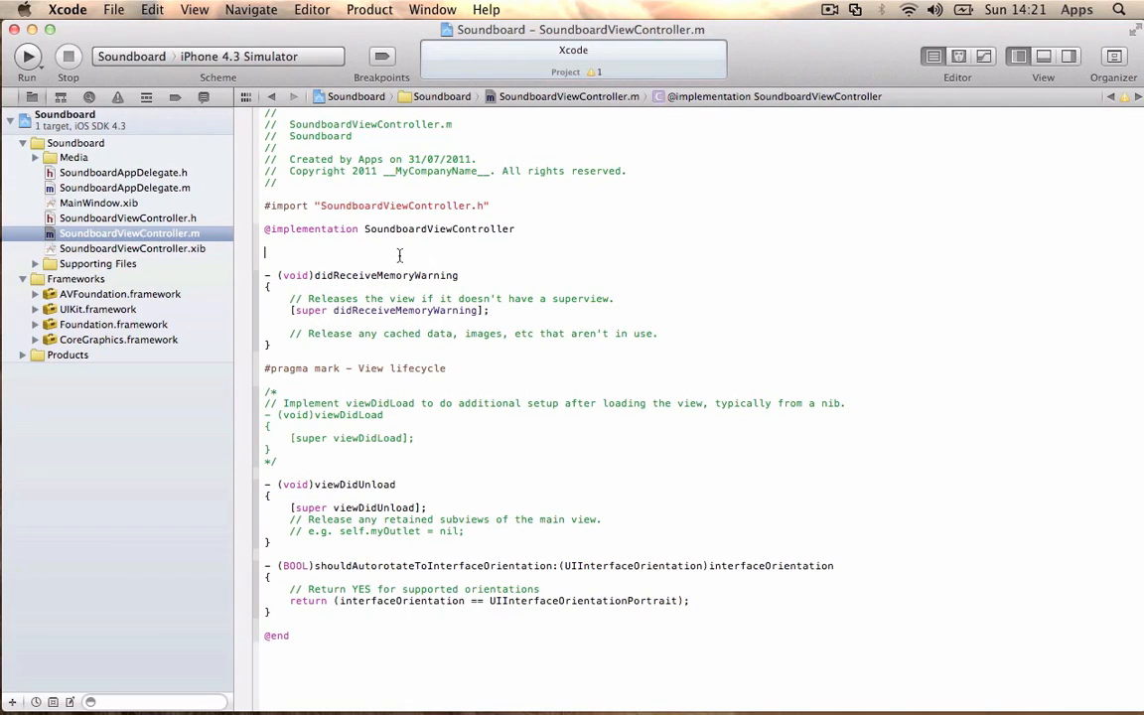
{"action": "type", "text": "-(IBACtion)(void)playSound1"}
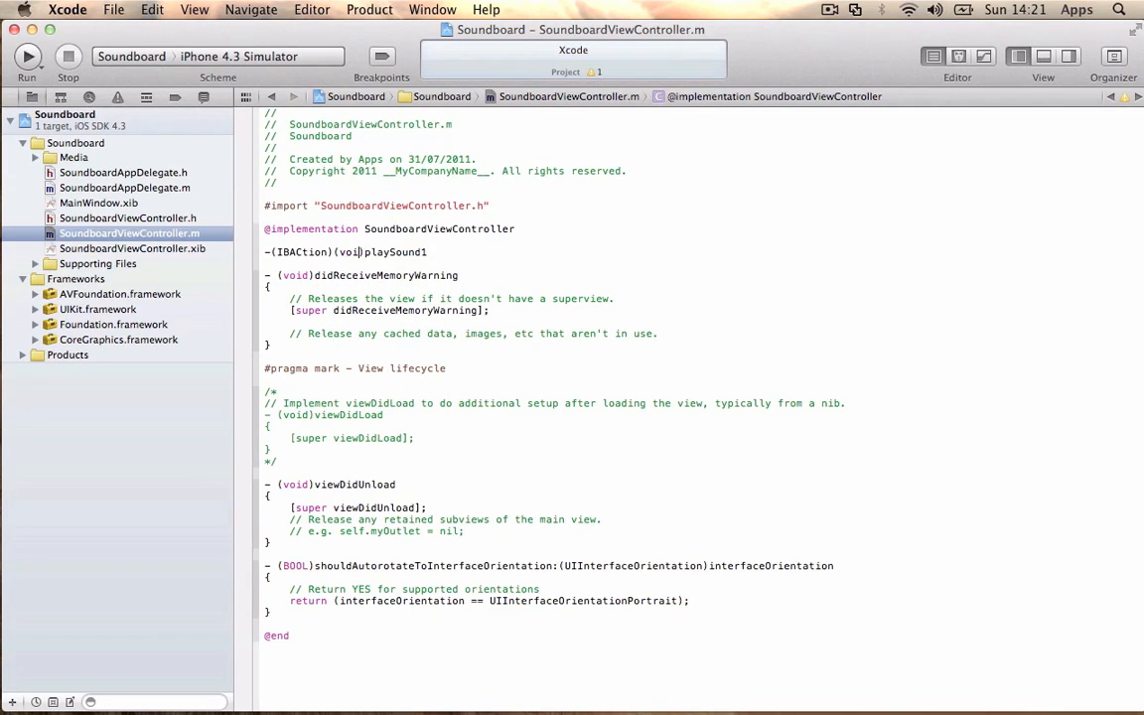
{"action": "left_click", "coordinate": [420, 251]}
{"action": "type", "text": ";"}
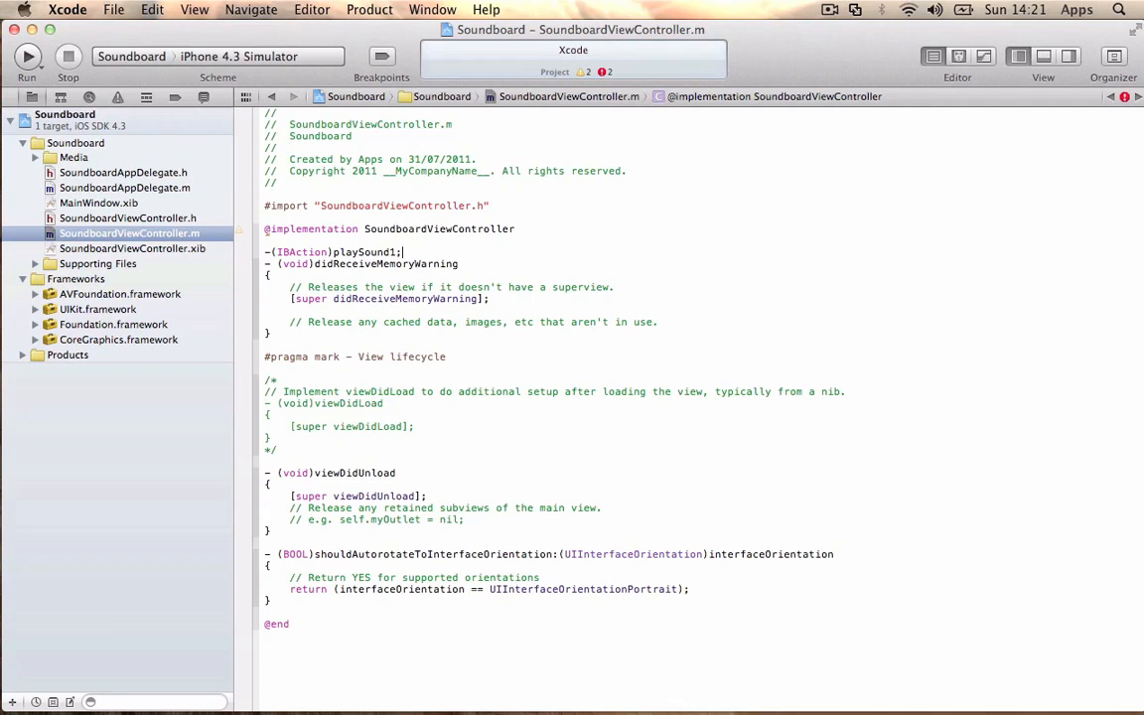
{"action": "type", "text": "{"}
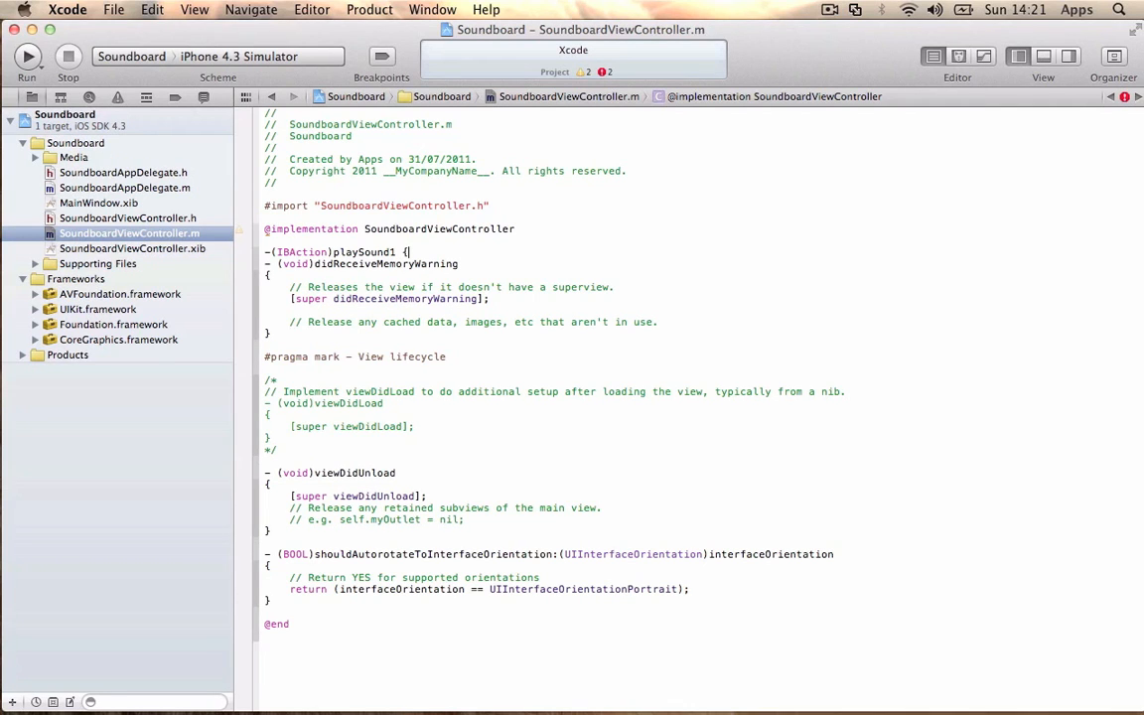
{"action": "type", "text": "NSString"}
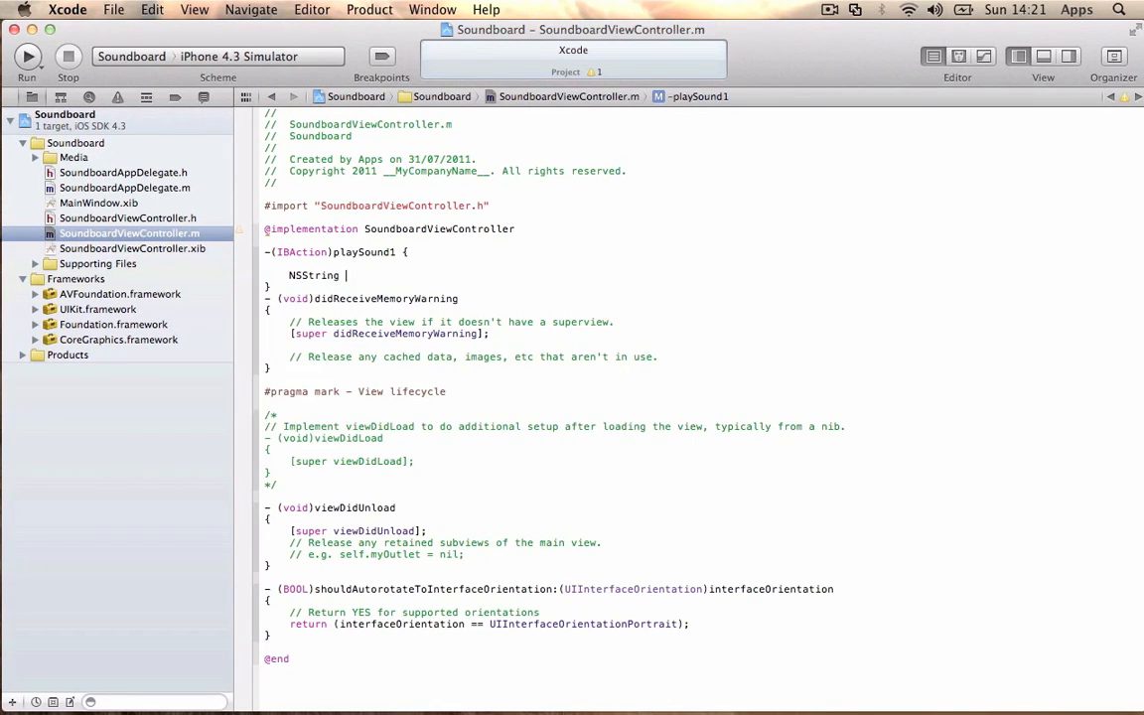
Step: Write NSString *path = [[NSBundle mainBundle] pathForResource:@'Bell' ofType:@'mp3']; in playSound1
{"action": "type", "text": "*pat"}
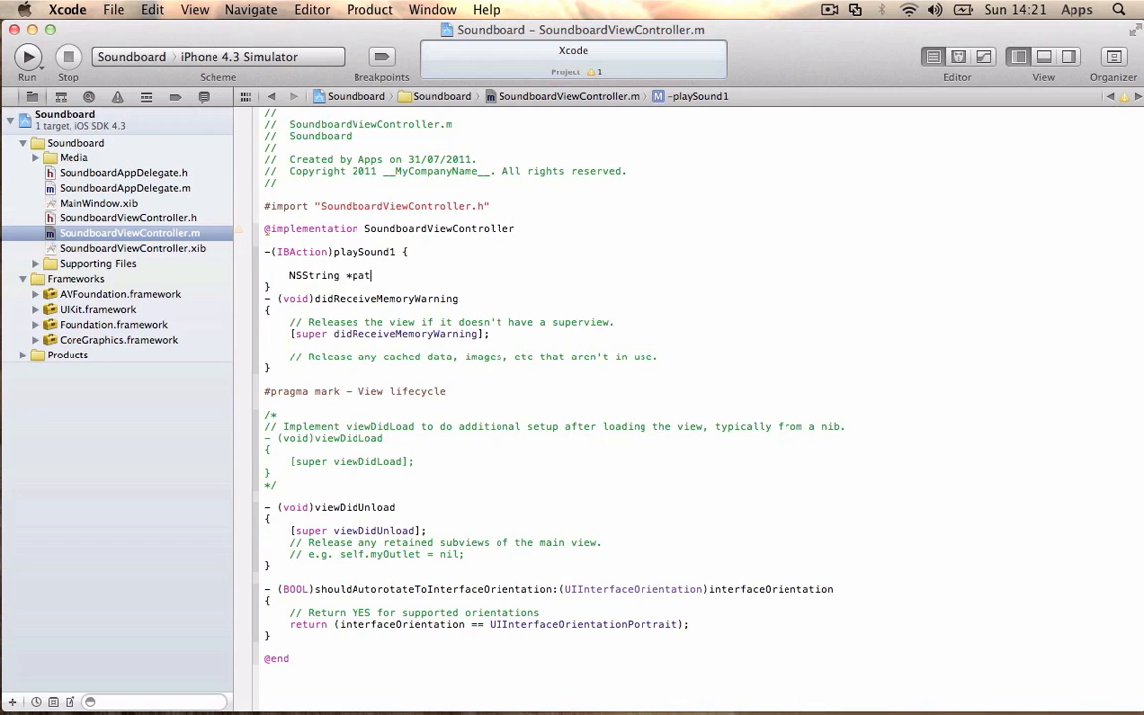
{"action": "type", "text": "h ="}
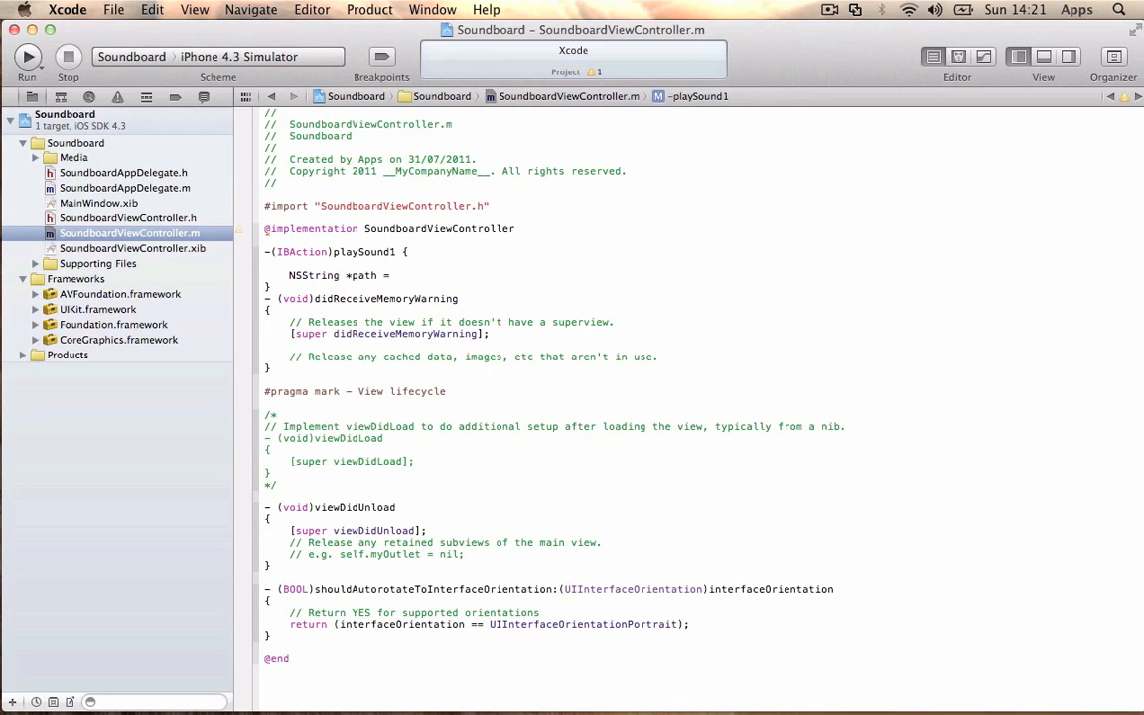
{"action": "type", "text": "[NSBundle main"}
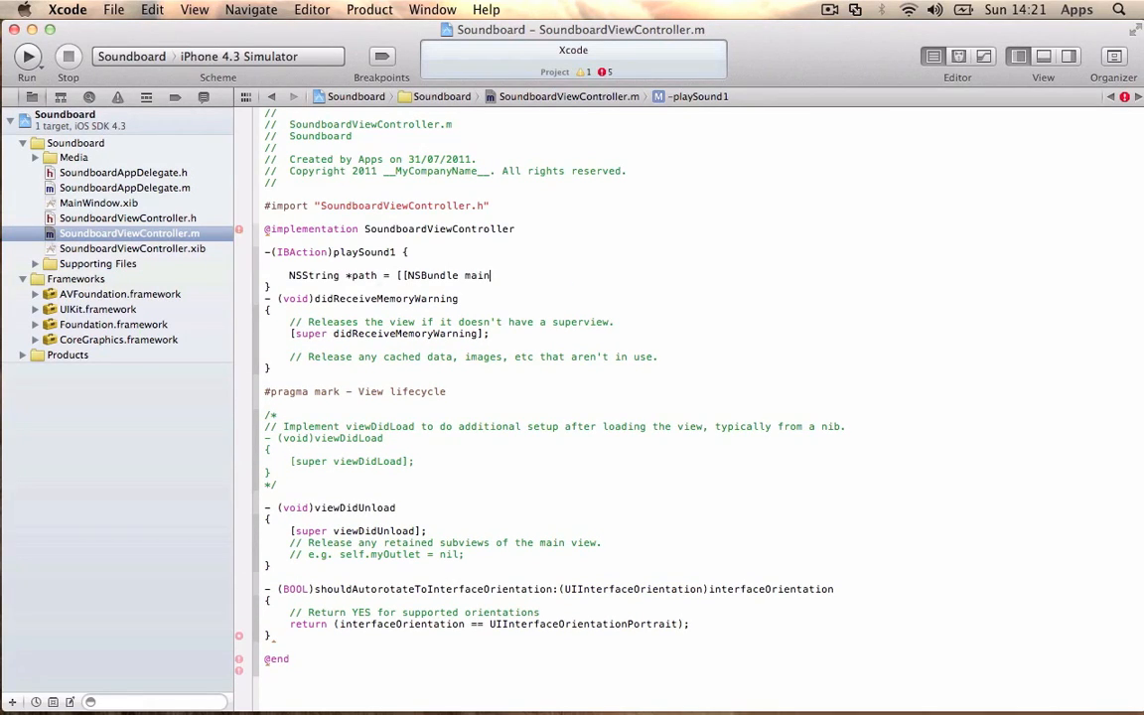
{"action": "type", "text": "Bundle"}
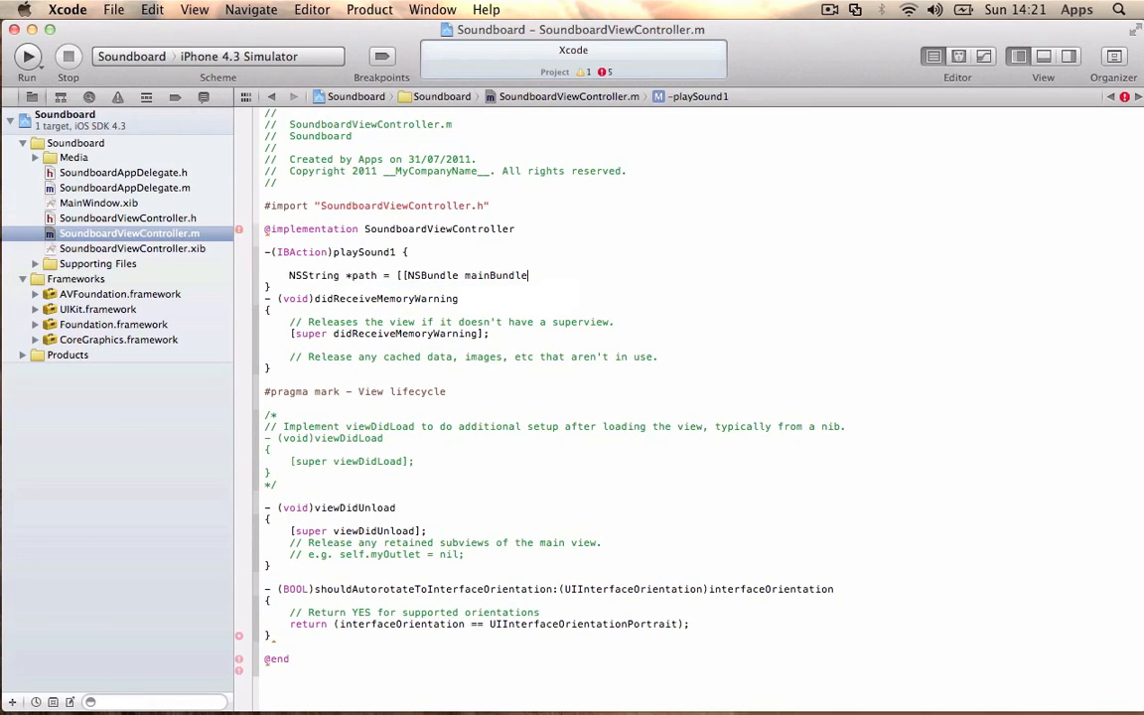
{"action": "type", "text": "P"}
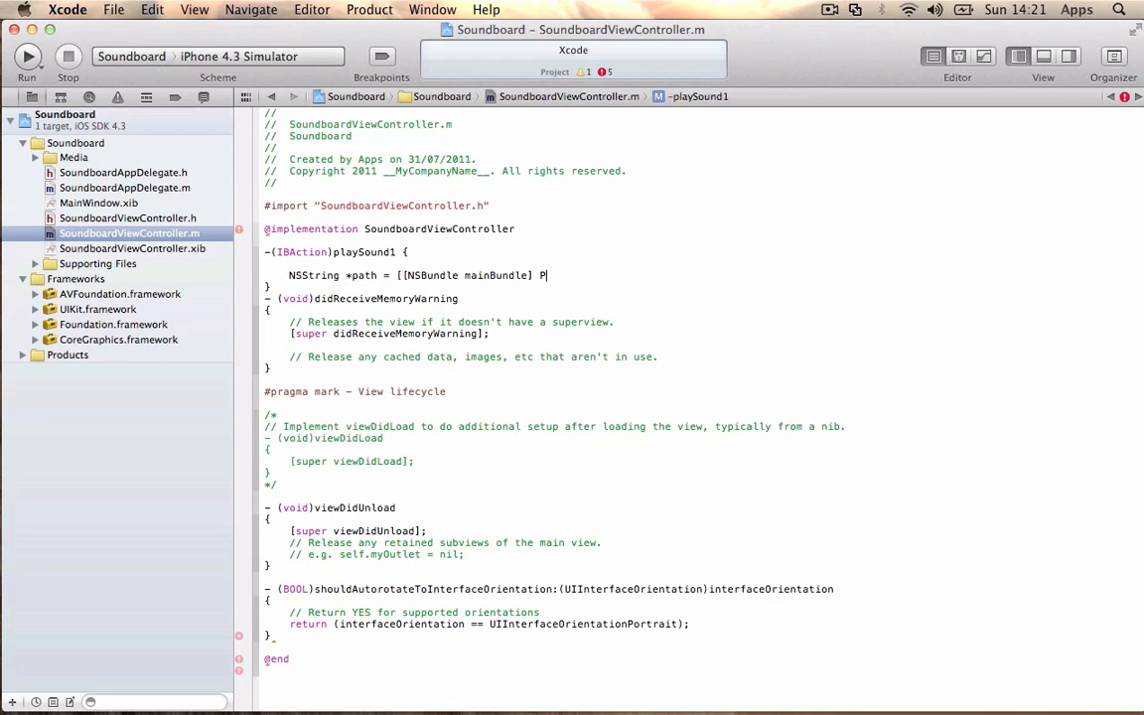
{"action": "type", "text": "athForResource:(NSString *) ofType:(NSString *"}
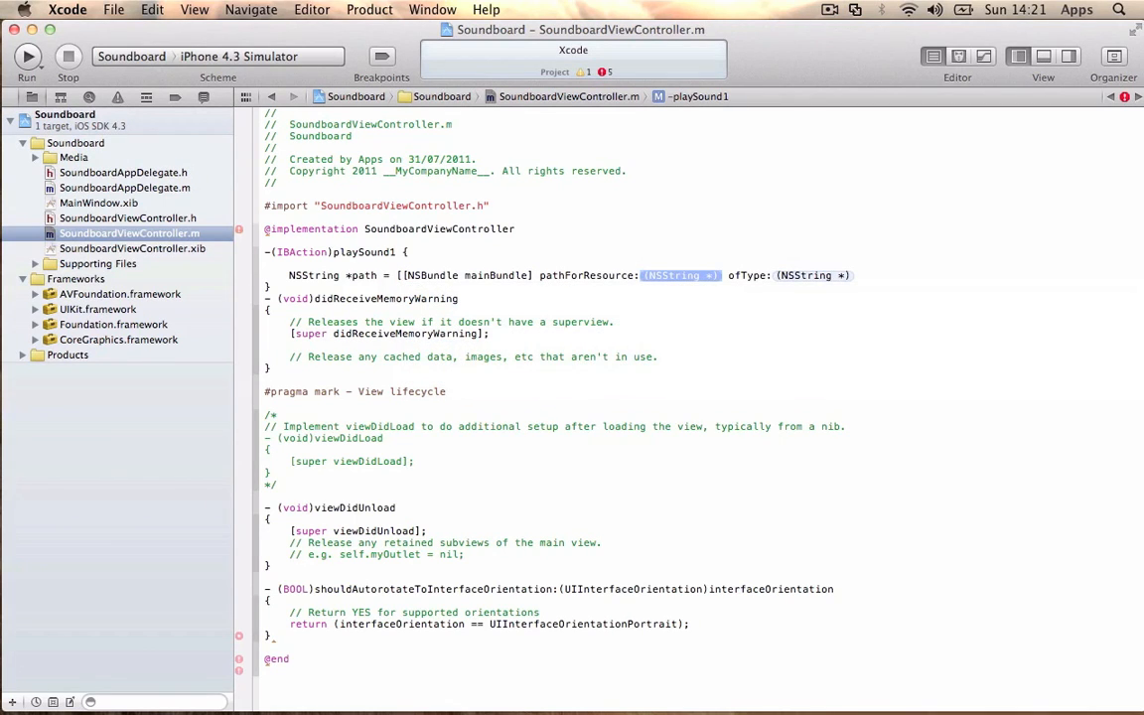
{"action": "type", "text": "@\"\""}
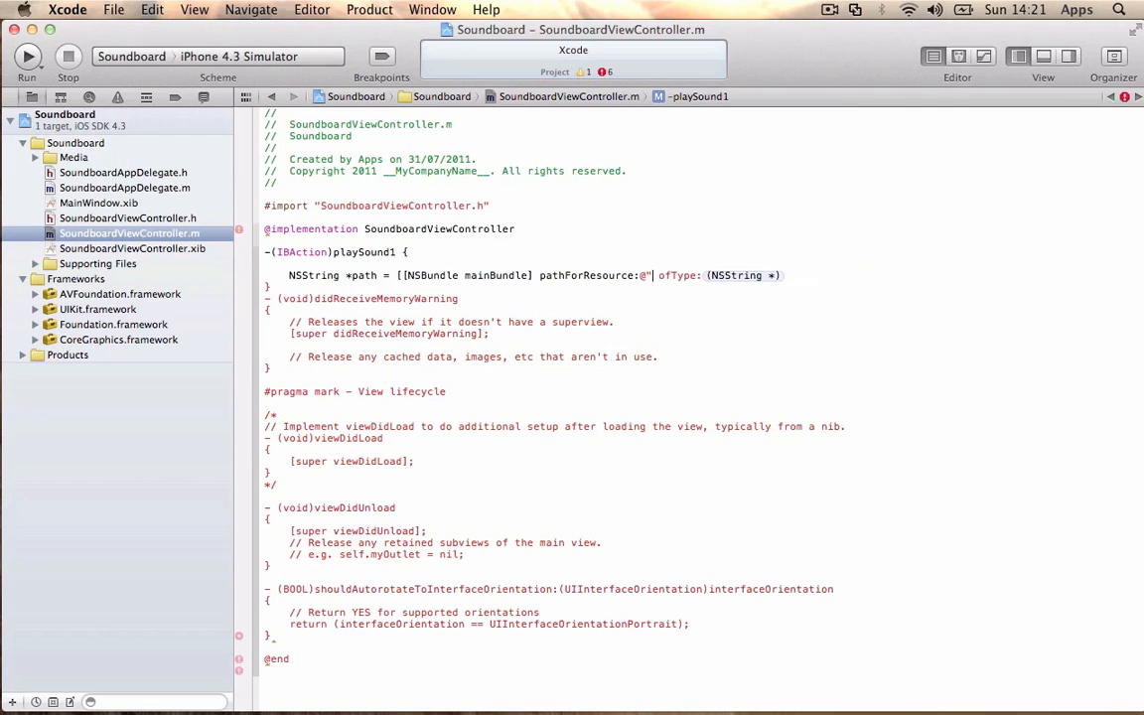
{"action": "type", "text": "Bell"}
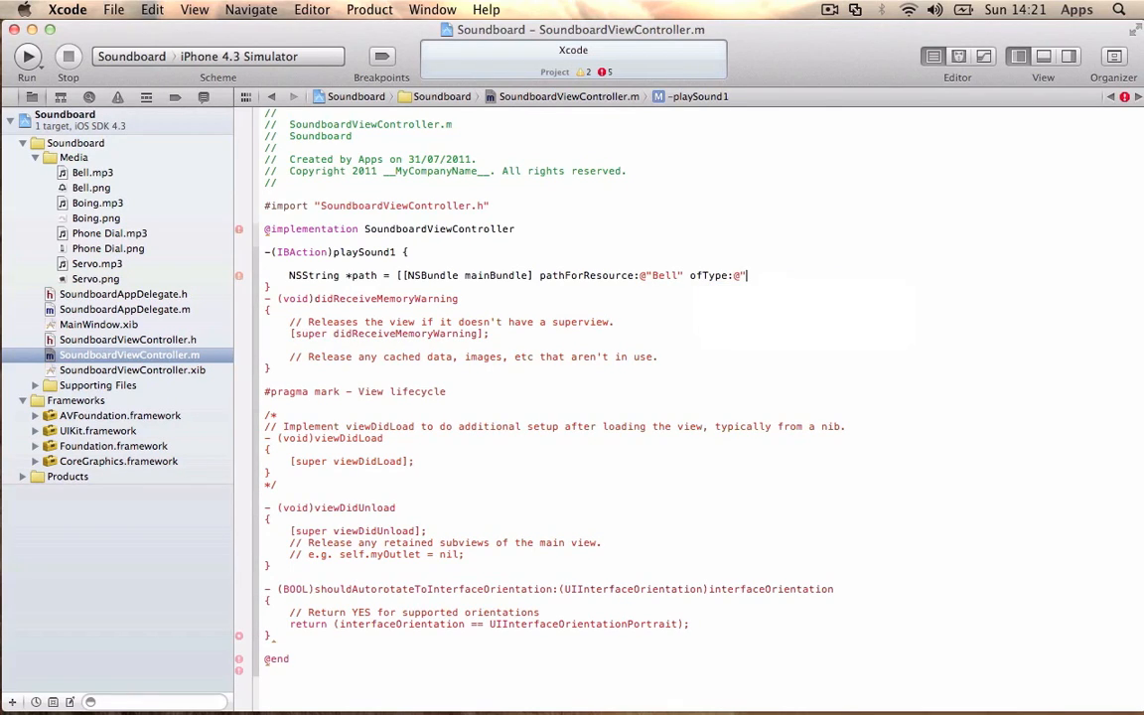
{"action": "type", "text": "mp"}
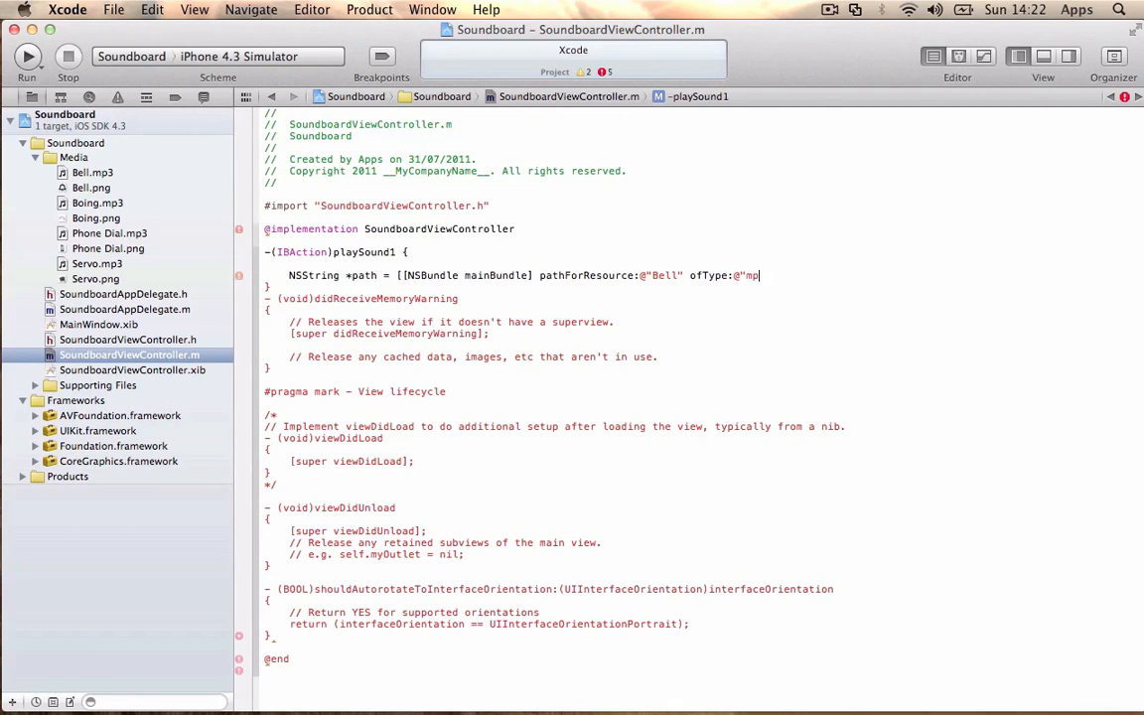
{"action": "type", "text": "3\""}
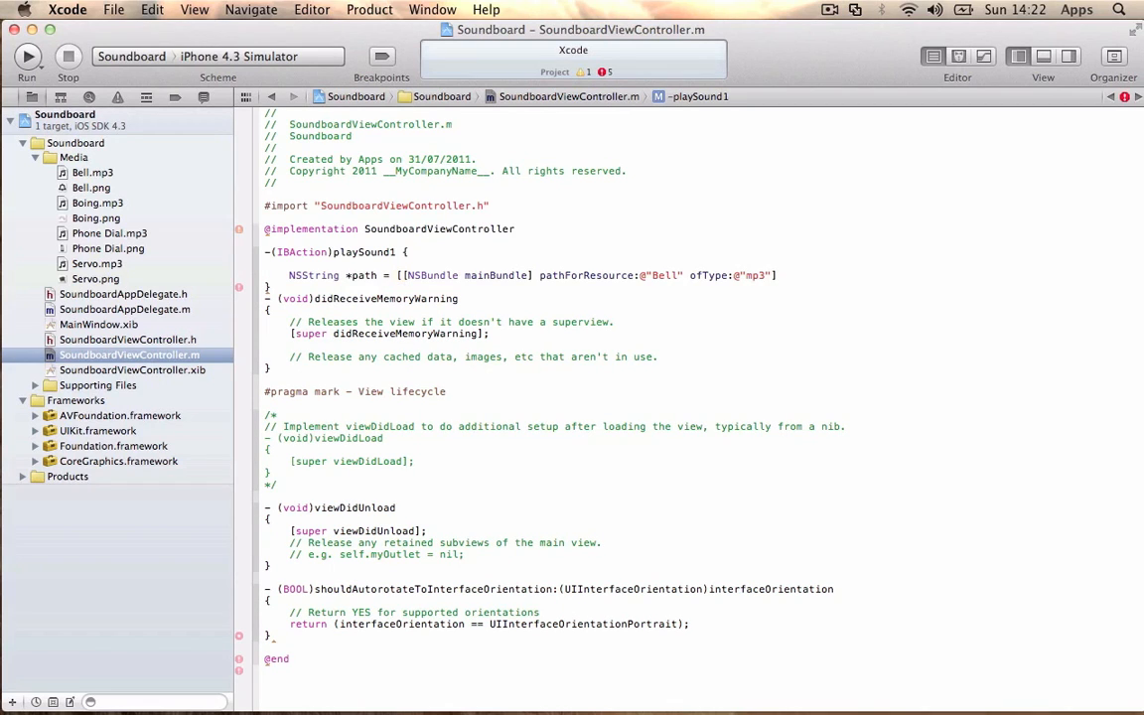
{"action": "key", "text": "Return"}
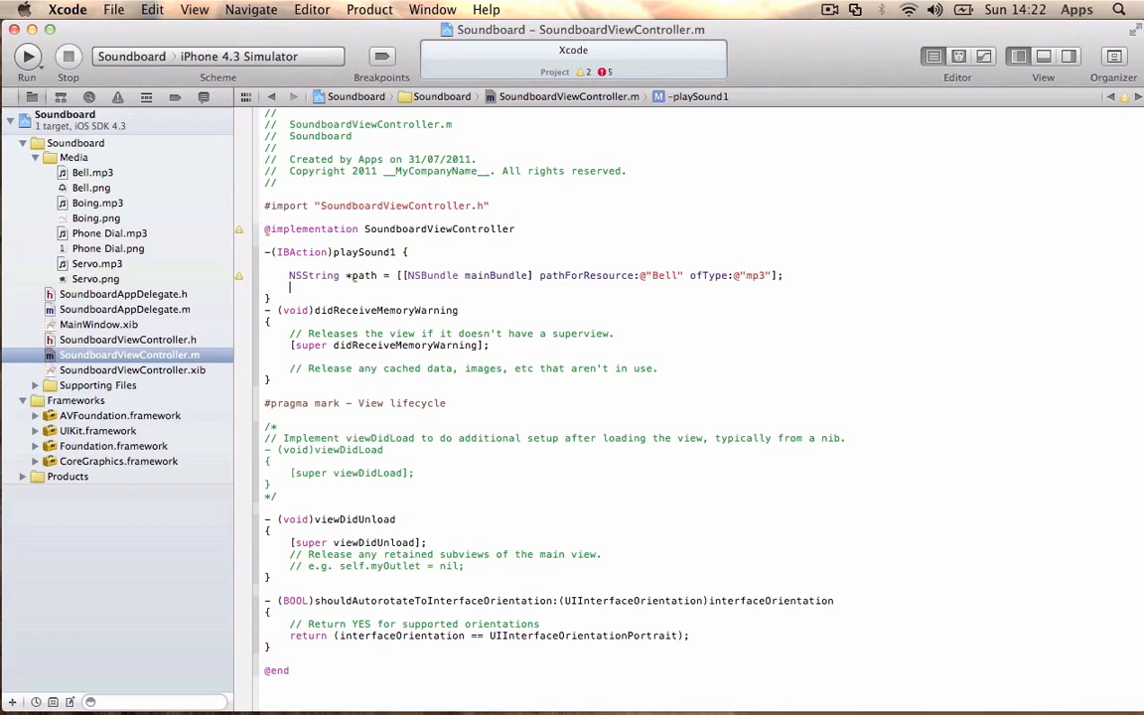
Step: Create theAudio as an AVAudioPlayer initialized with [NSURL fileURLWithPath:path]
{"action": "type", "text": "AVAudioPlayer"}
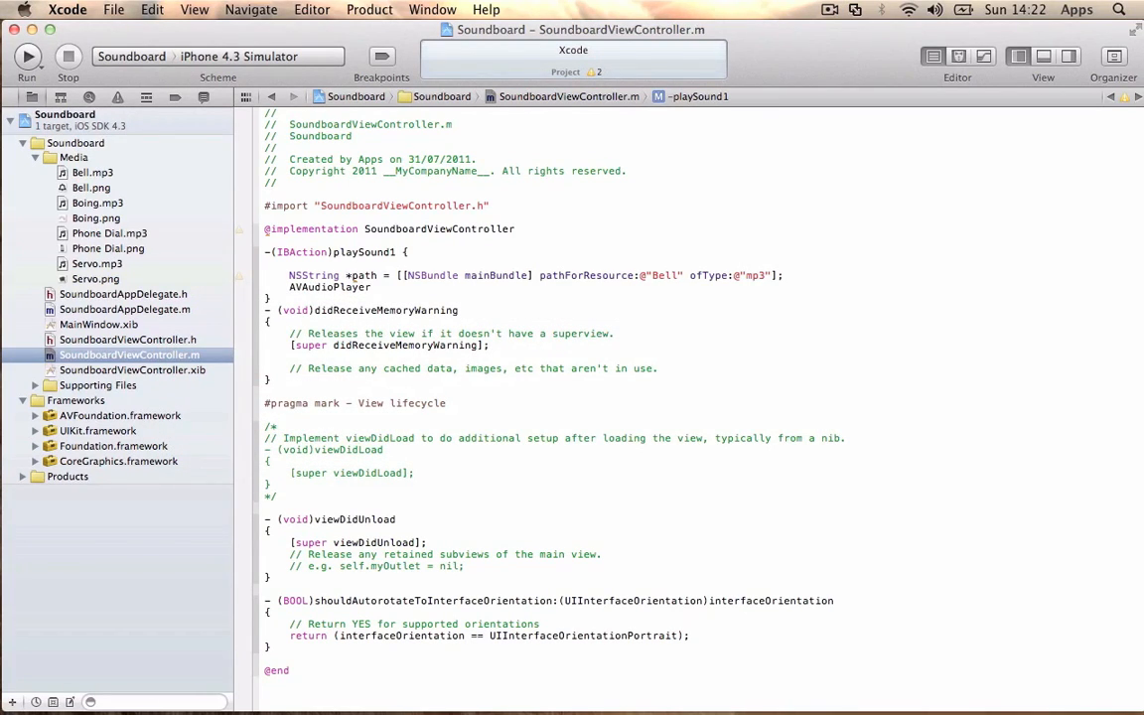
{"action": "type", "text": "* theA"}
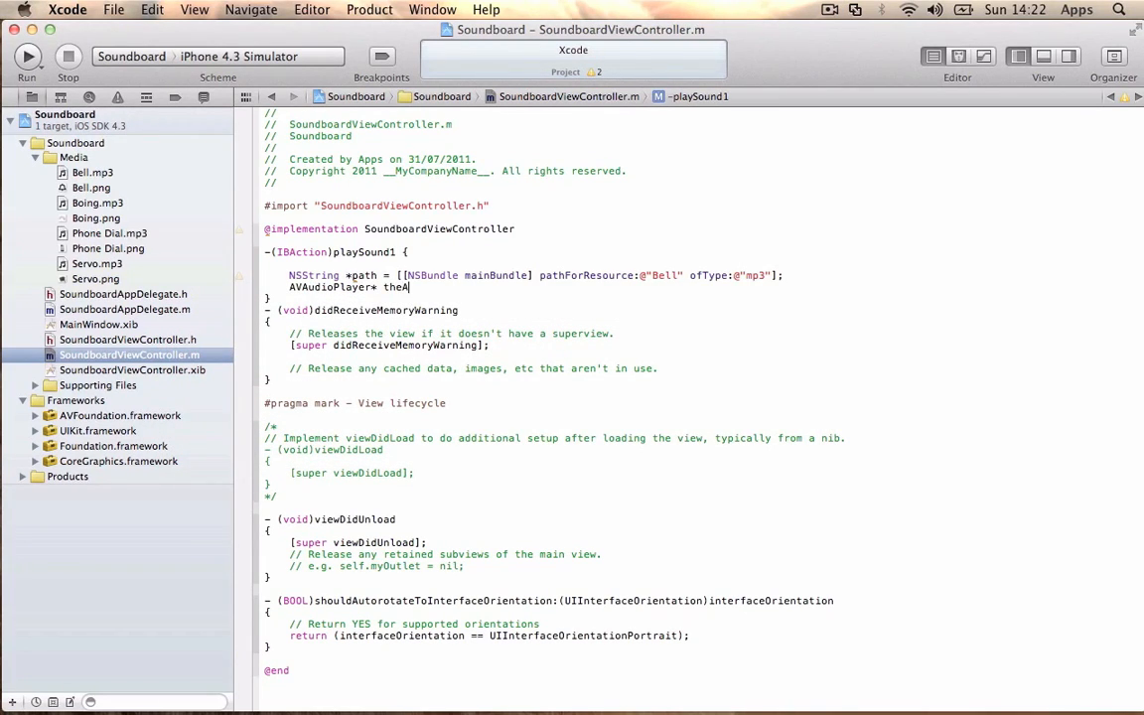
{"action": "type", "text": "udio"}
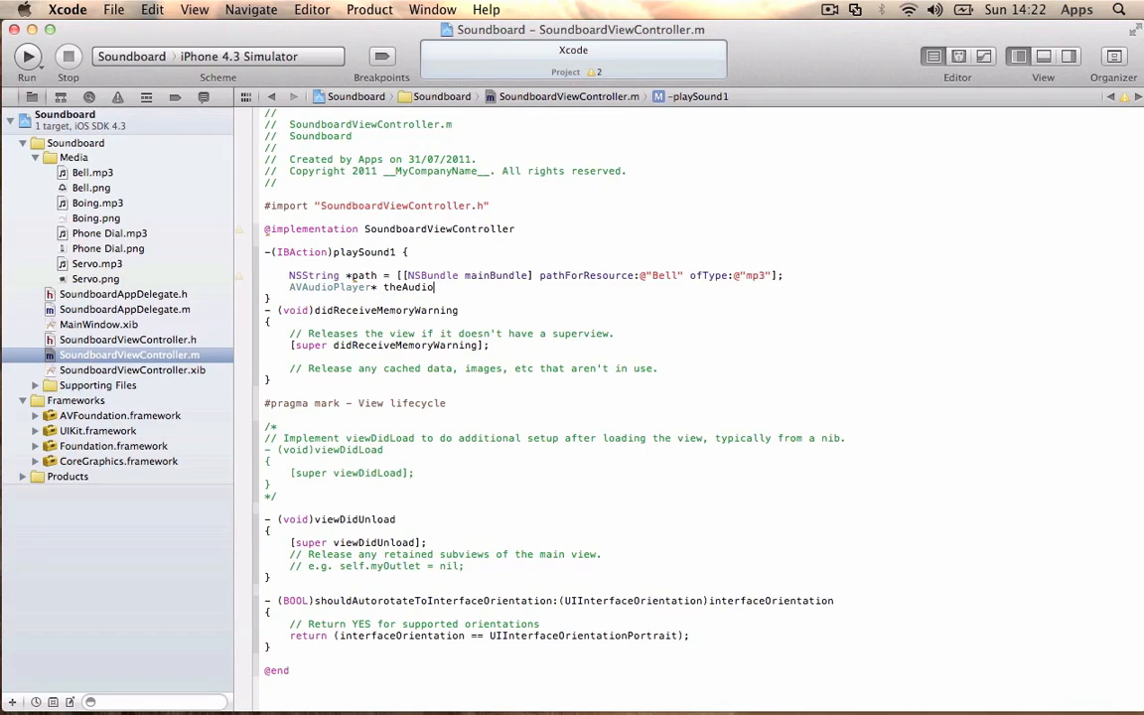
{"action": "type", "text": "=["}
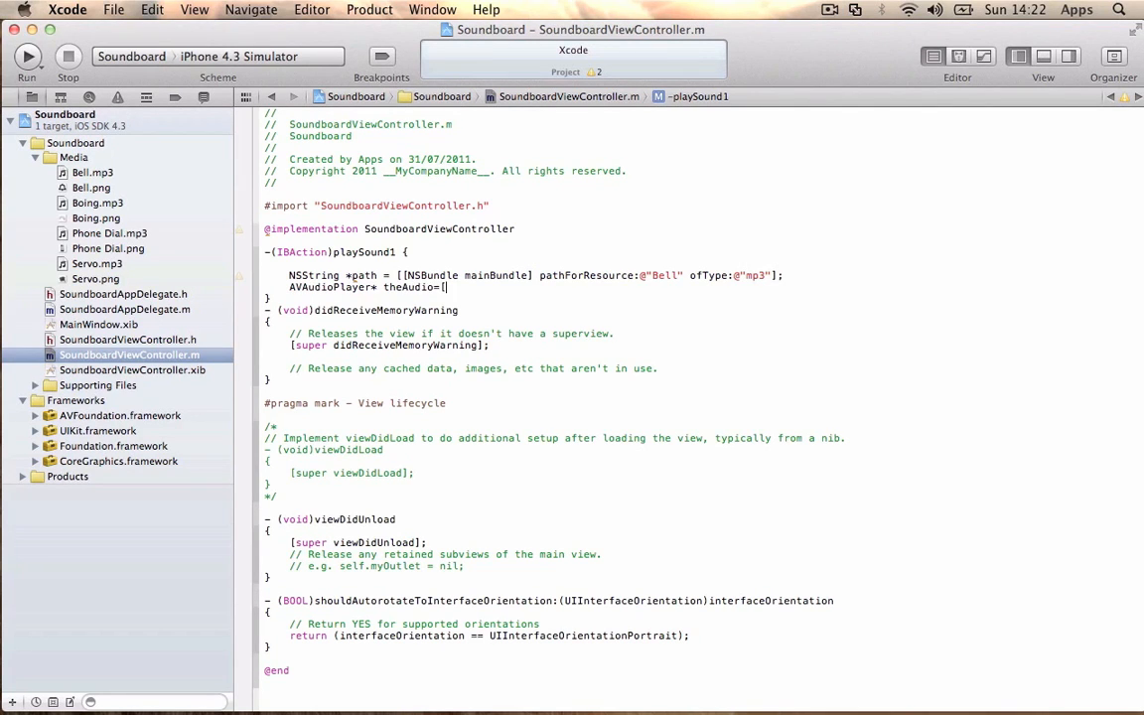
{"action": "type", "text": "AV"}
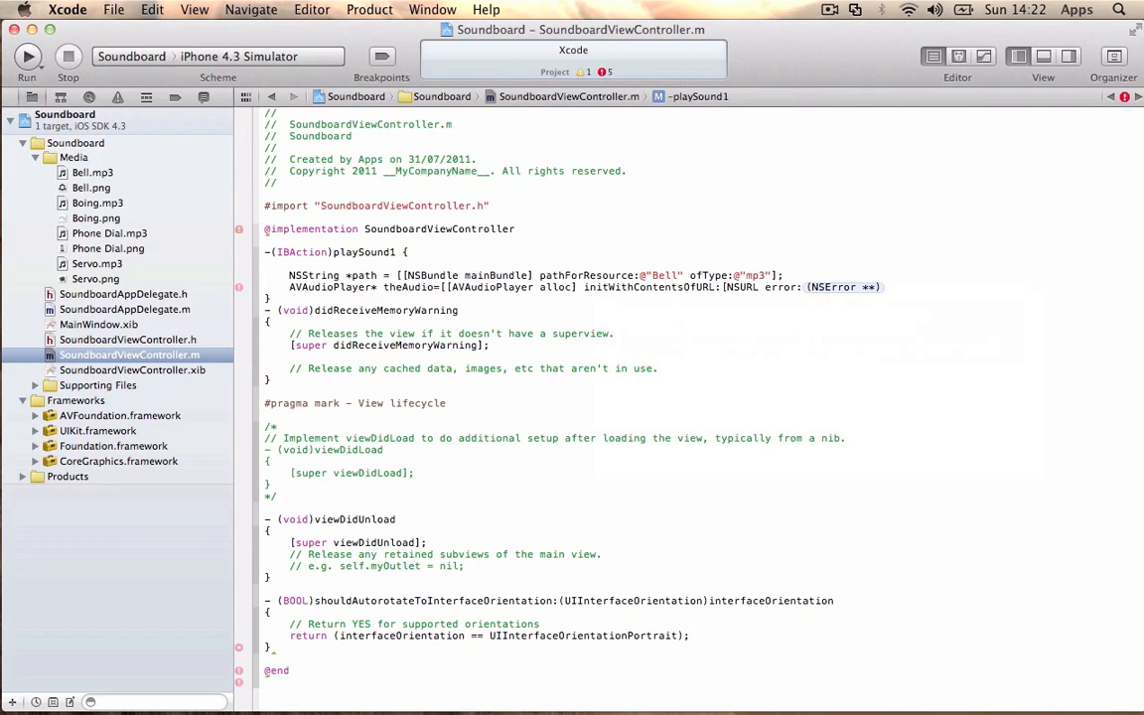
{"action": "mouse_move", "coordinate": [753, 288]}
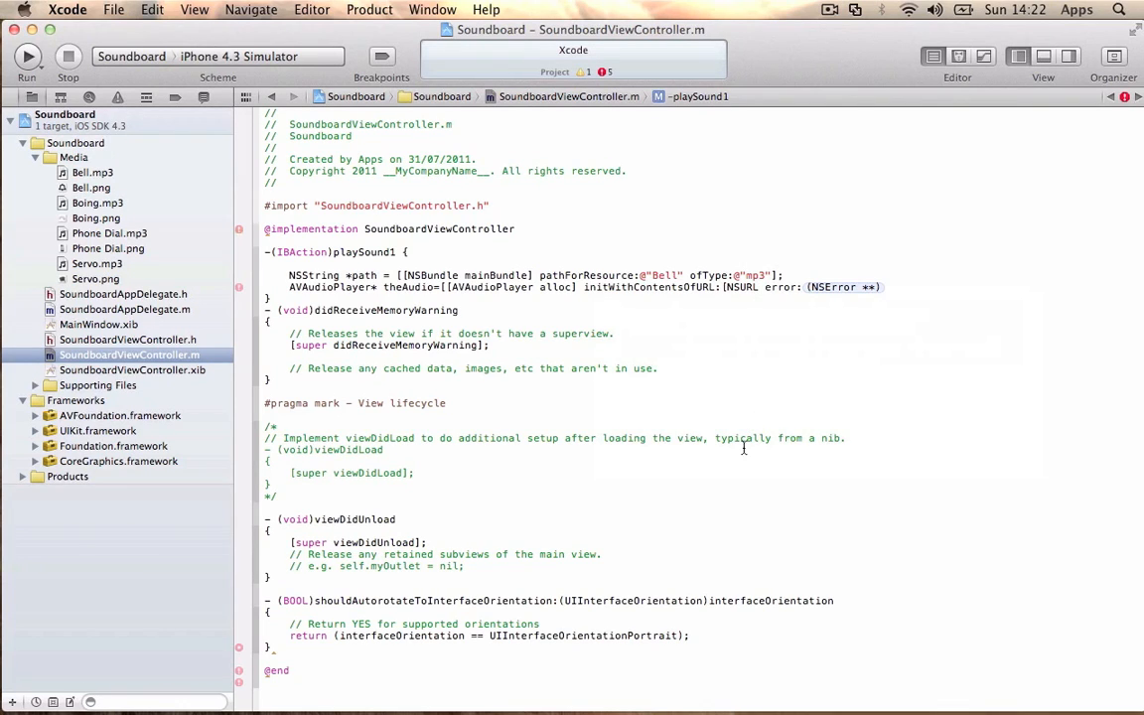
{"action": "mouse_move", "coordinate": [691, 440]}
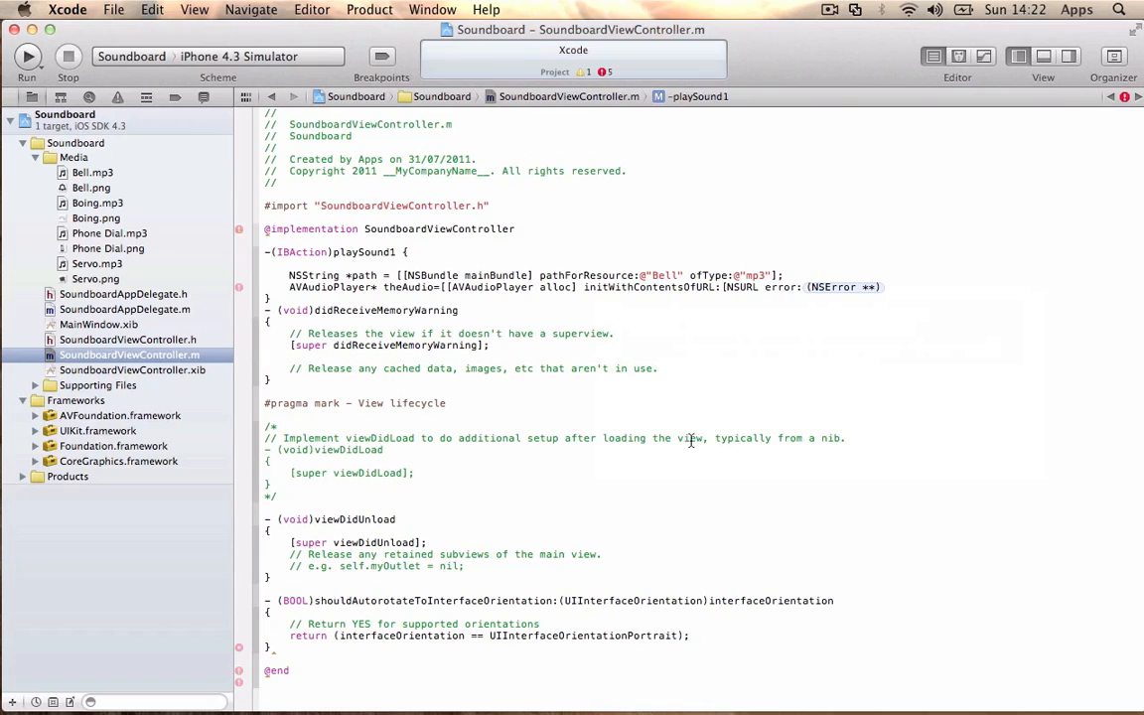
{"action": "mouse_move", "coordinate": [769, 298]}
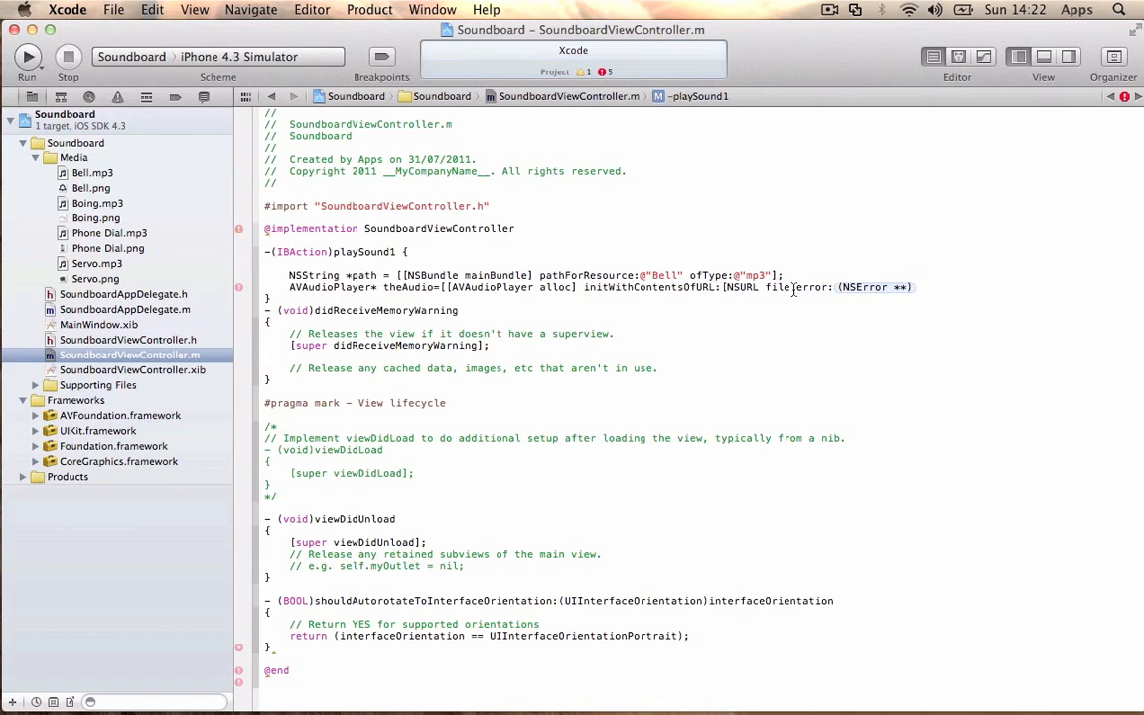
{"action": "type", "text": "file"}
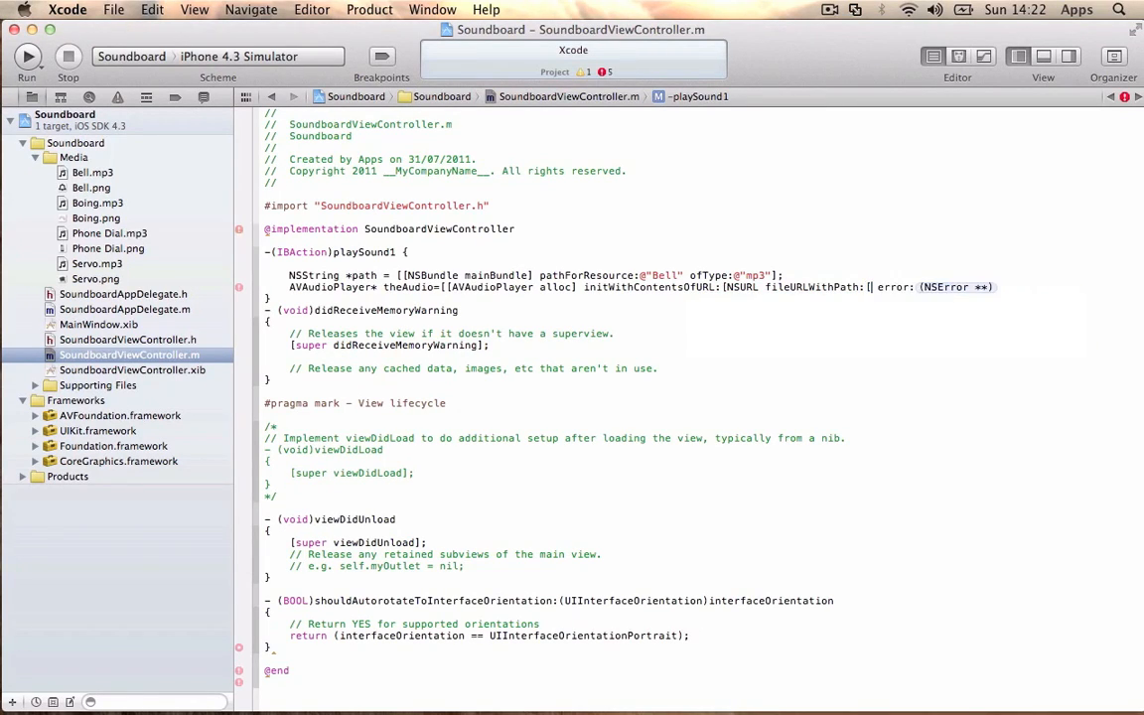
{"action": "type", "text": "path]"}
{"action": "type", "text": "theAudio"}
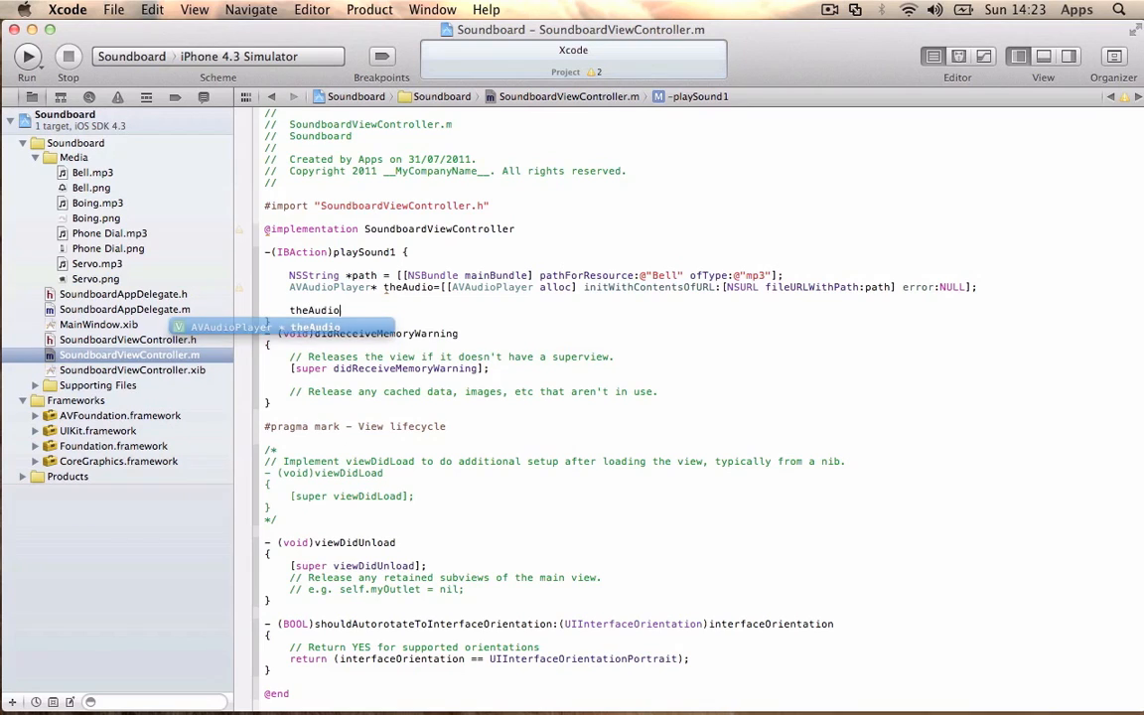
Step: Set theAudio.delegate to self and call [theAudio play]
{"action": "type", "text": ".delegate="}
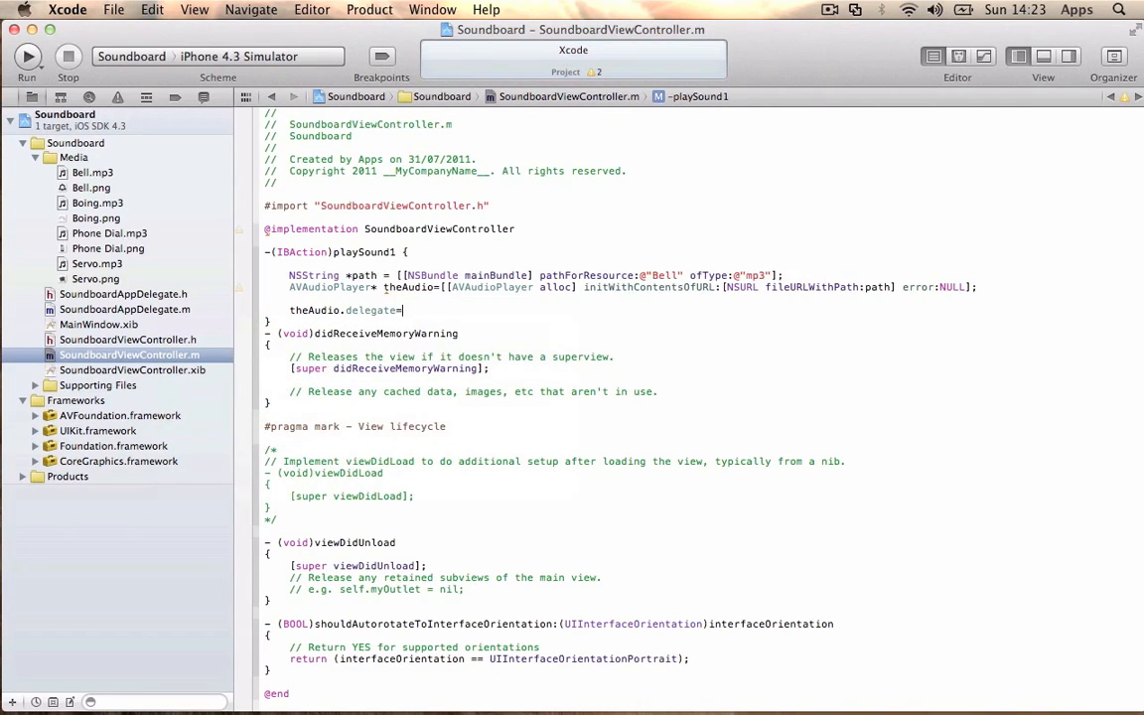
{"action": "type", "text": "self;"}
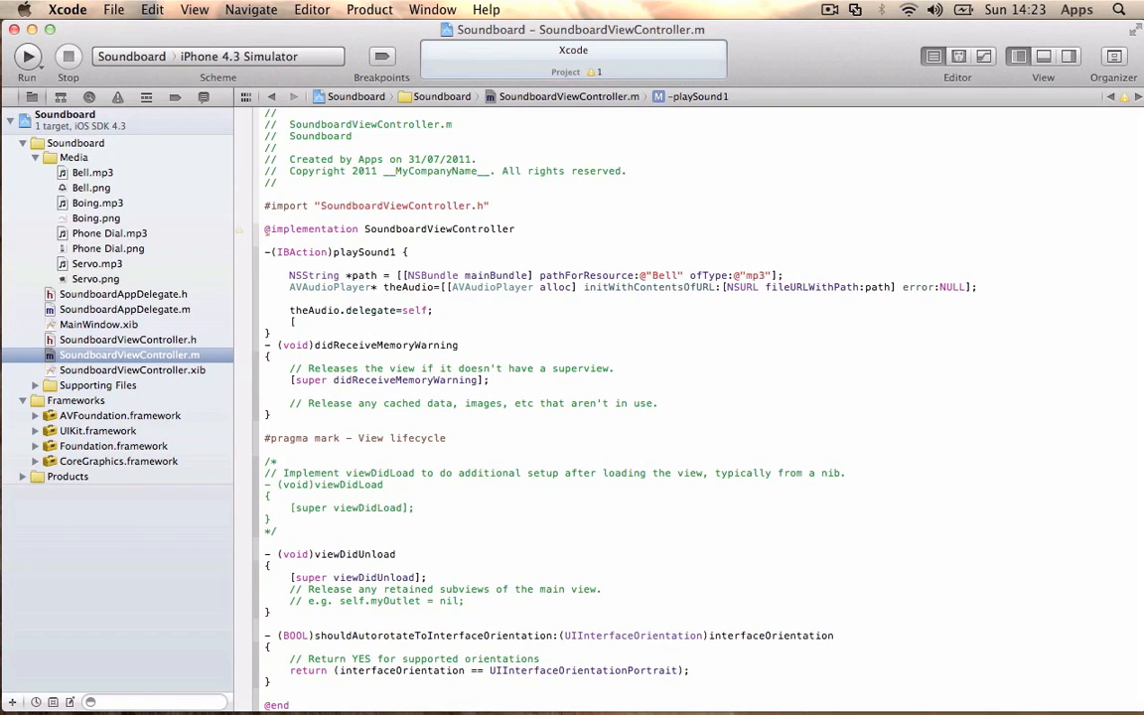
{"action": "type", "text": "[theAudio"}
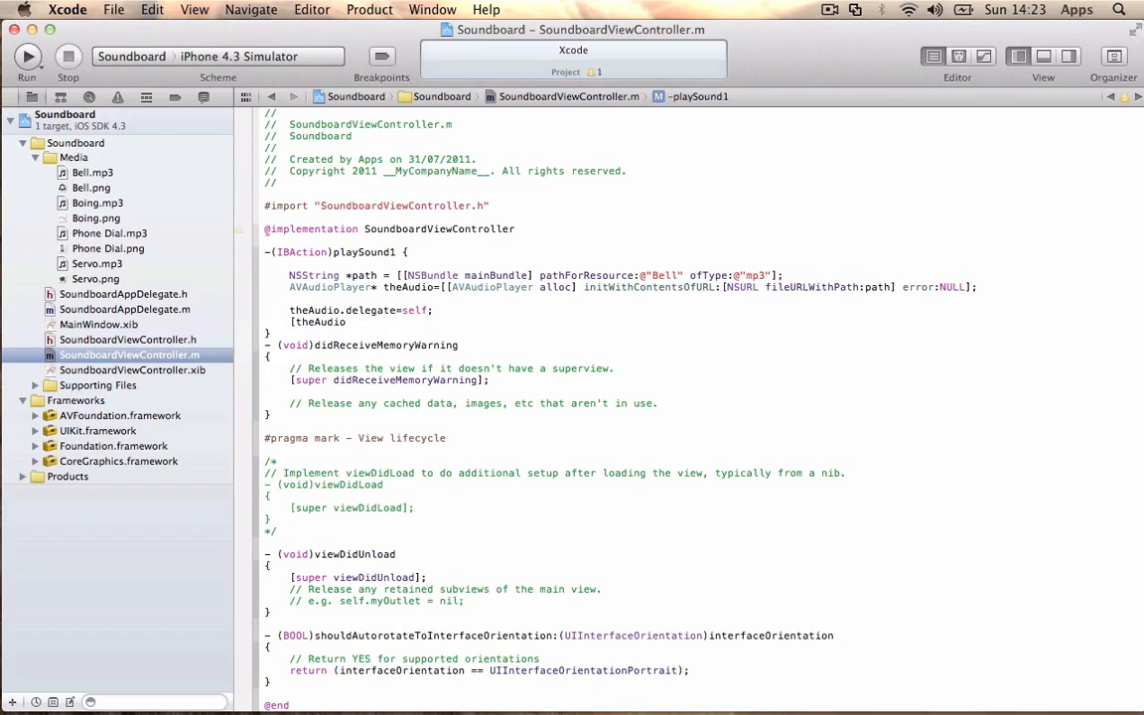
{"action": "type", "text": "play];"}
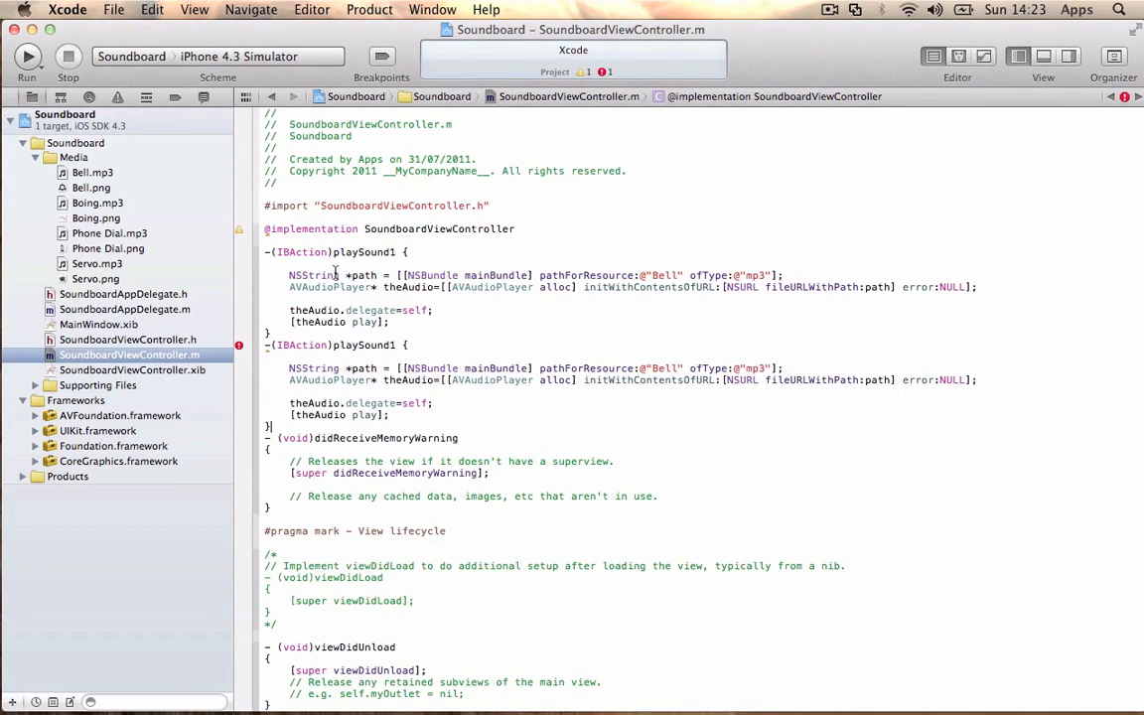
Step: Renumber the duplicated methods and set their sounds to Boing, Phone Dial and Servo
{"action": "type", "text": "2"}
{"action": "left_click", "coordinate": [536, 369]}
{"action": "type", "text": "oi"}
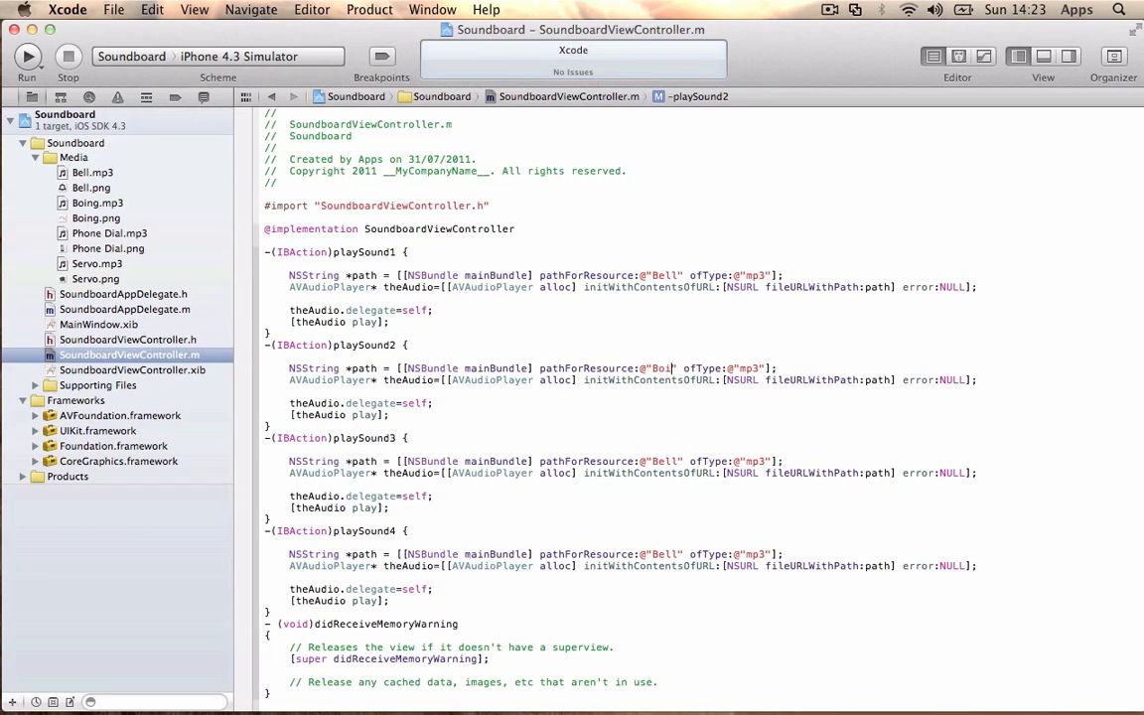
{"action": "type", "text": "ng"}
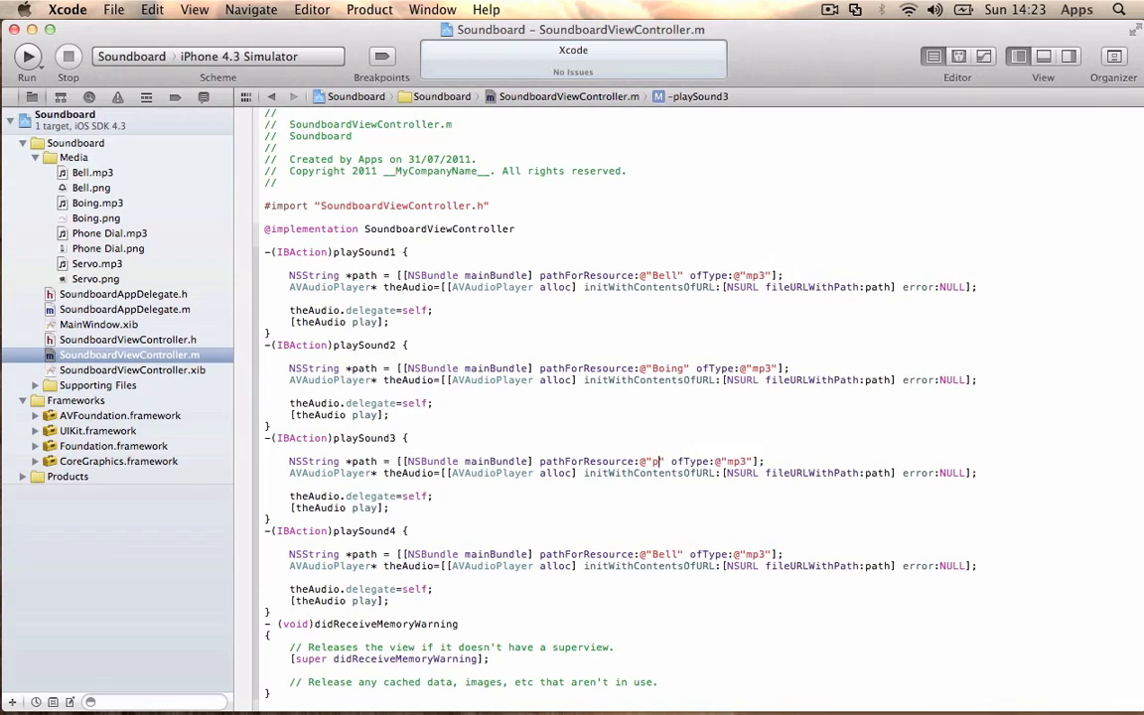
{"action": "type", "text": "Phone Dial"}
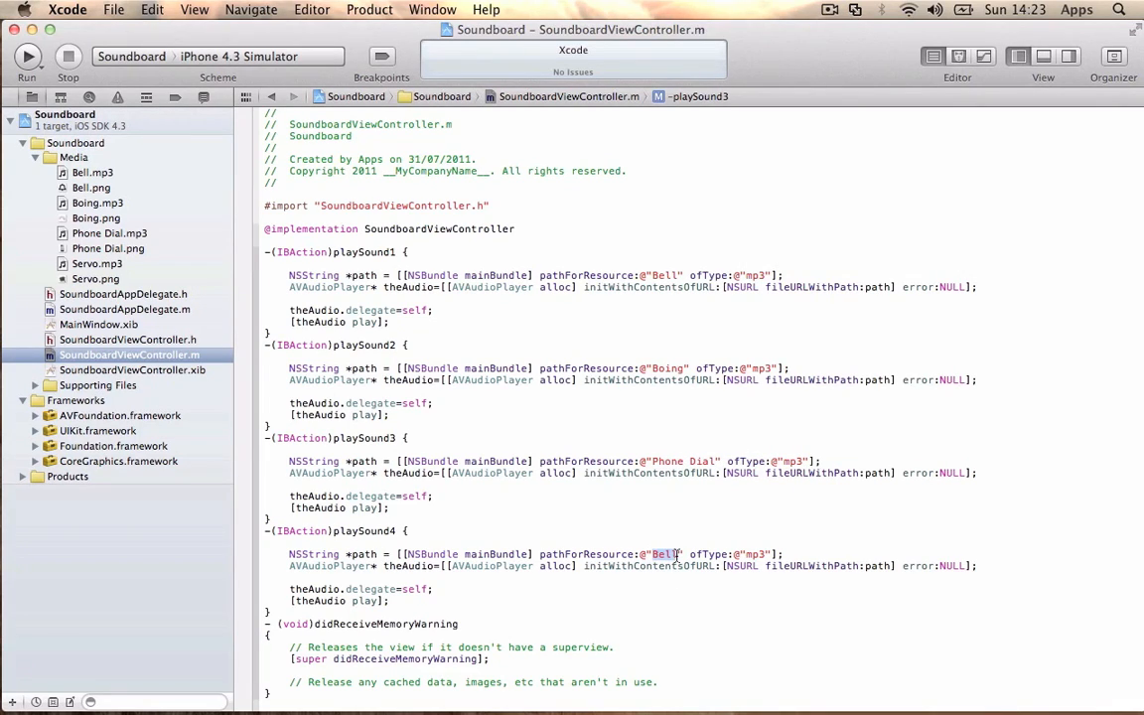
{"action": "type", "text": "Se"}
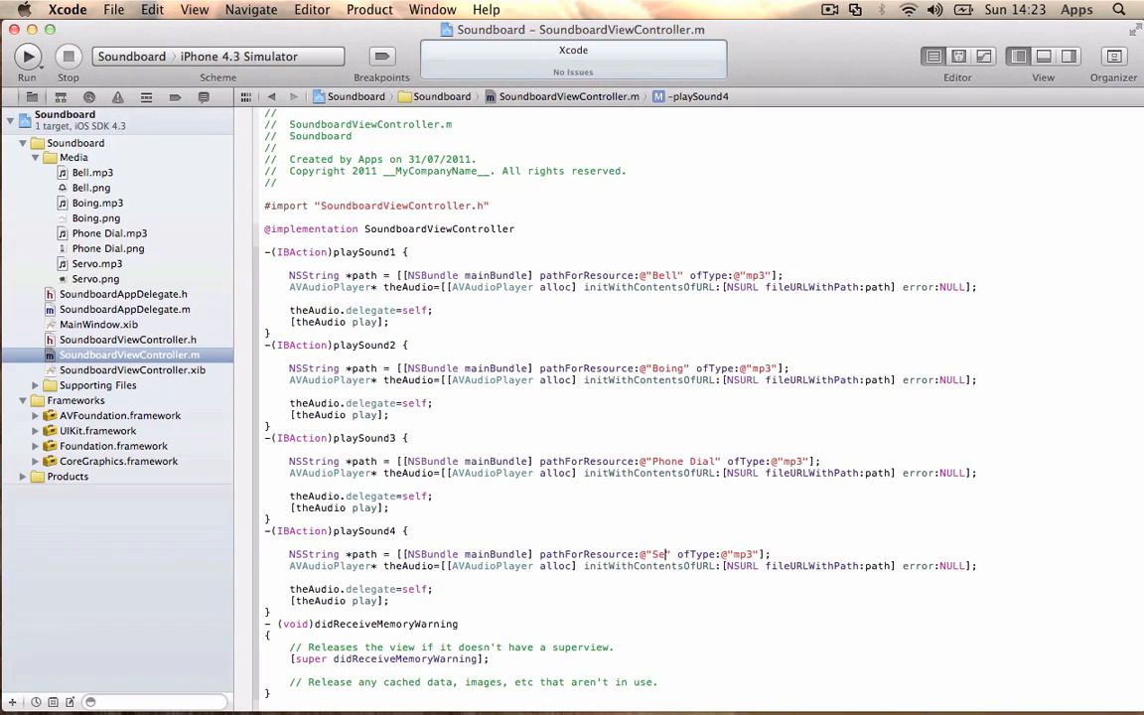
{"action": "type", "text": "rvo"}
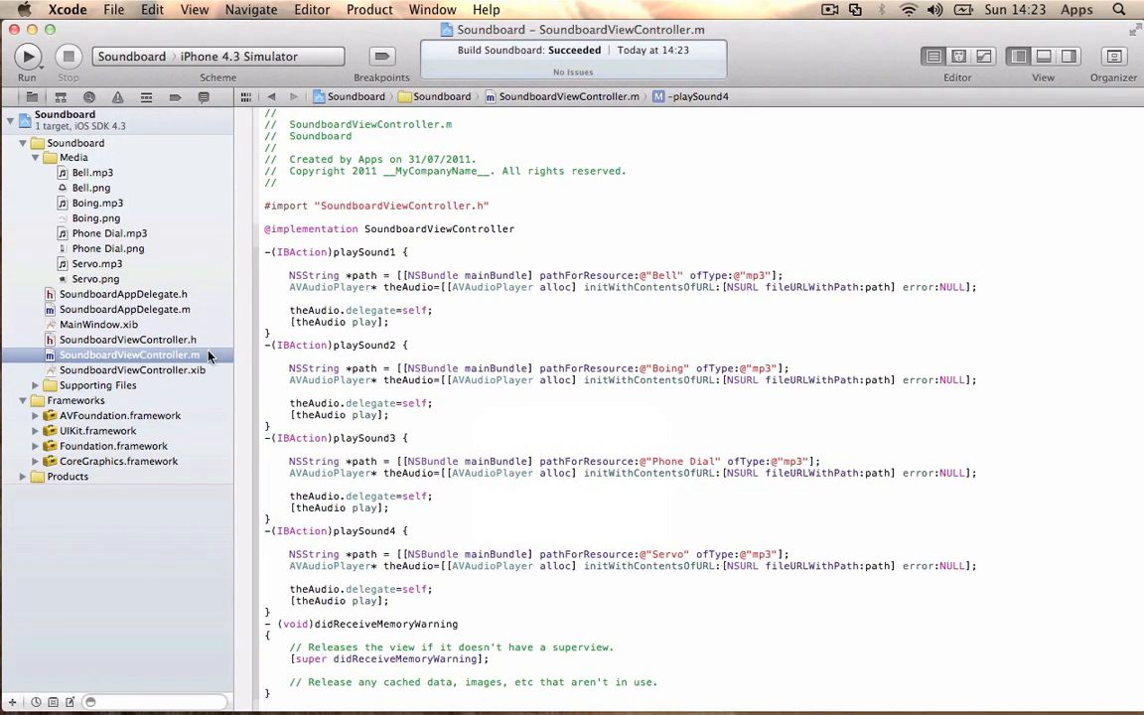
Step: Open SoundboardViewController.xib, place a button on the view and give it the Bell image
{"action": "left_click", "coordinate": [132, 369]}
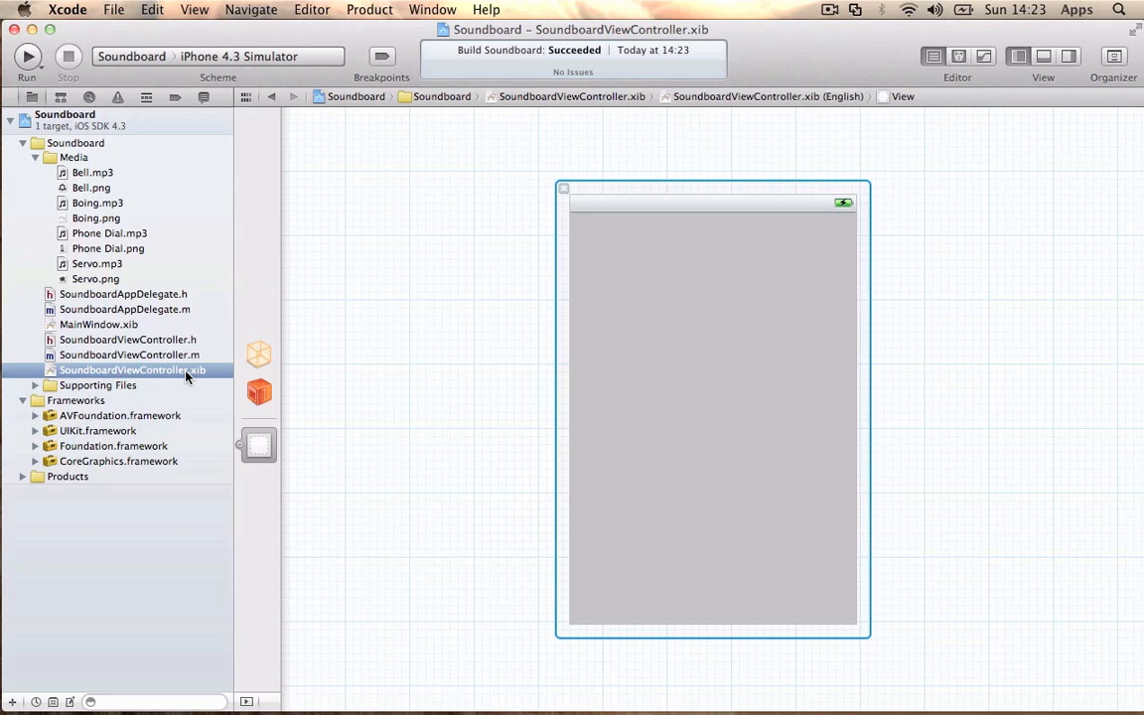
{"action": "mouse_move", "coordinate": [990, 106]}
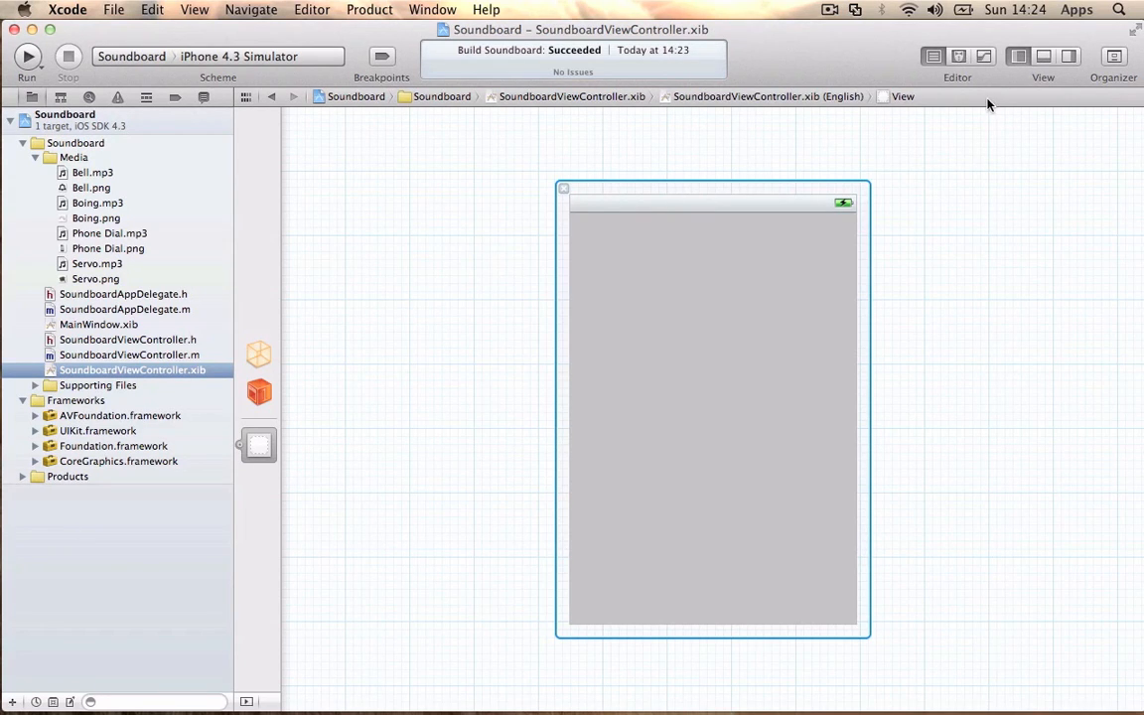
{"action": "left_click", "coordinate": [1069, 56]}
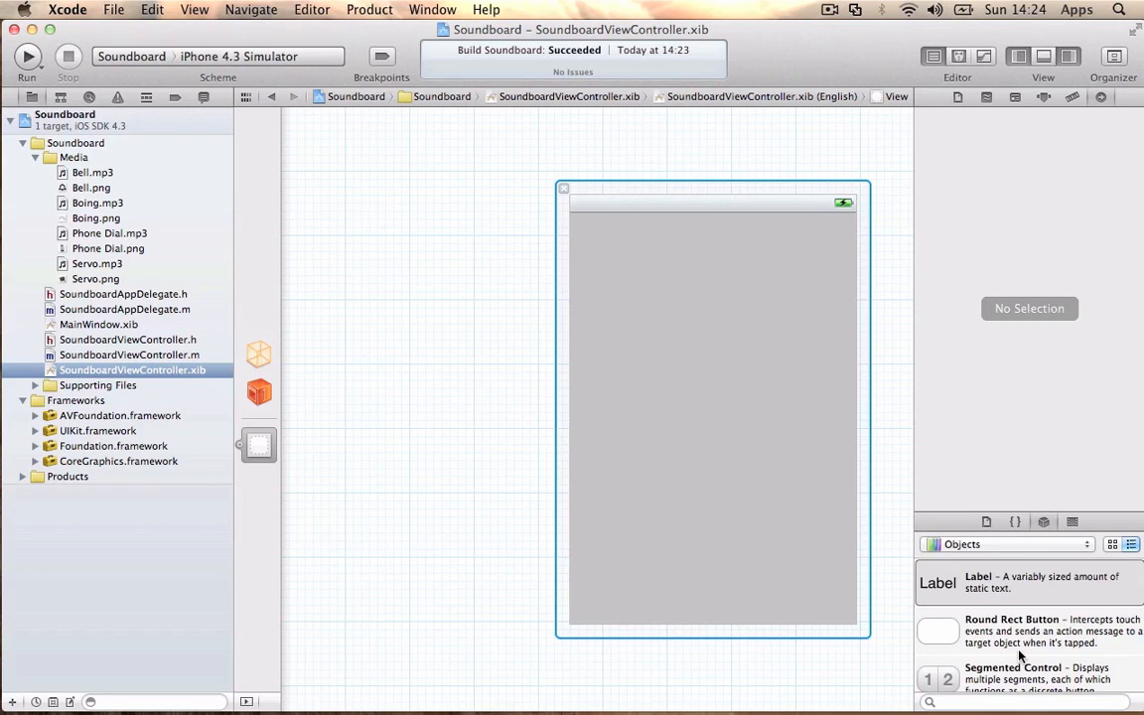
{"action": "left_click_drag", "start_coordinate": [937, 631], "coordinate": [621, 323]}
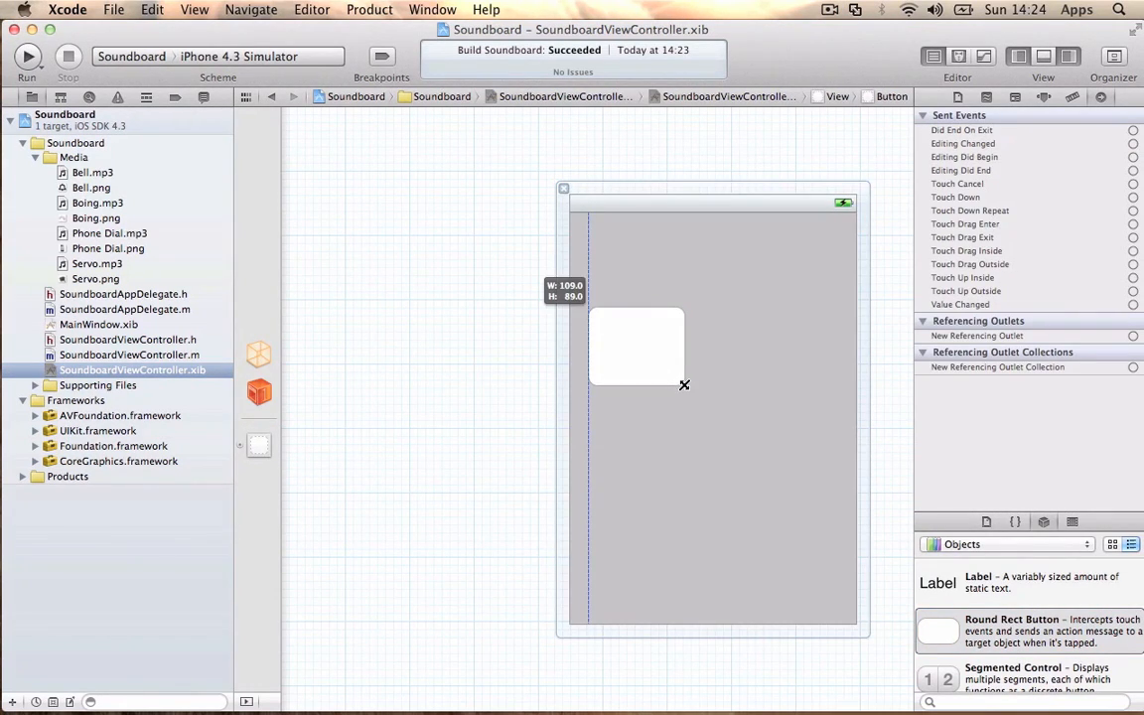
{"action": "left_click", "coordinate": [1043, 97]}
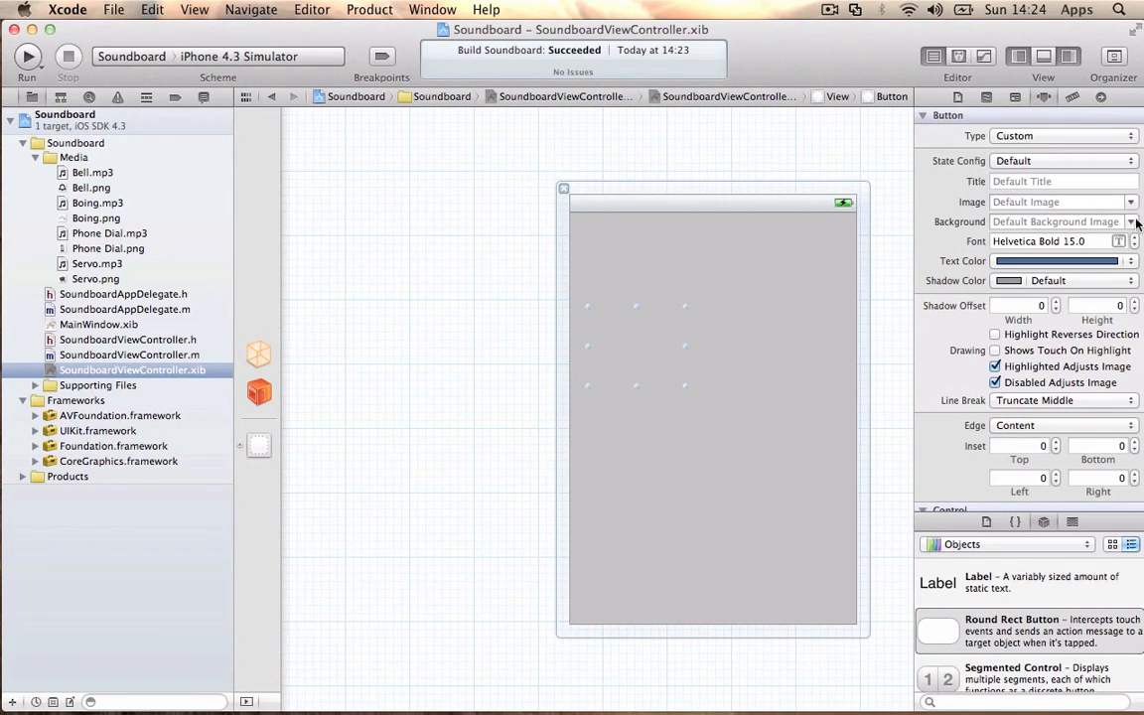
{"action": "left_click", "coordinate": [1130, 201]}
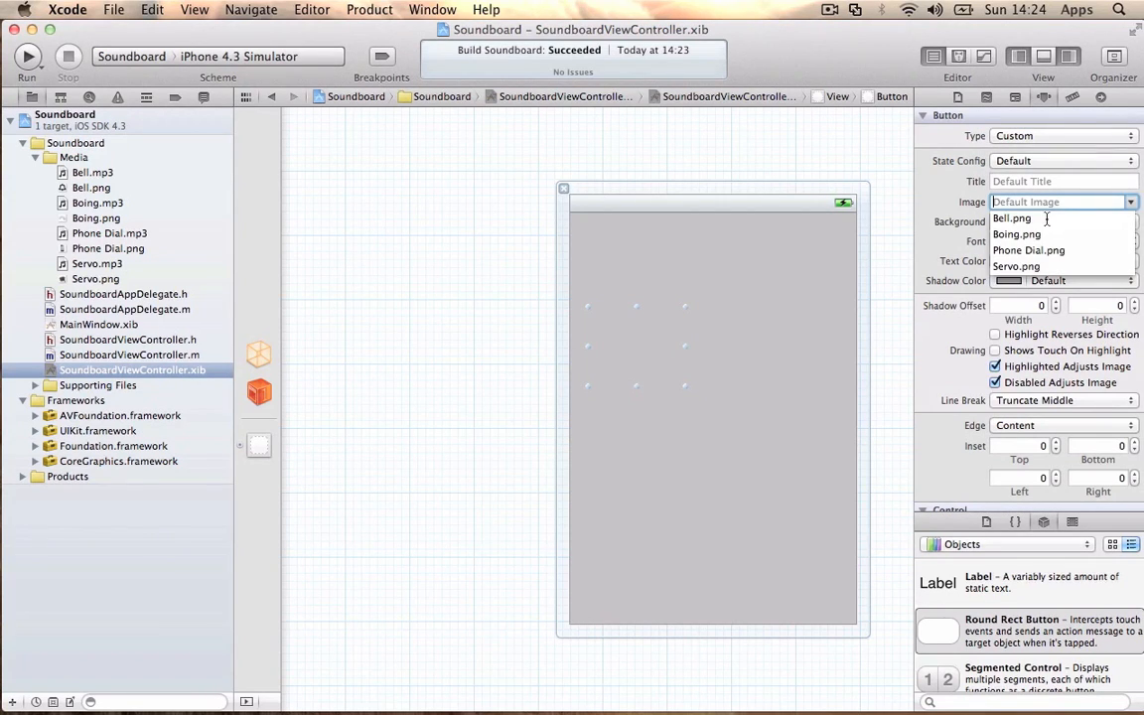
{"action": "left_click", "coordinate": [1010, 217]}
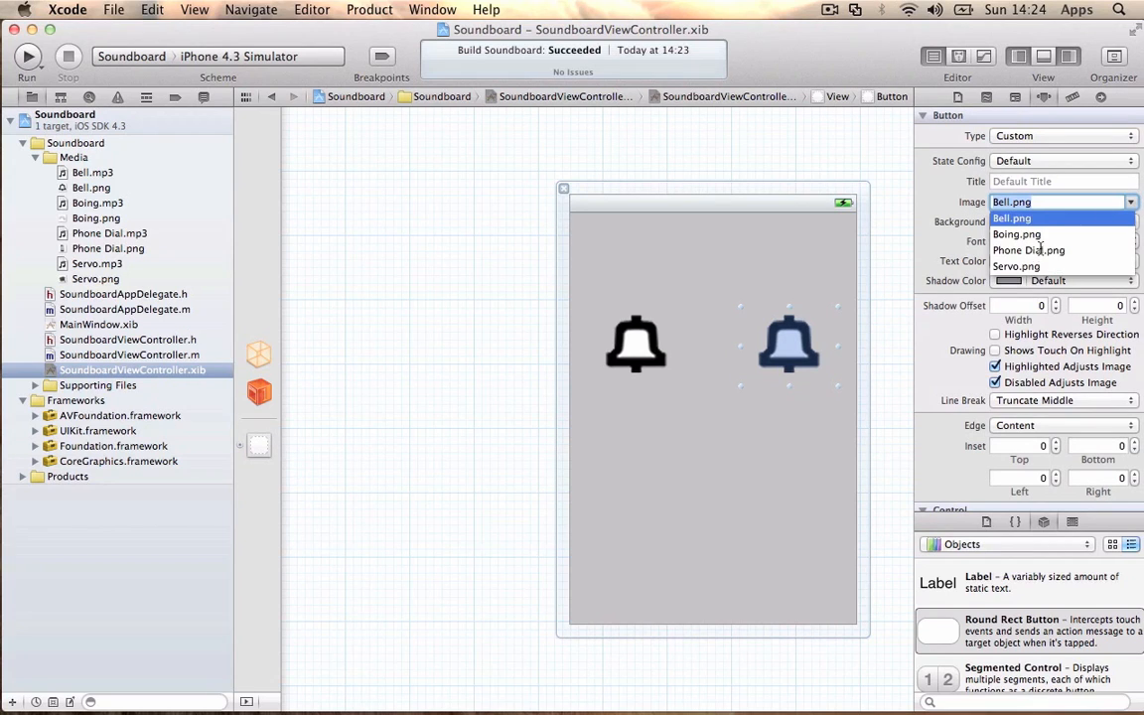
Step: Change the duplicated buttons' images to the slinky and phone pictures
{"action": "left_click", "coordinate": [1010, 218]}
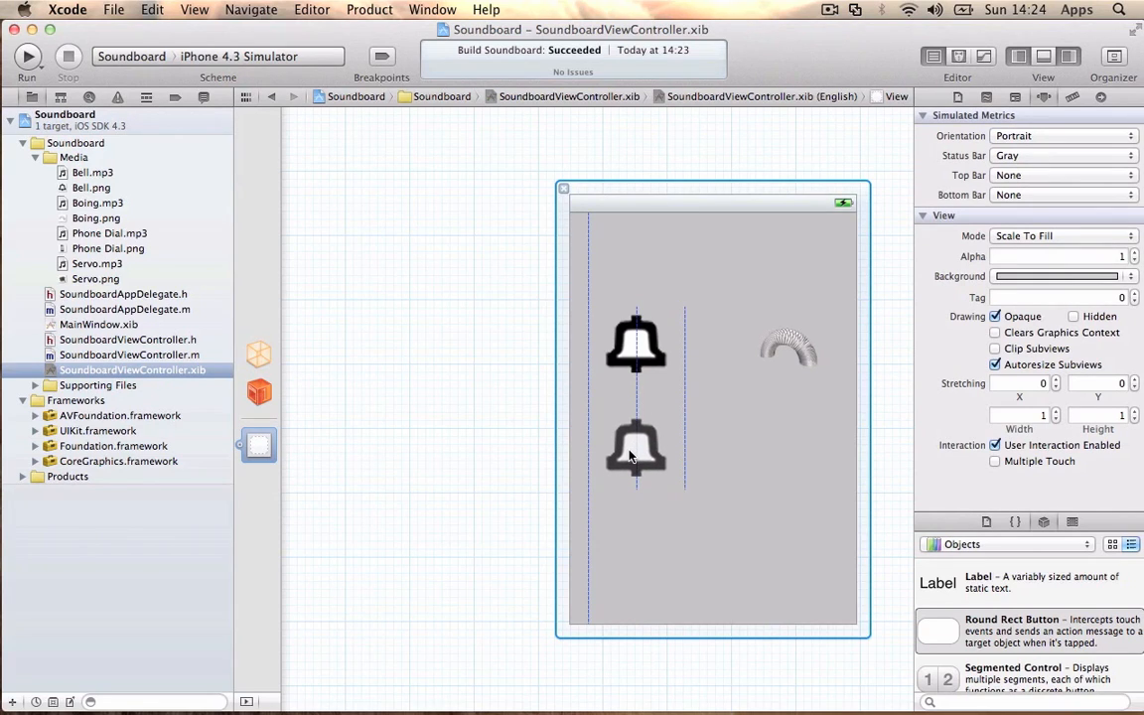
{"action": "left_click", "coordinate": [636, 462]}
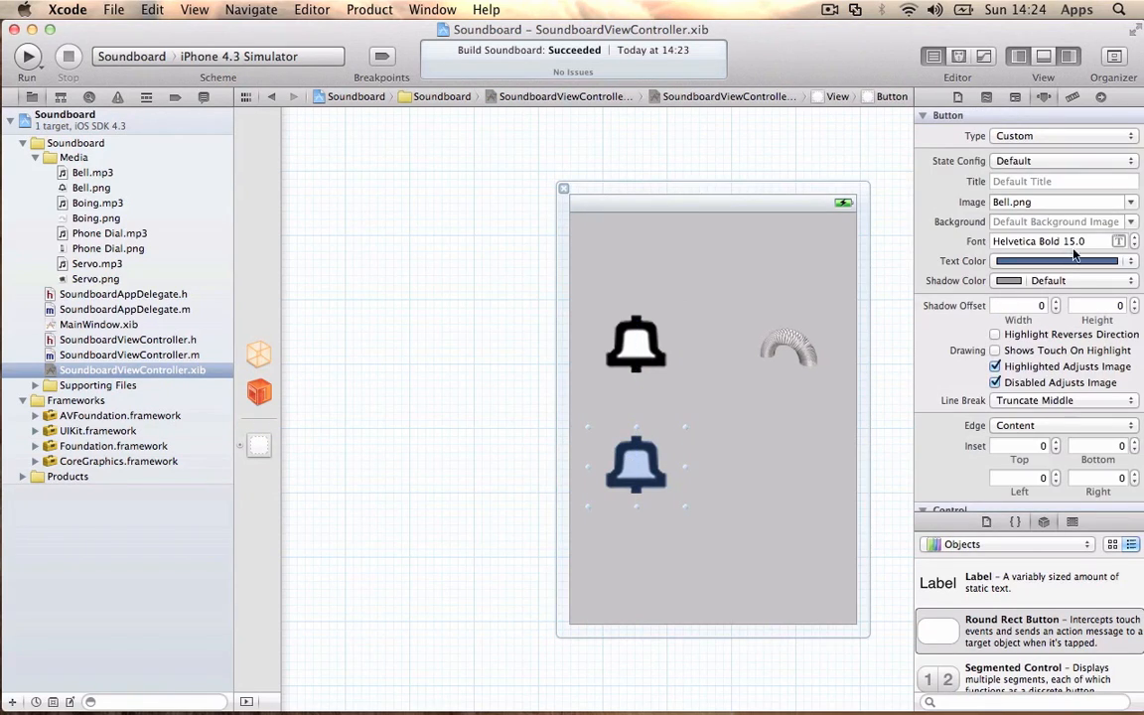
{"action": "left_click", "coordinate": [1129, 202]}
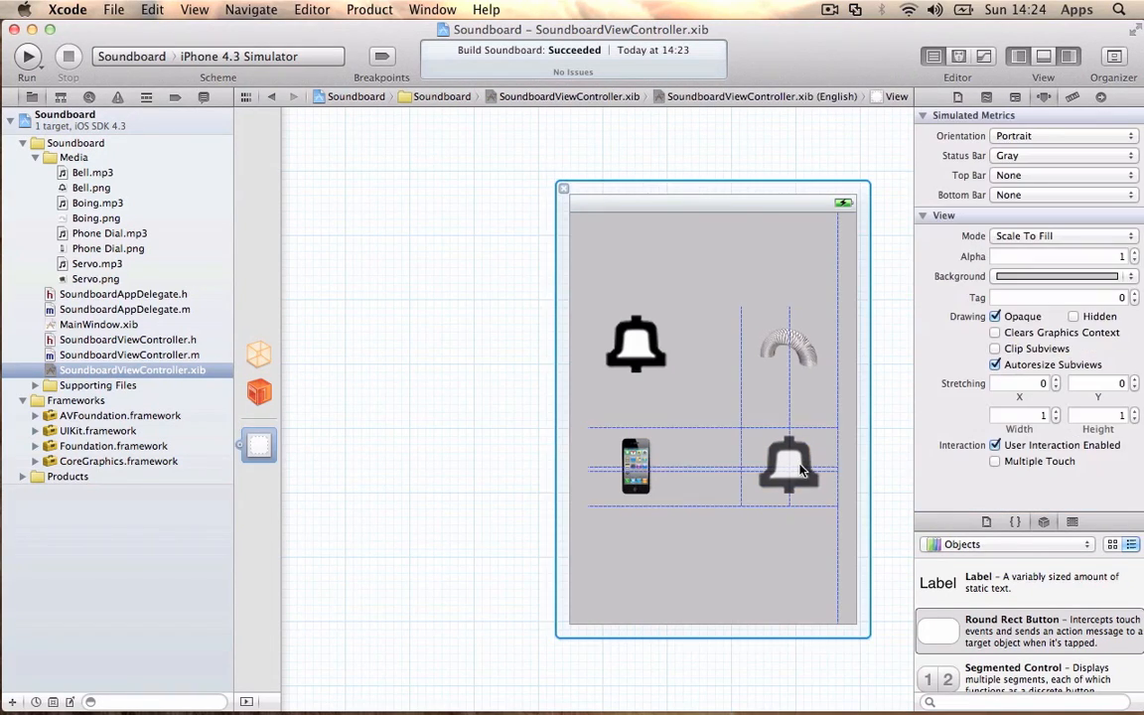
{"action": "left_click", "coordinate": [1129, 203]}
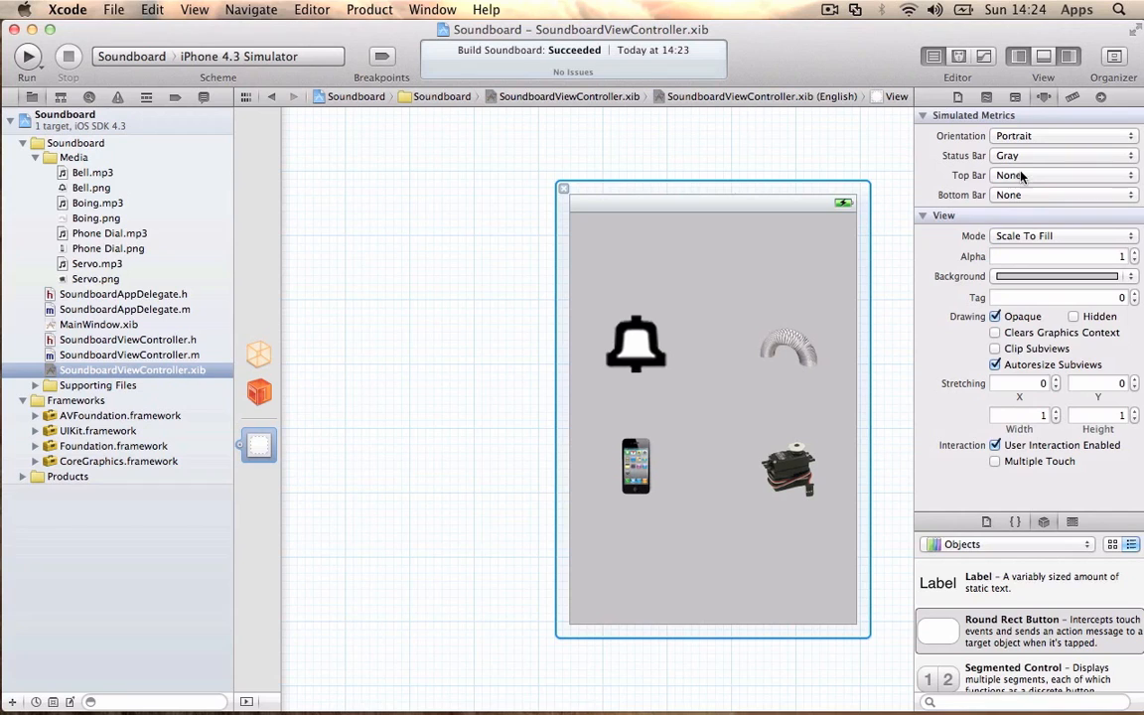
Step: Set the view background colour to white, after briefly trying red
{"action": "left_click", "coordinate": [1053, 276]}
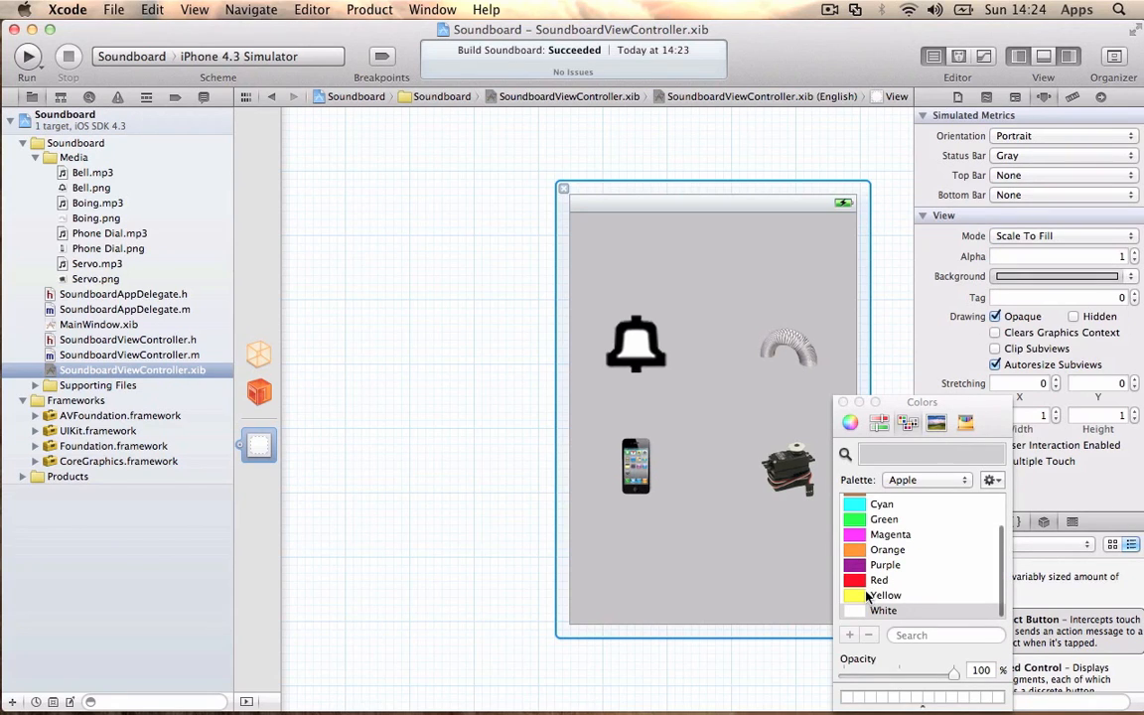
{"action": "left_click", "coordinate": [879, 579]}
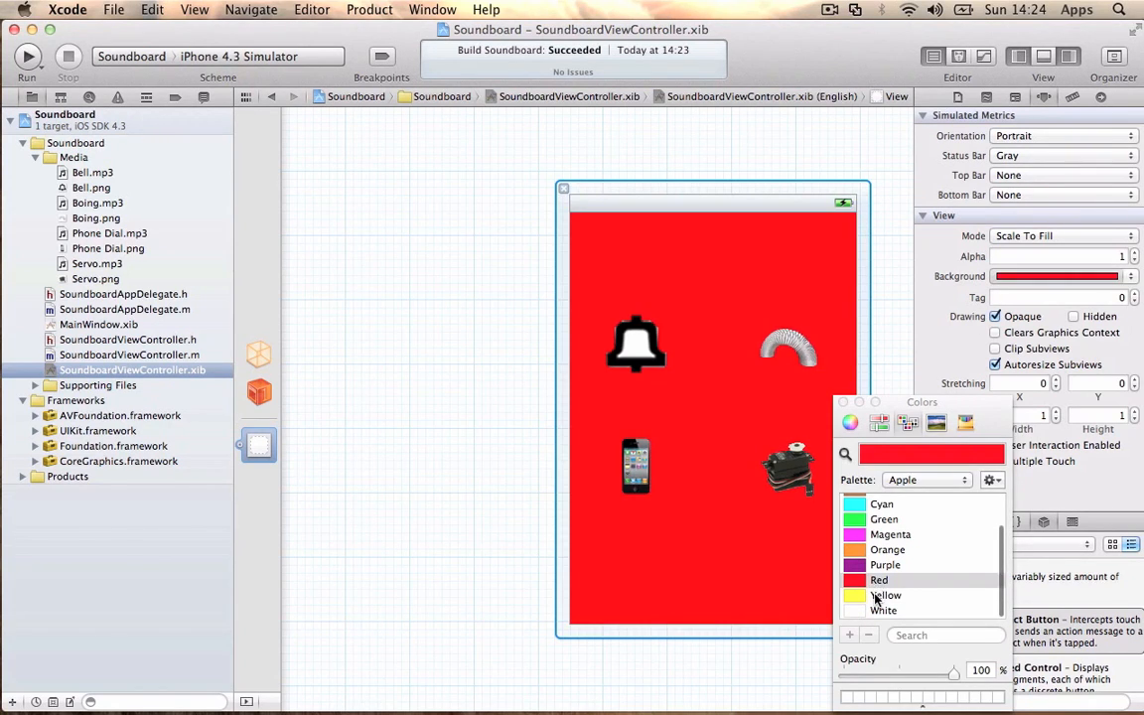
{"action": "left_click", "coordinate": [883, 610]}
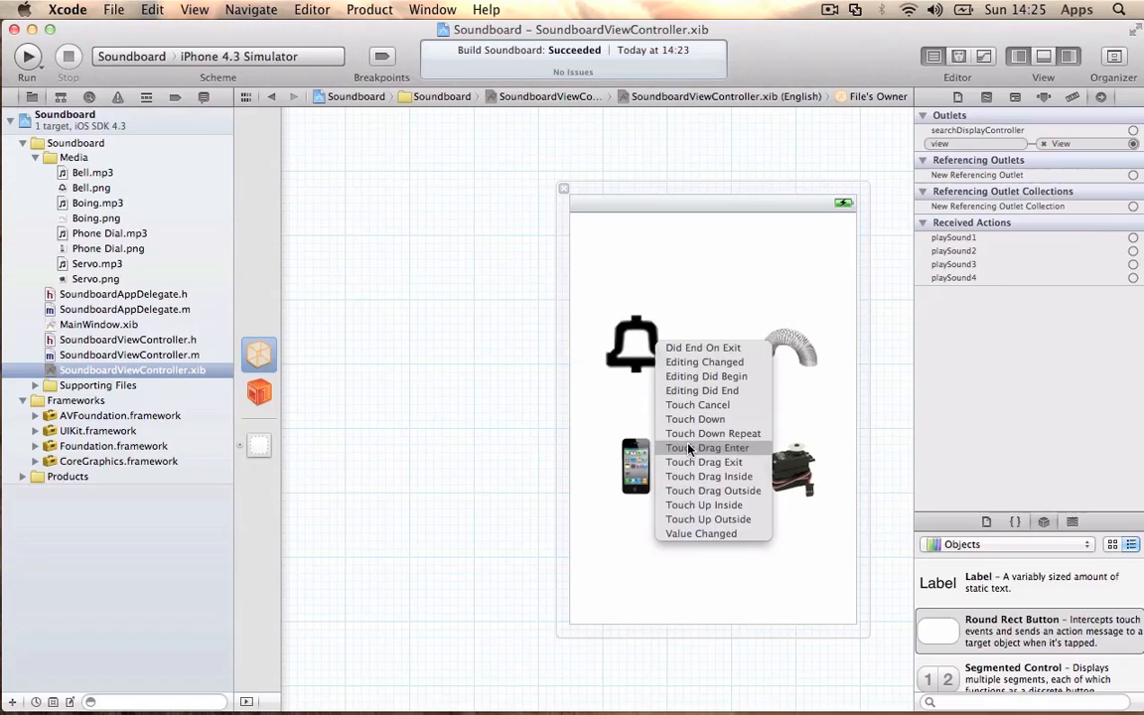
{"action": "mouse_move", "coordinate": [709, 491]}
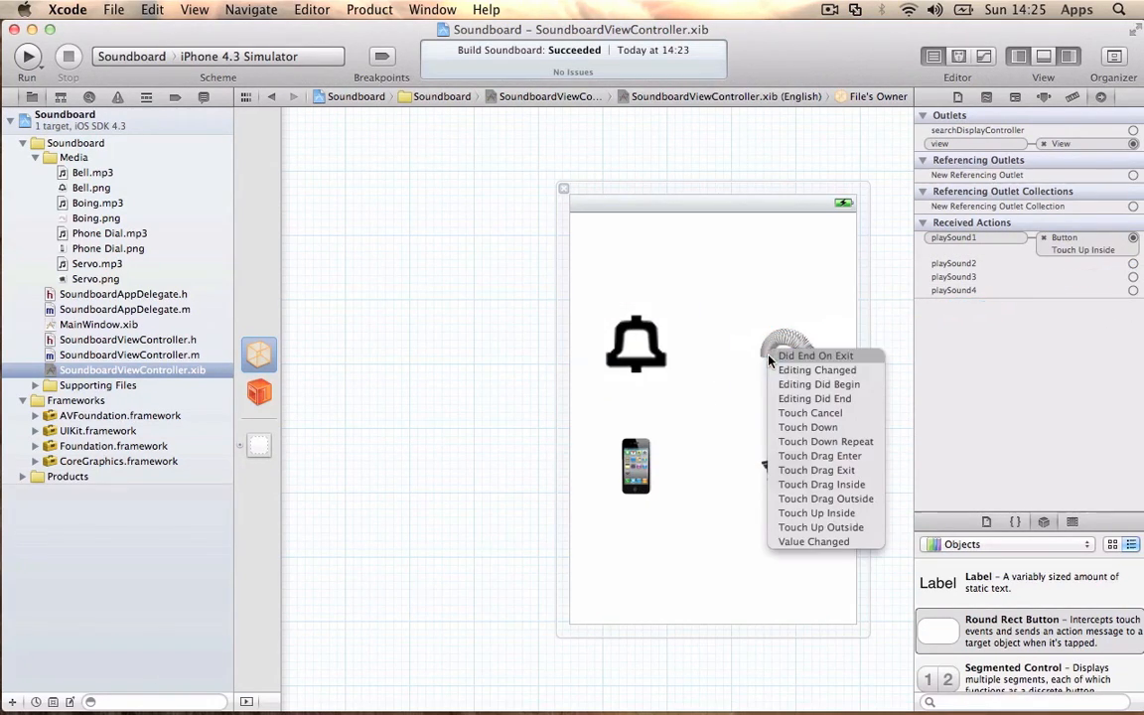
Step: Connect the slinky button to playSound2 and the servo button to playSound4 on Touch Up Inside
{"action": "left_click", "coordinate": [816, 512]}
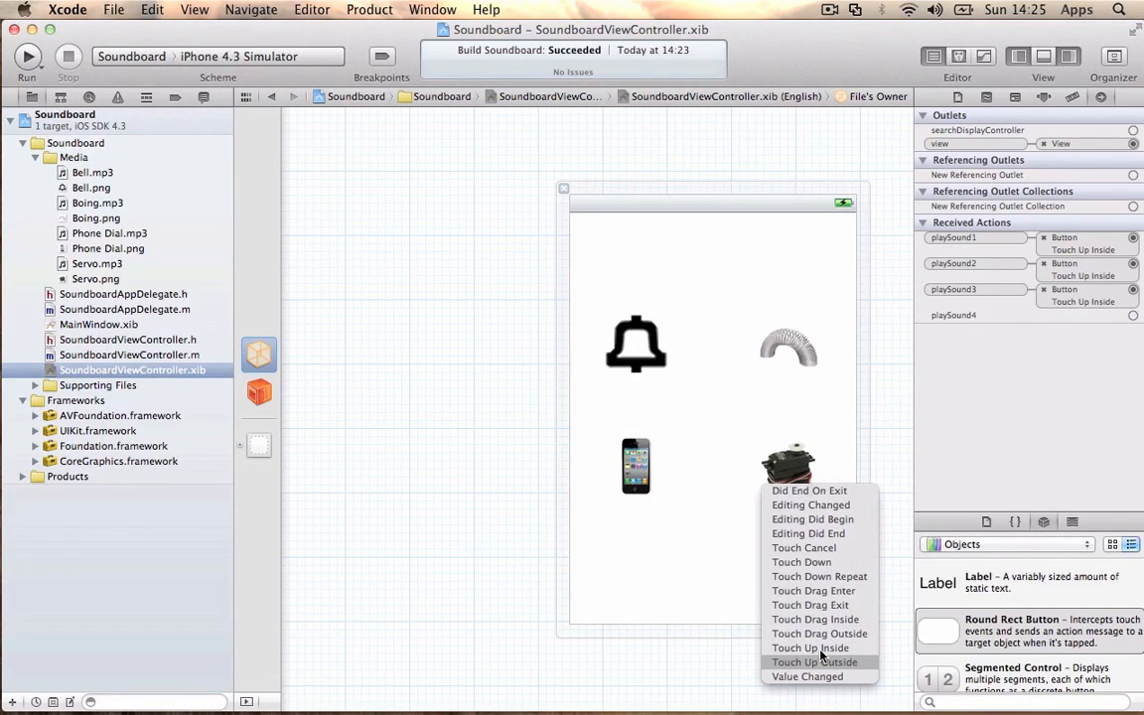
{"action": "left_click", "coordinate": [811, 648]}
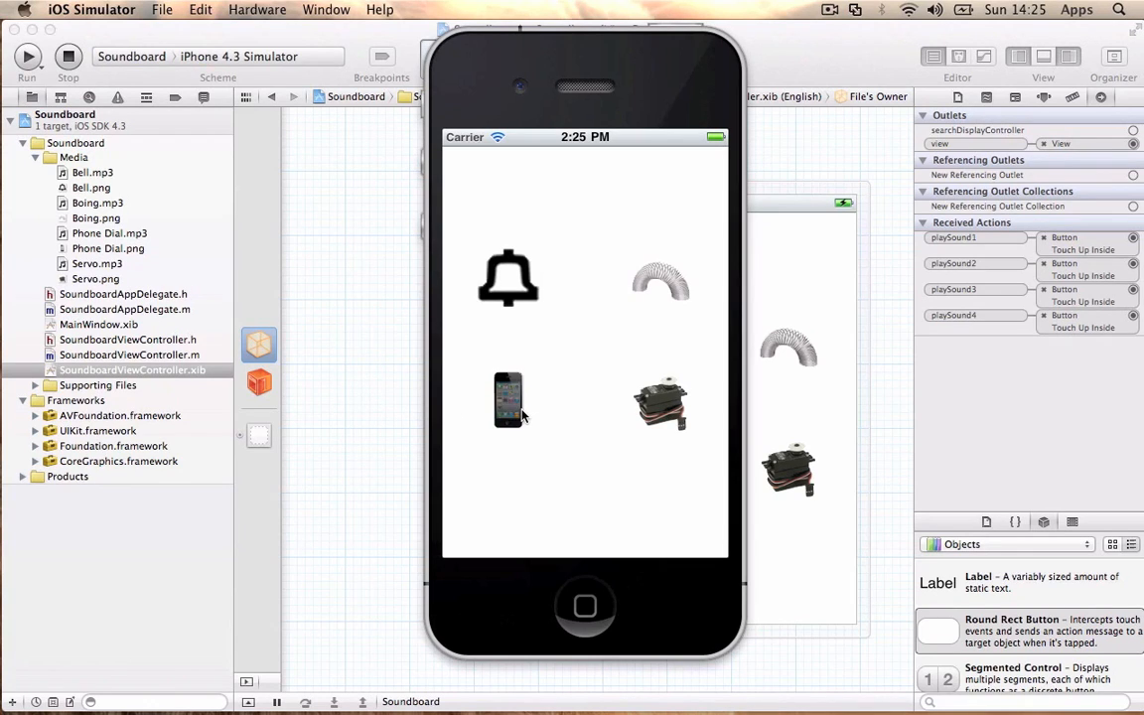
{"action": "mouse_move", "coordinate": [568, 464]}
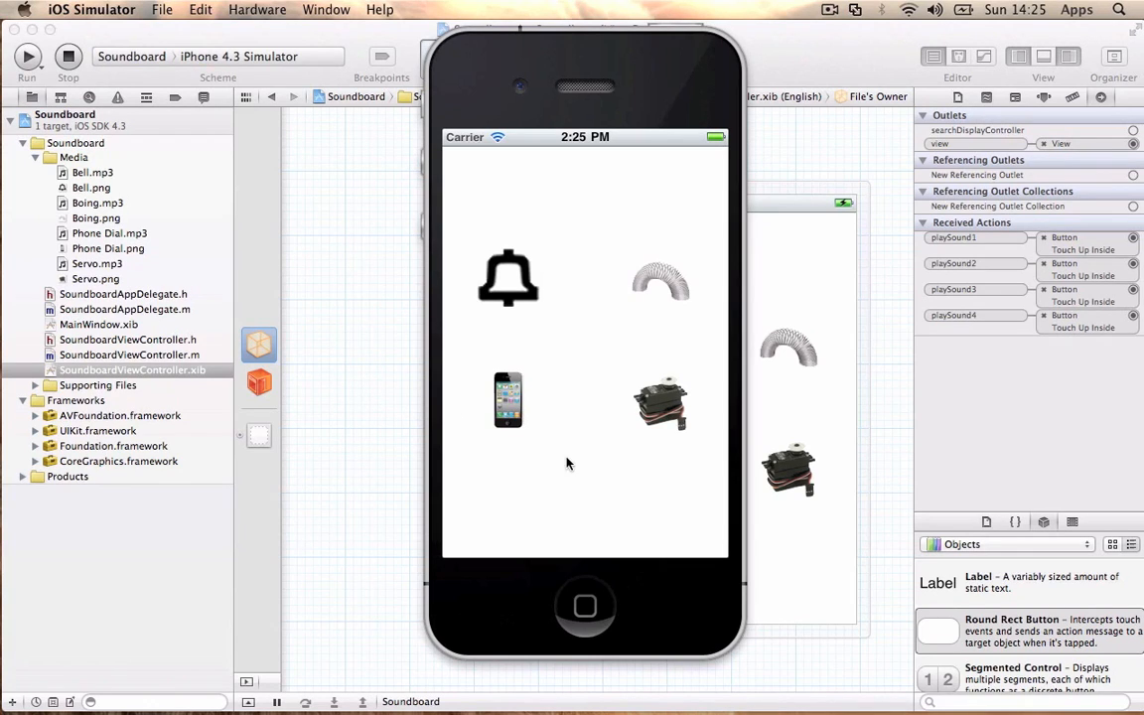
{"action": "mouse_move", "coordinate": [653, 469]}
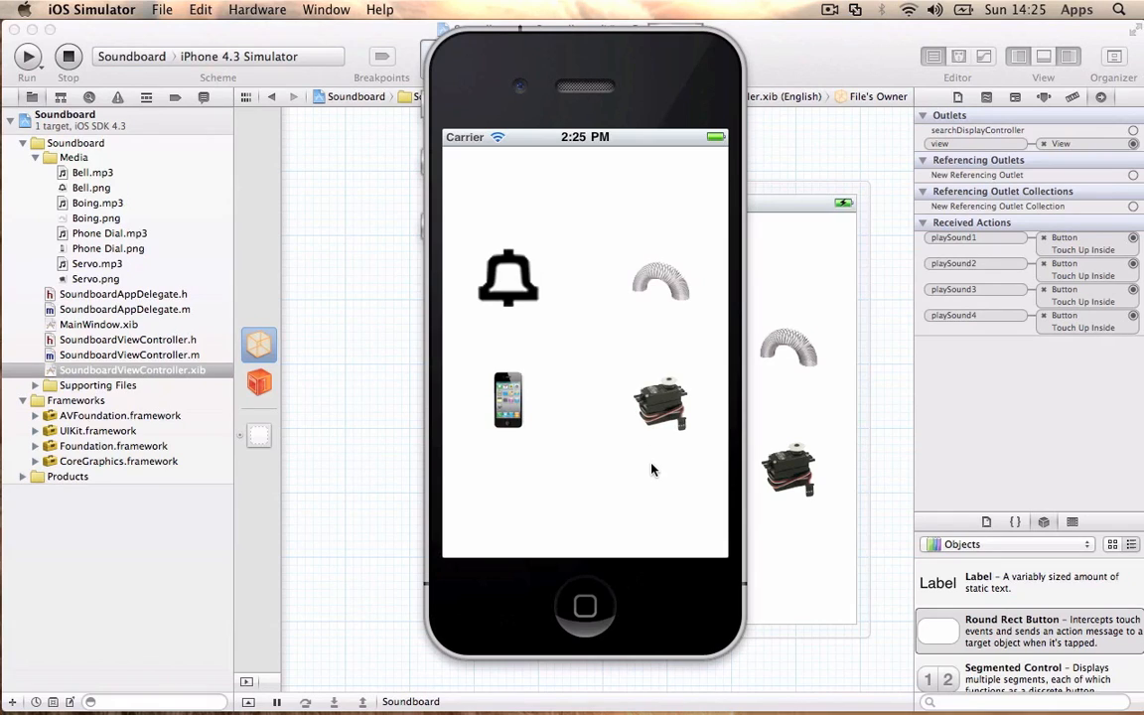
{"action": "mouse_move", "coordinate": [659, 303]}
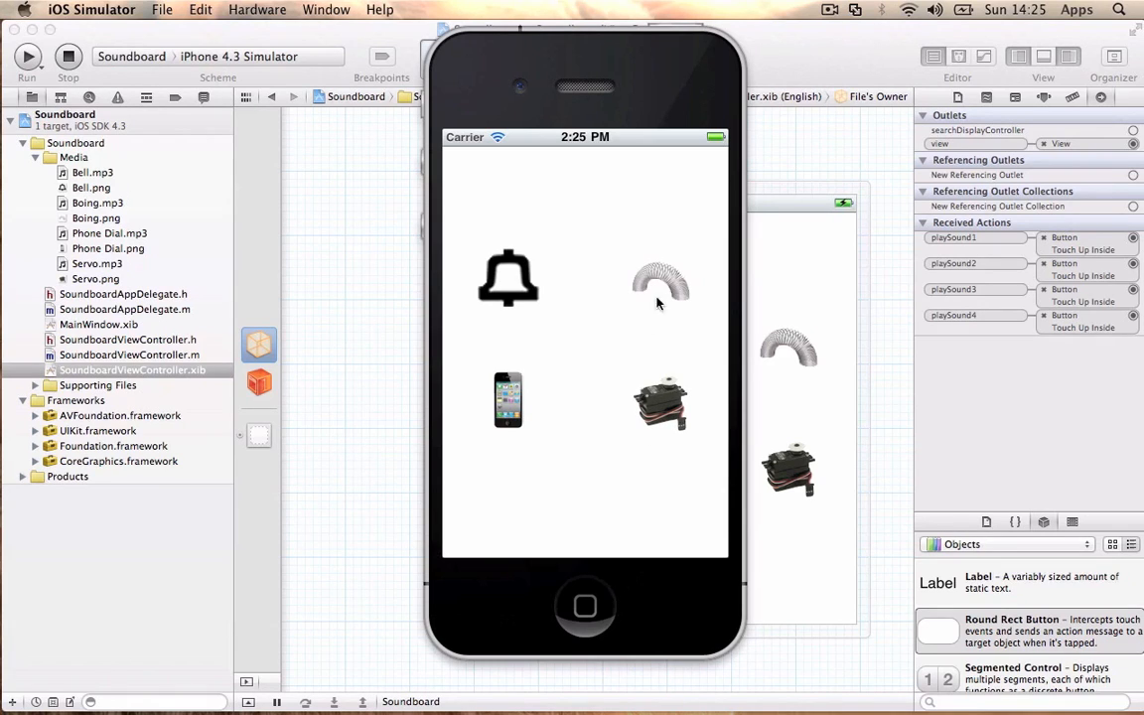
{"action": "mouse_move", "coordinate": [527, 308]}
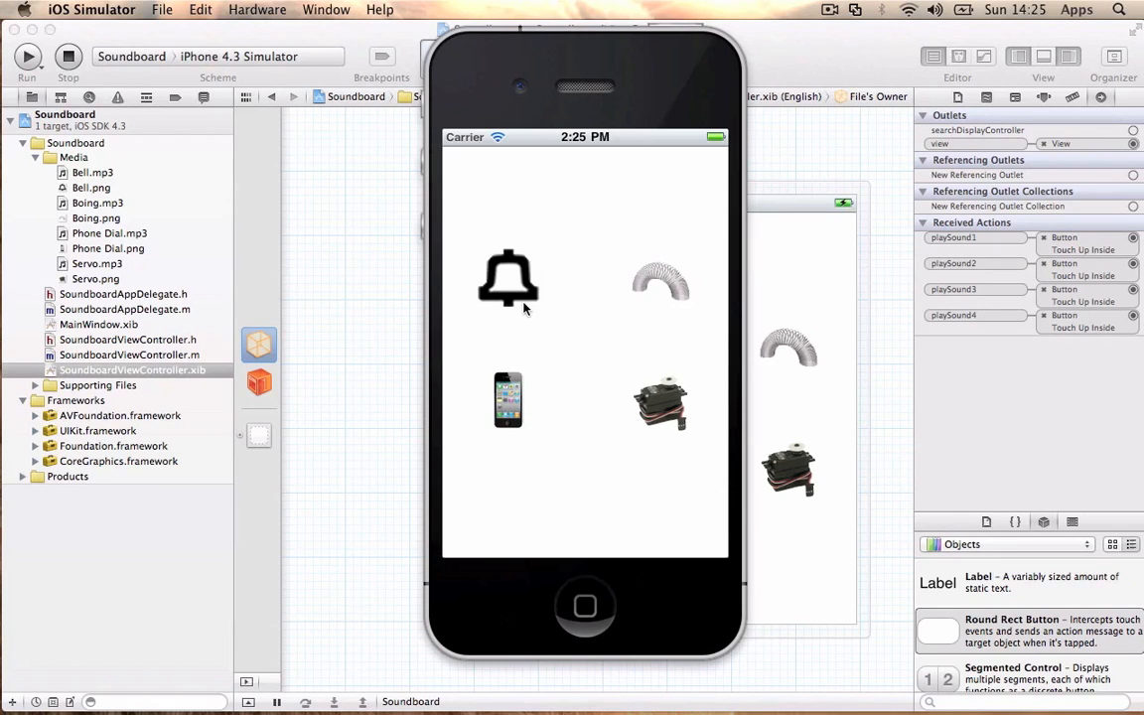